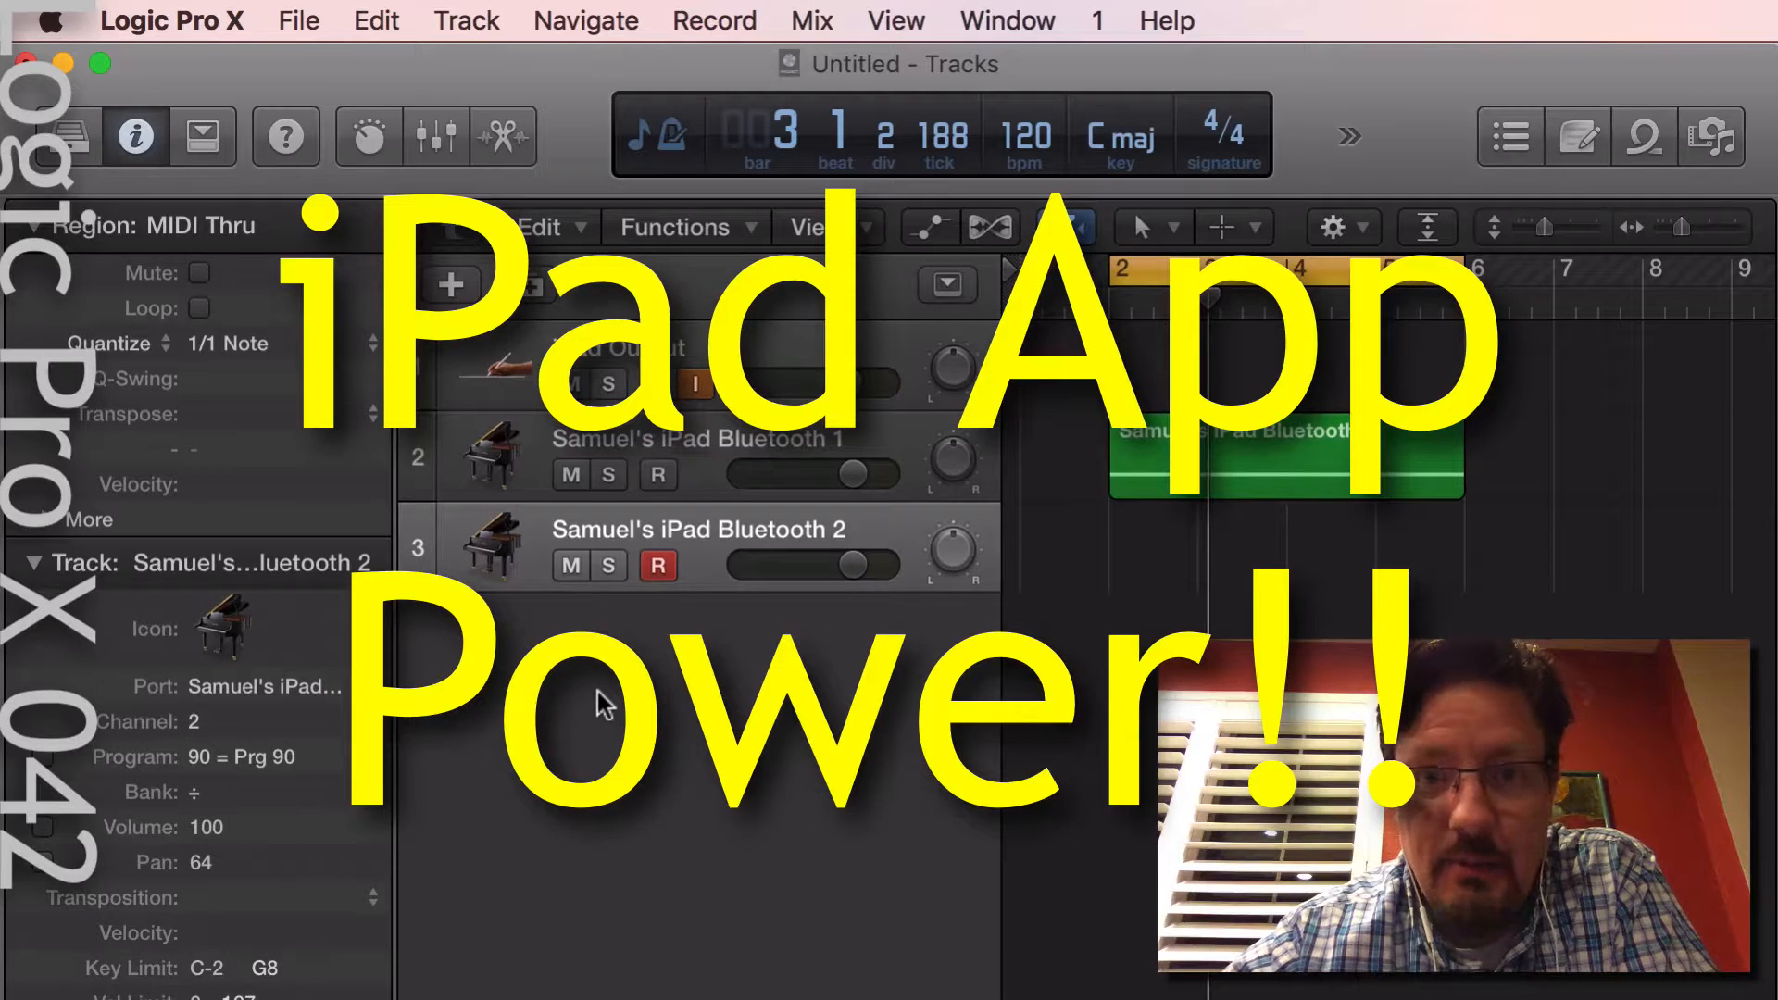
pyautogui.moveTo(1202, 618)
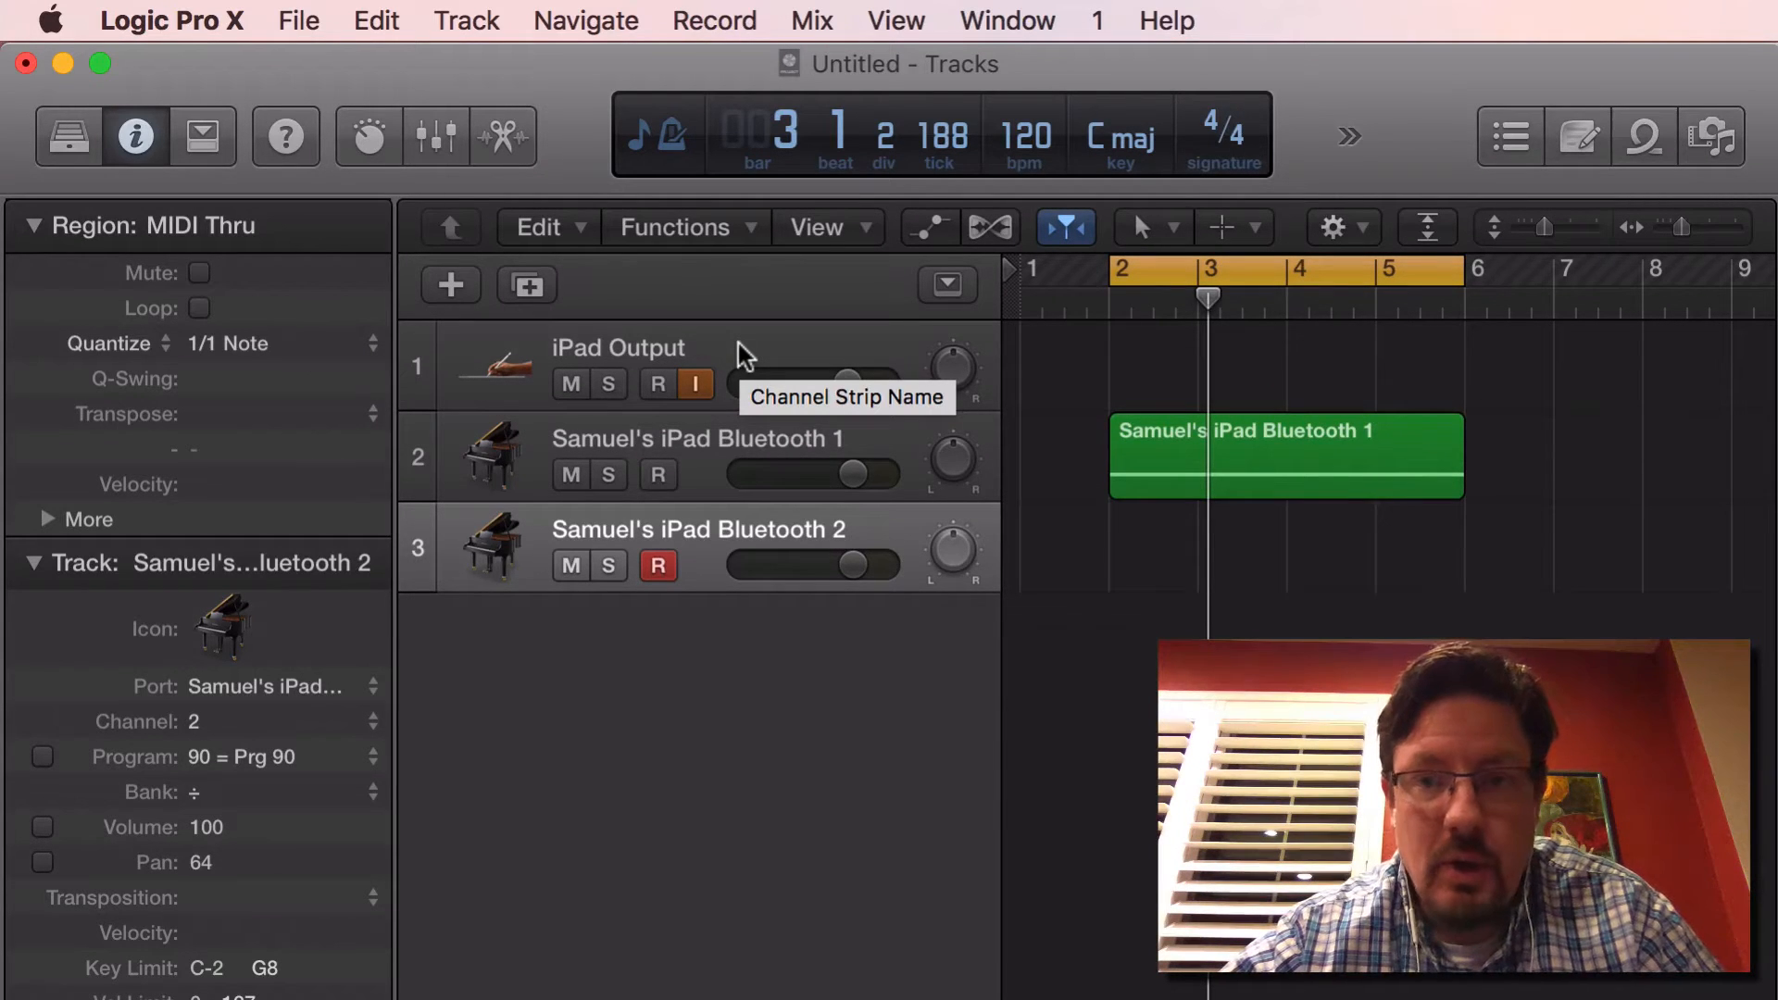
pyautogui.press('cmd+tab')
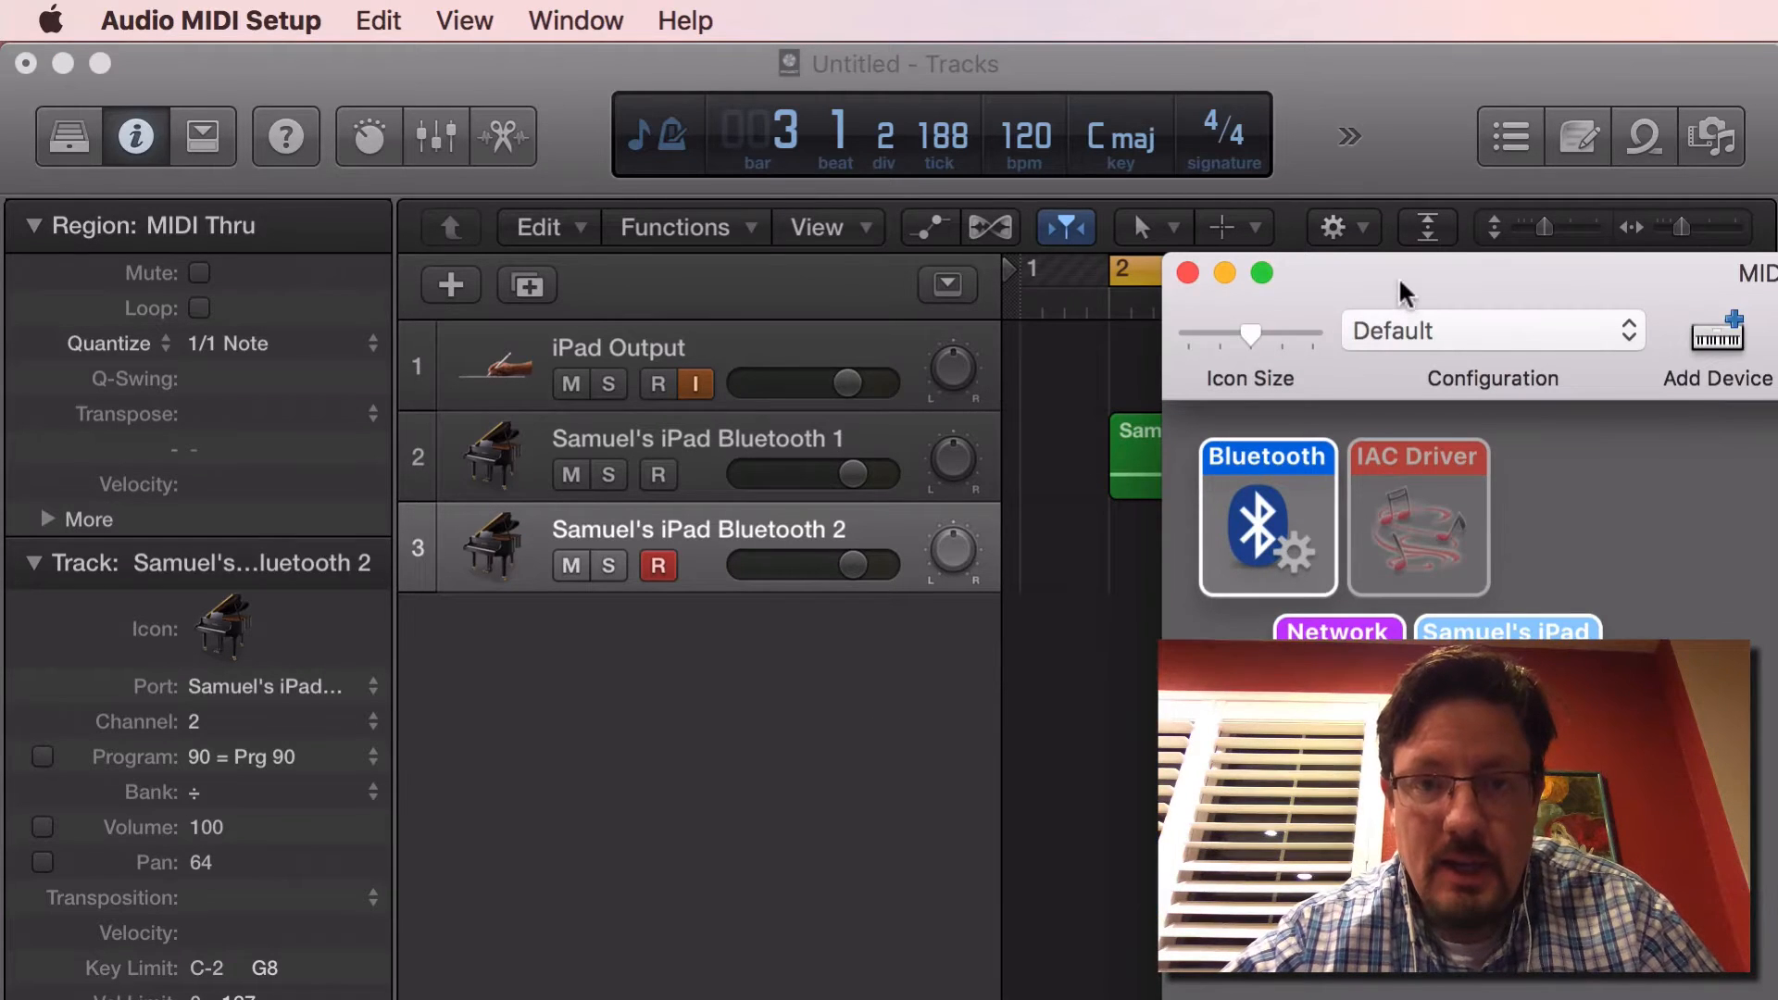
pyautogui.doubleClick(1266, 519)
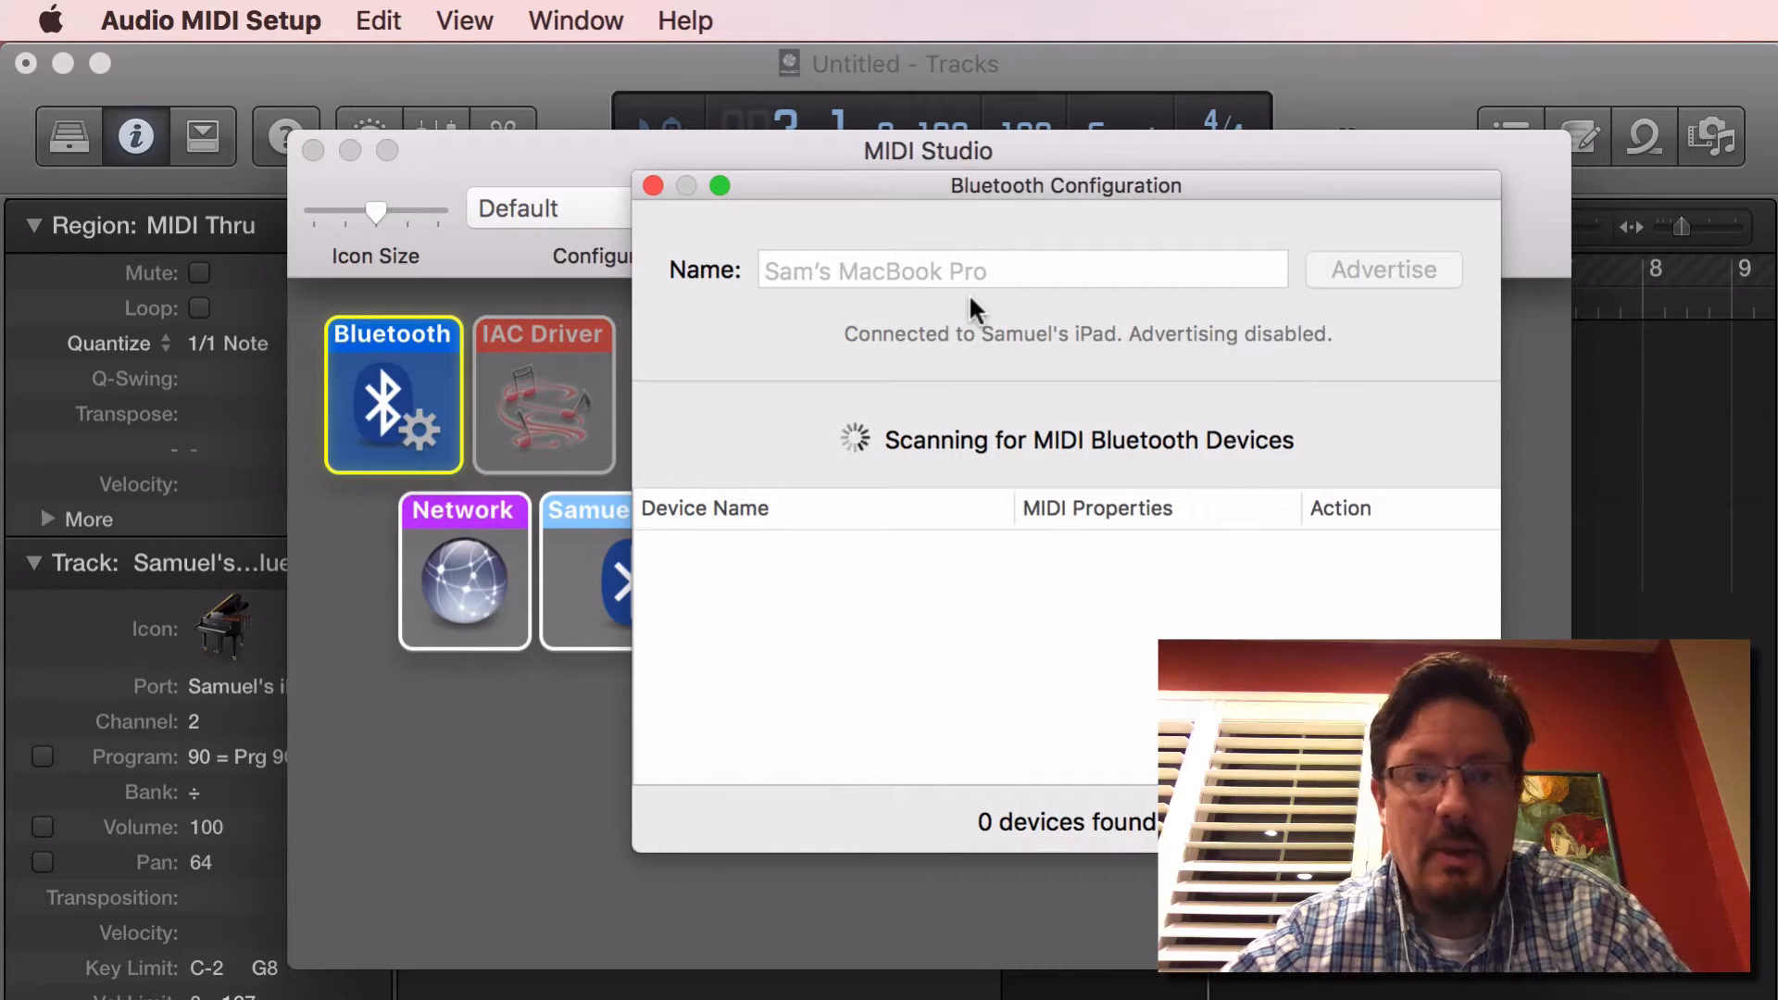
pyautogui.moveTo(1360, 284)
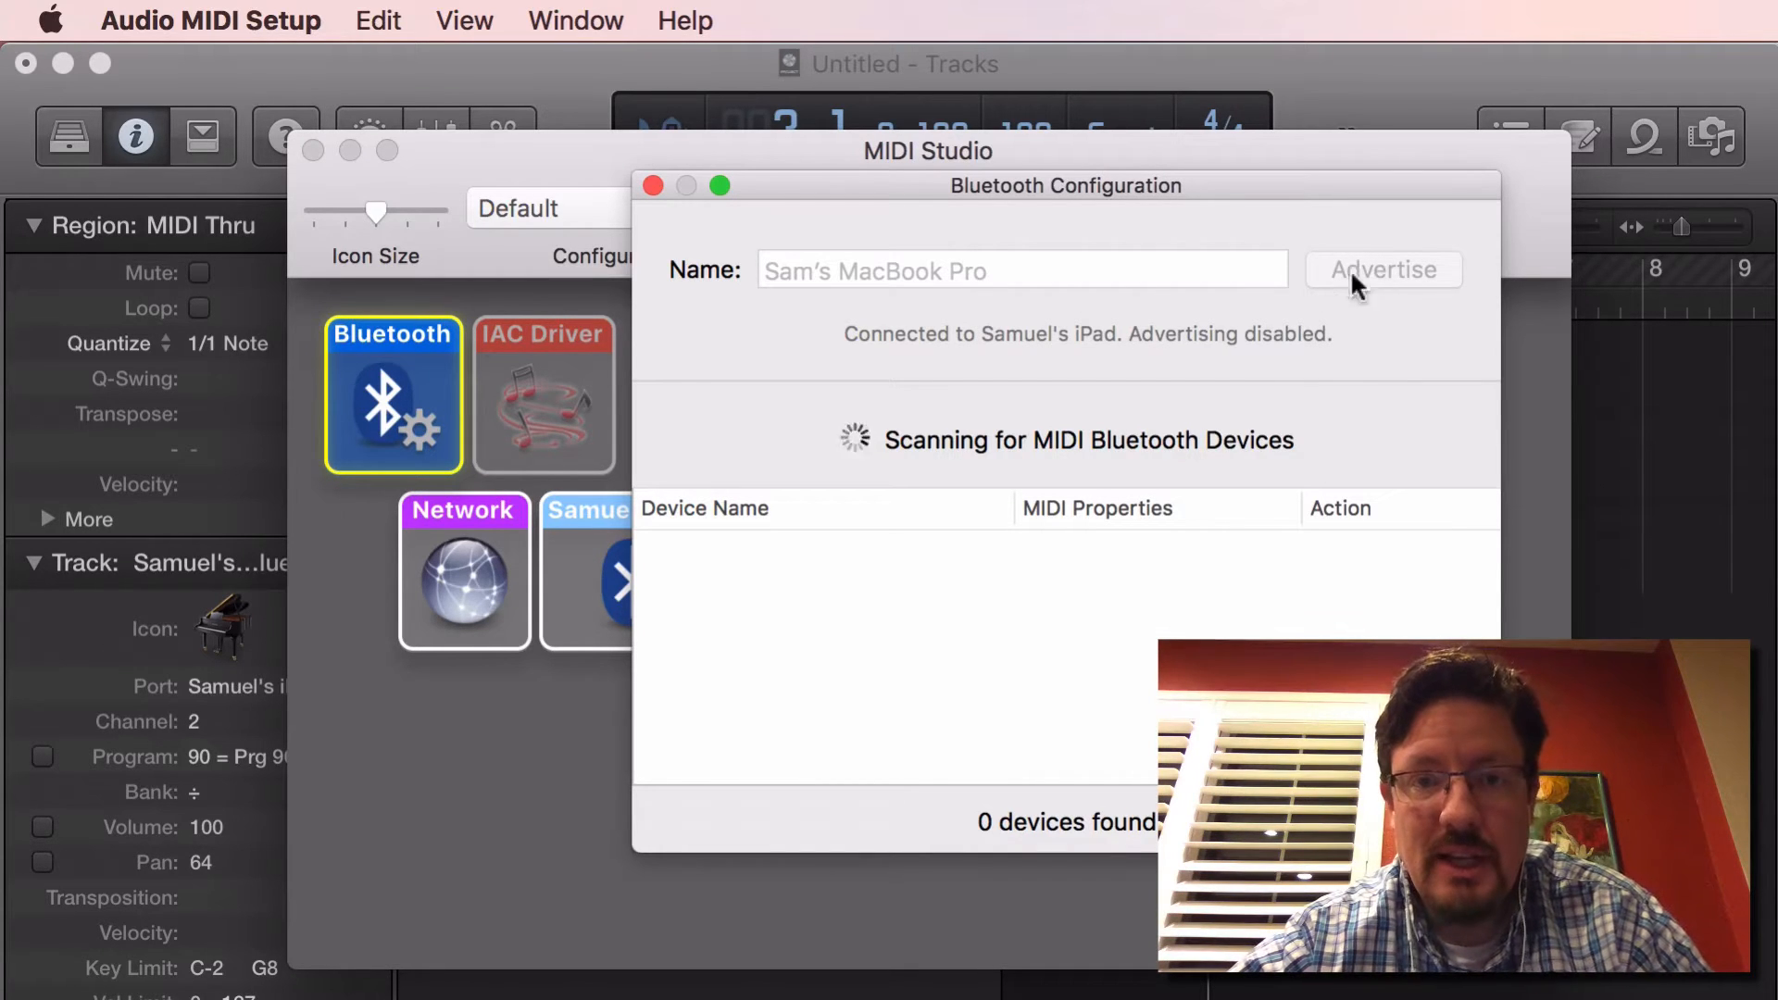
pyautogui.moveTo(509, 314)
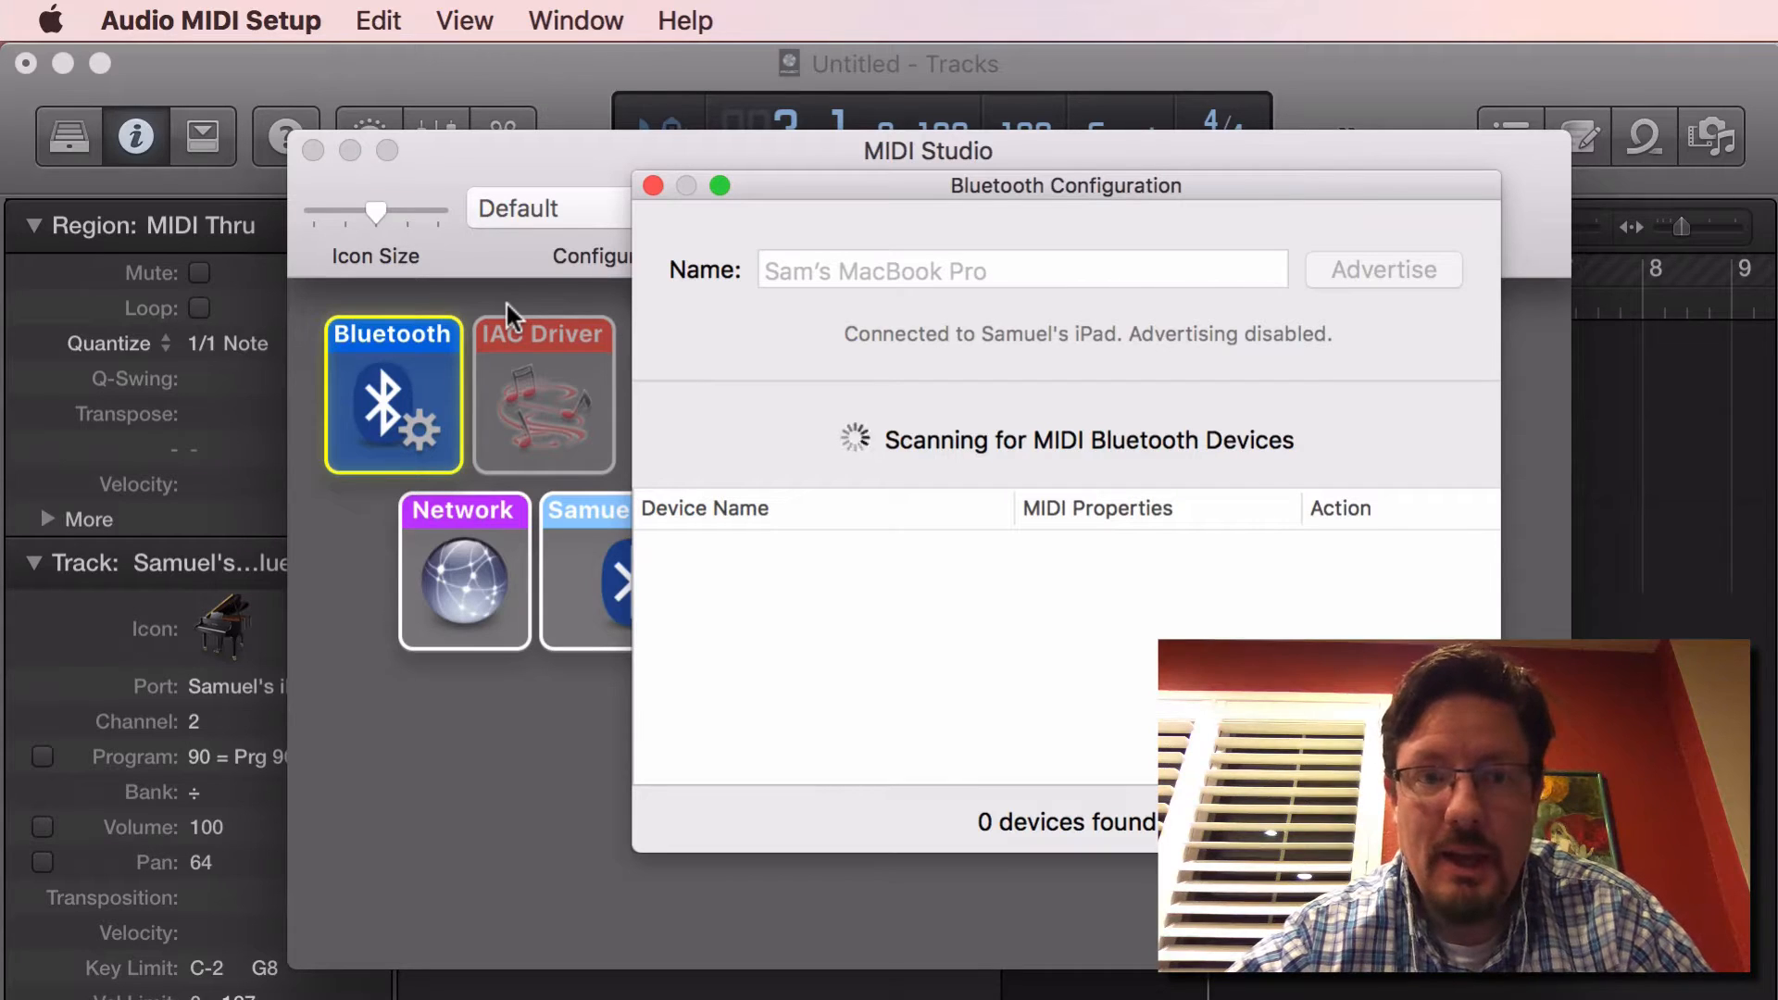
pyautogui.moveTo(647, 224)
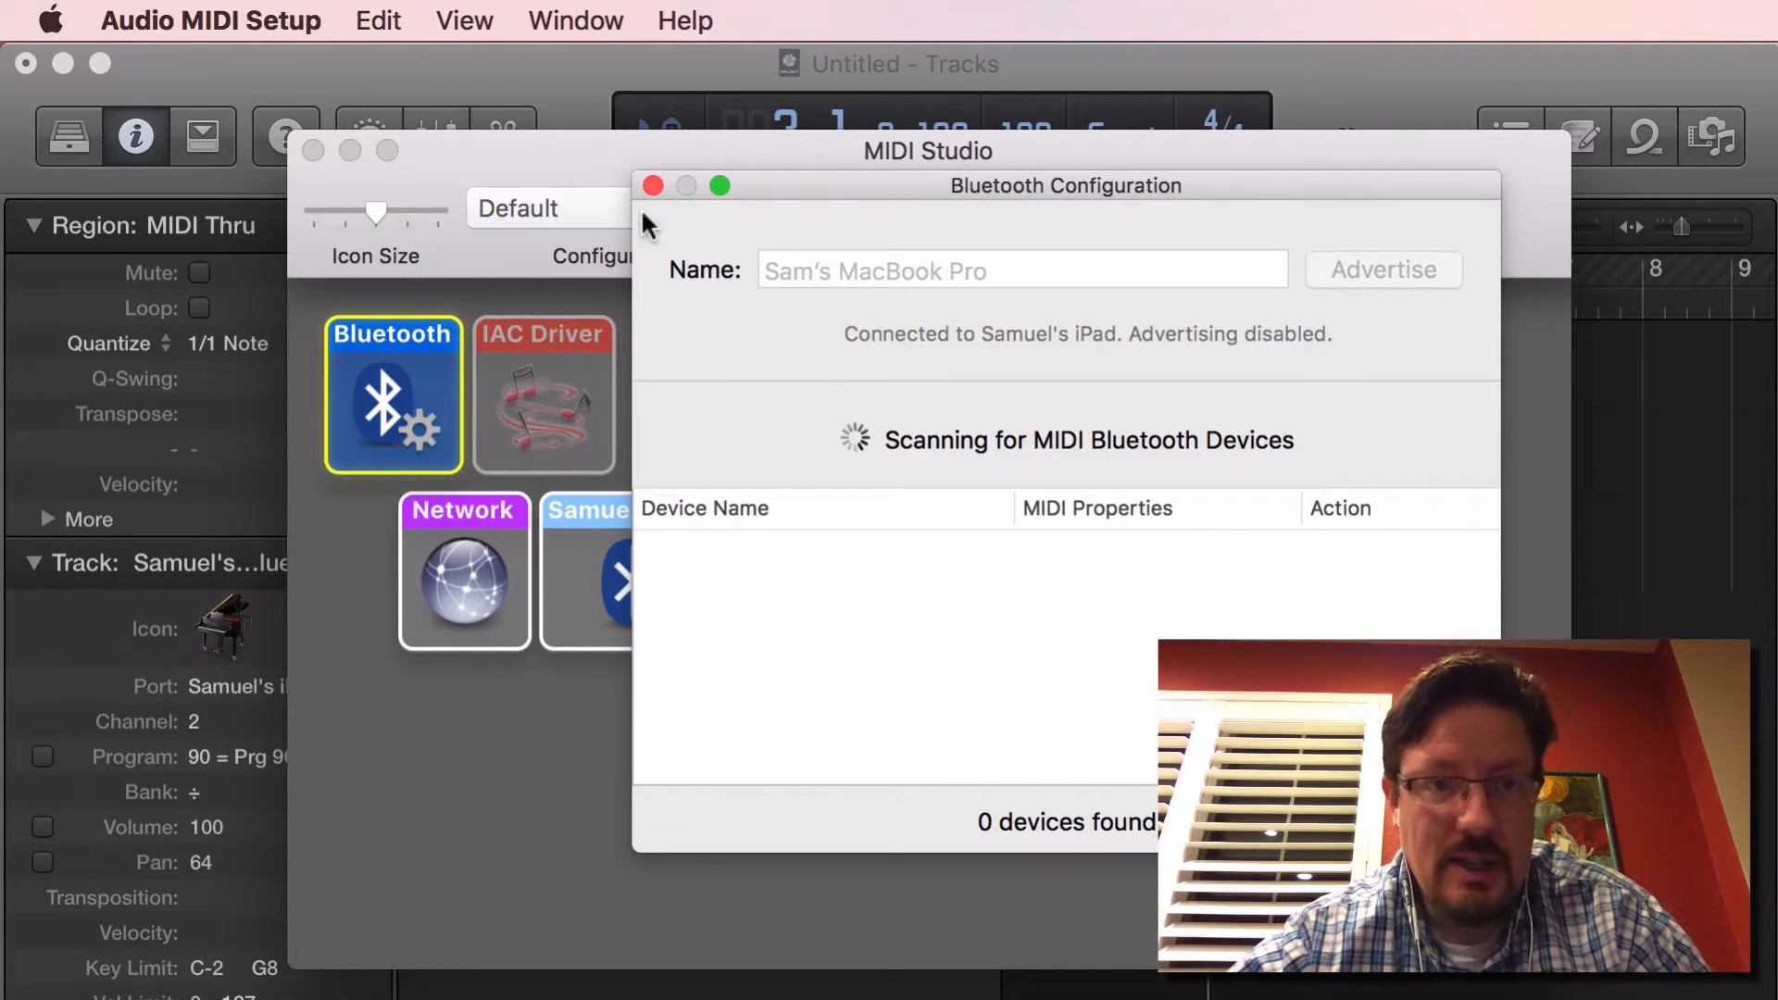
pyautogui.click(652, 185)
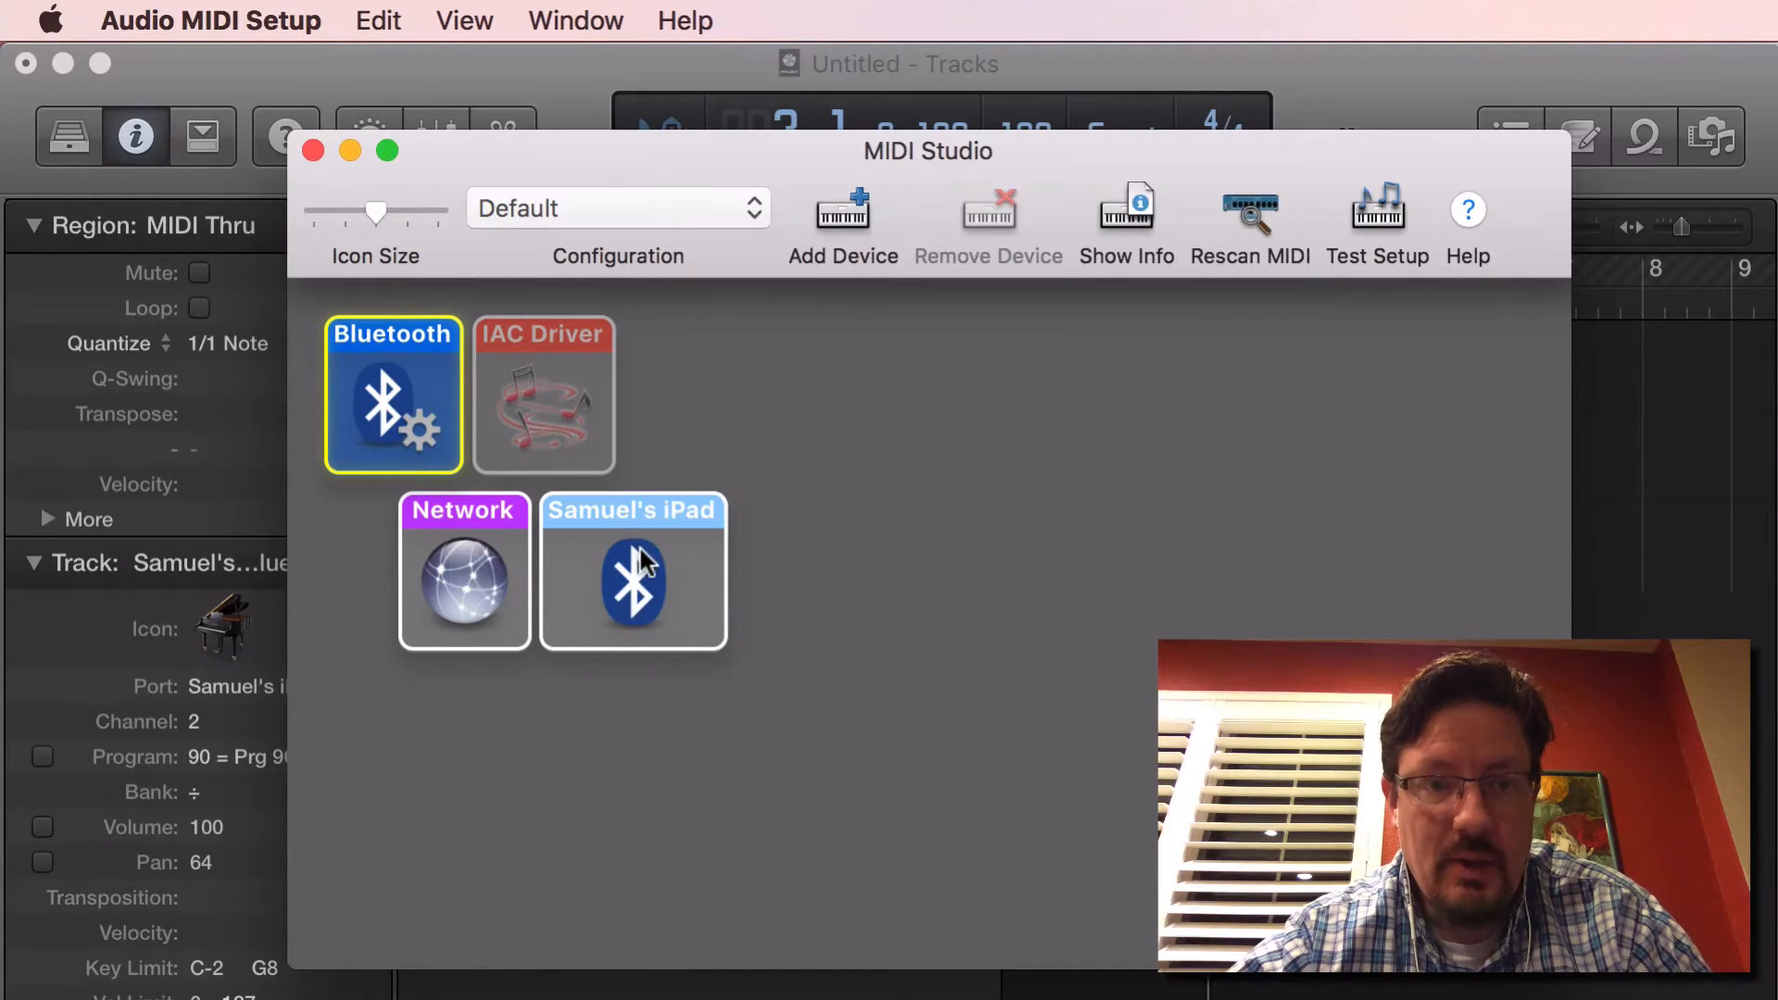
pyautogui.doubleClick(632, 571)
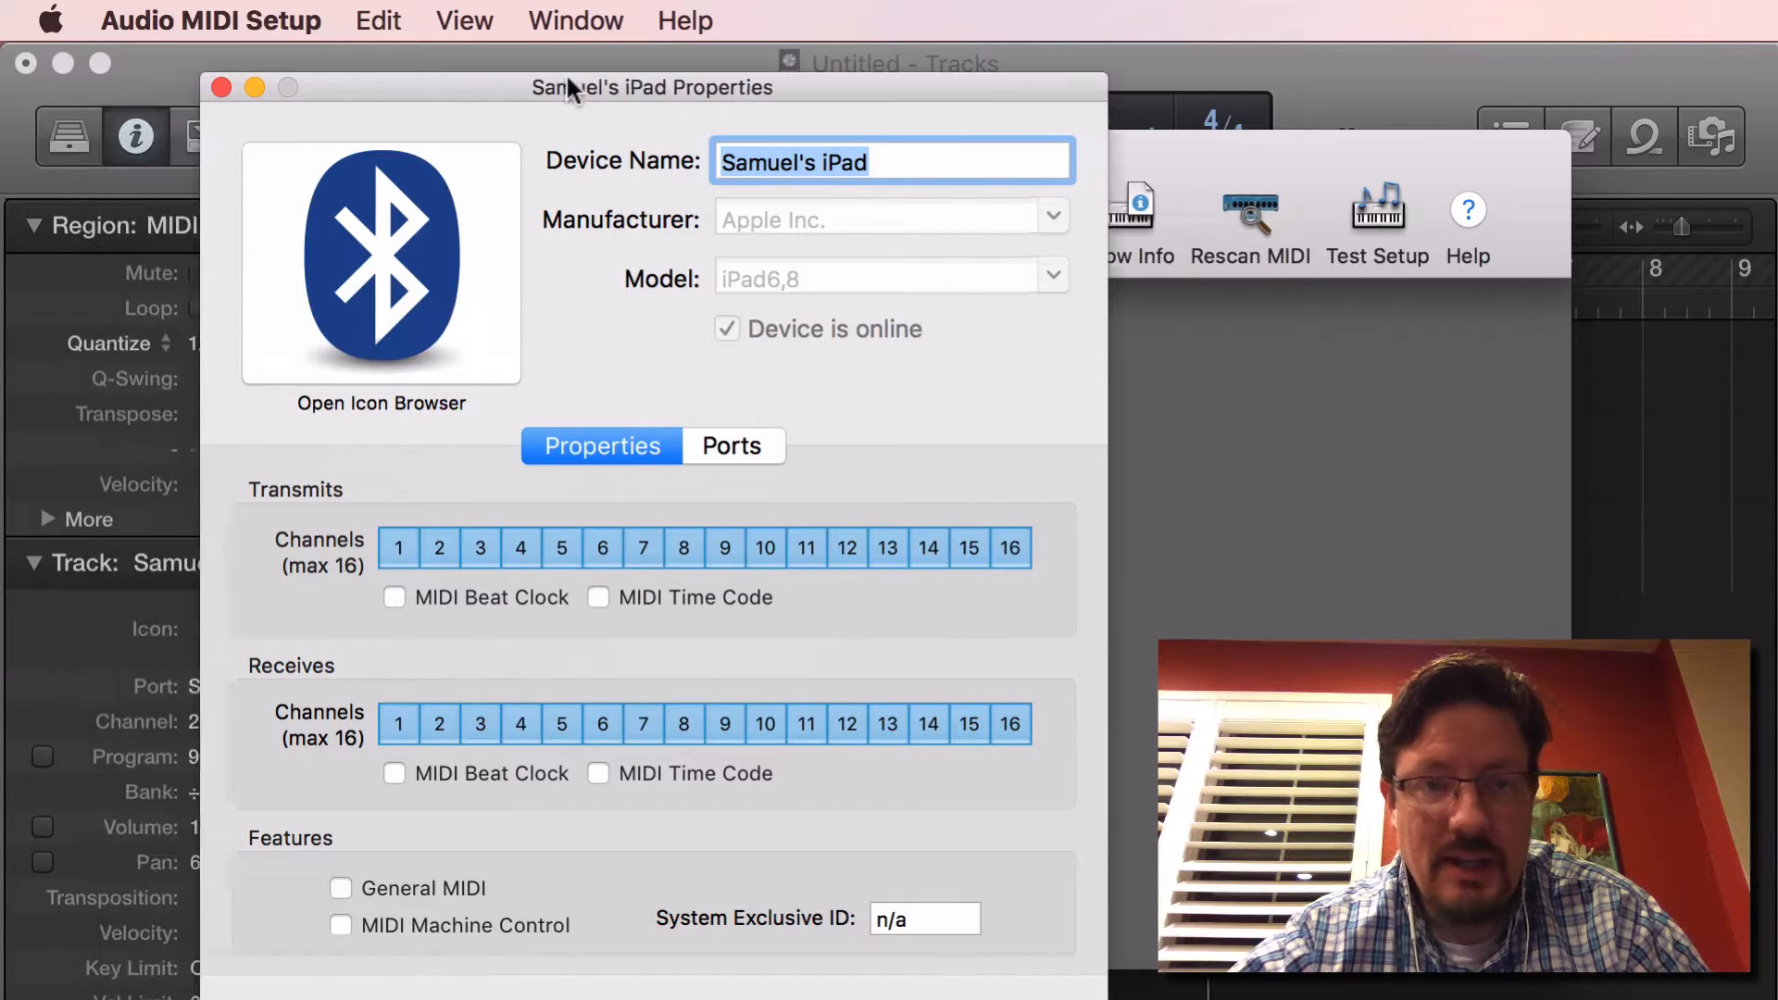
pyautogui.click(220, 87)
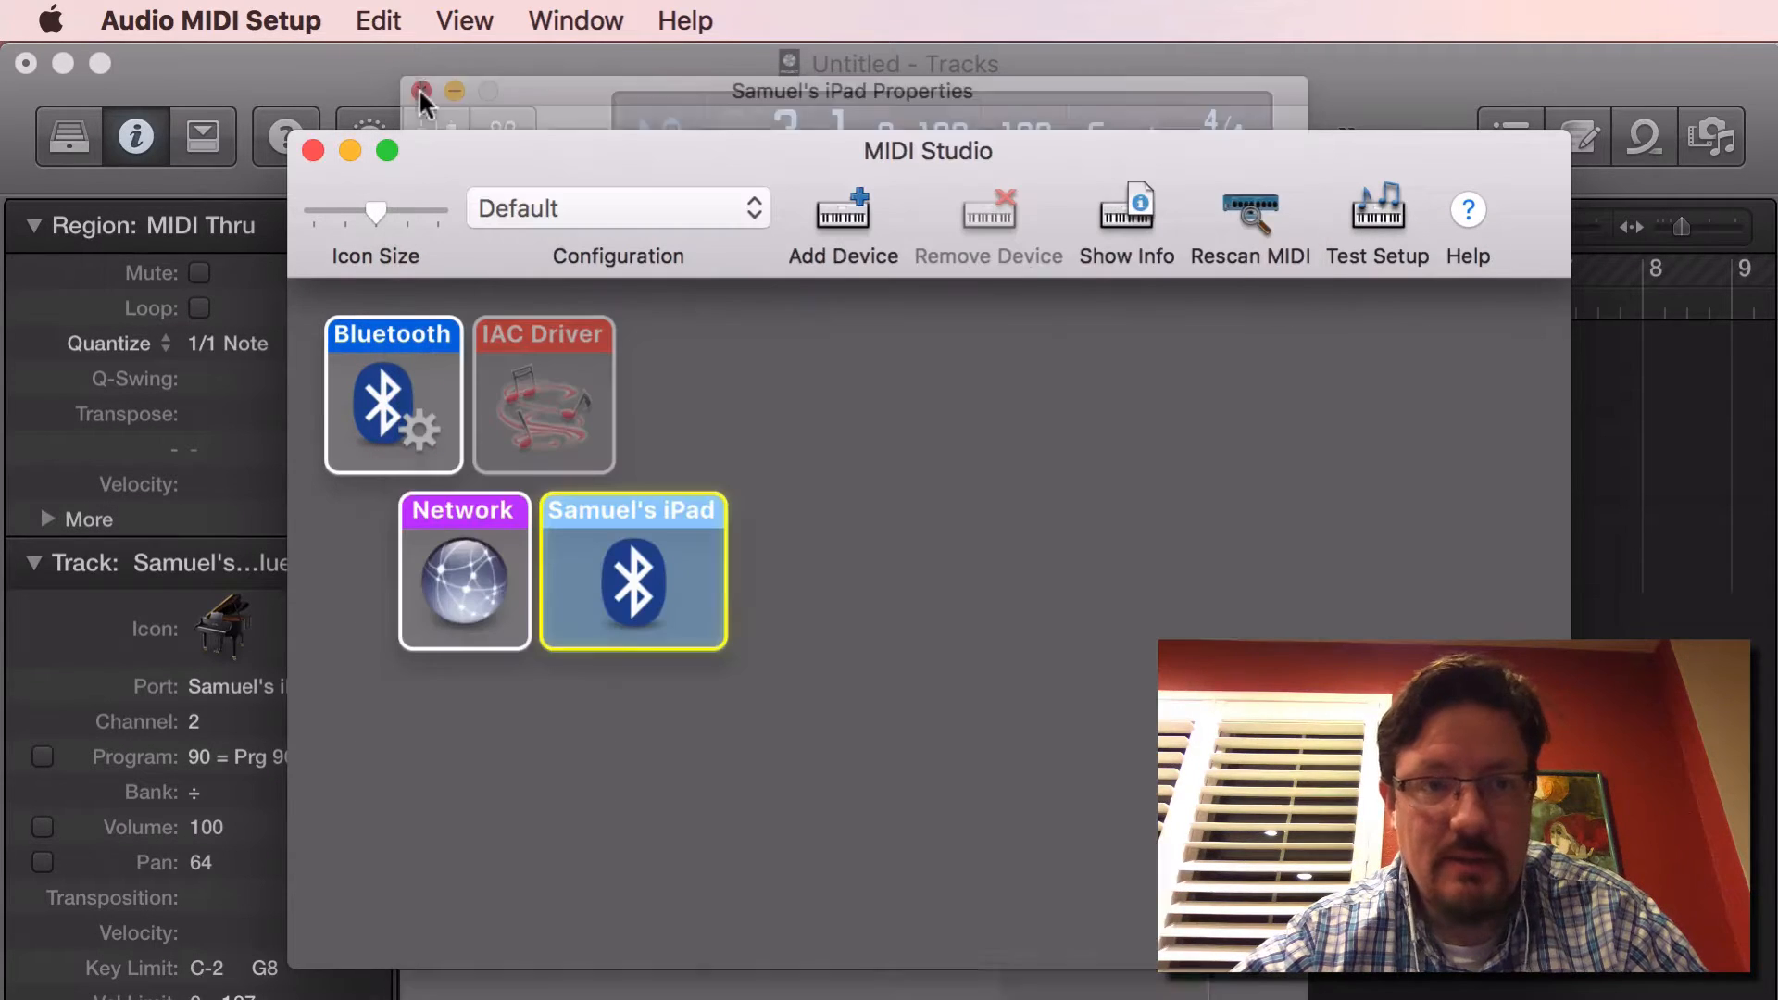
pyautogui.click(420, 92)
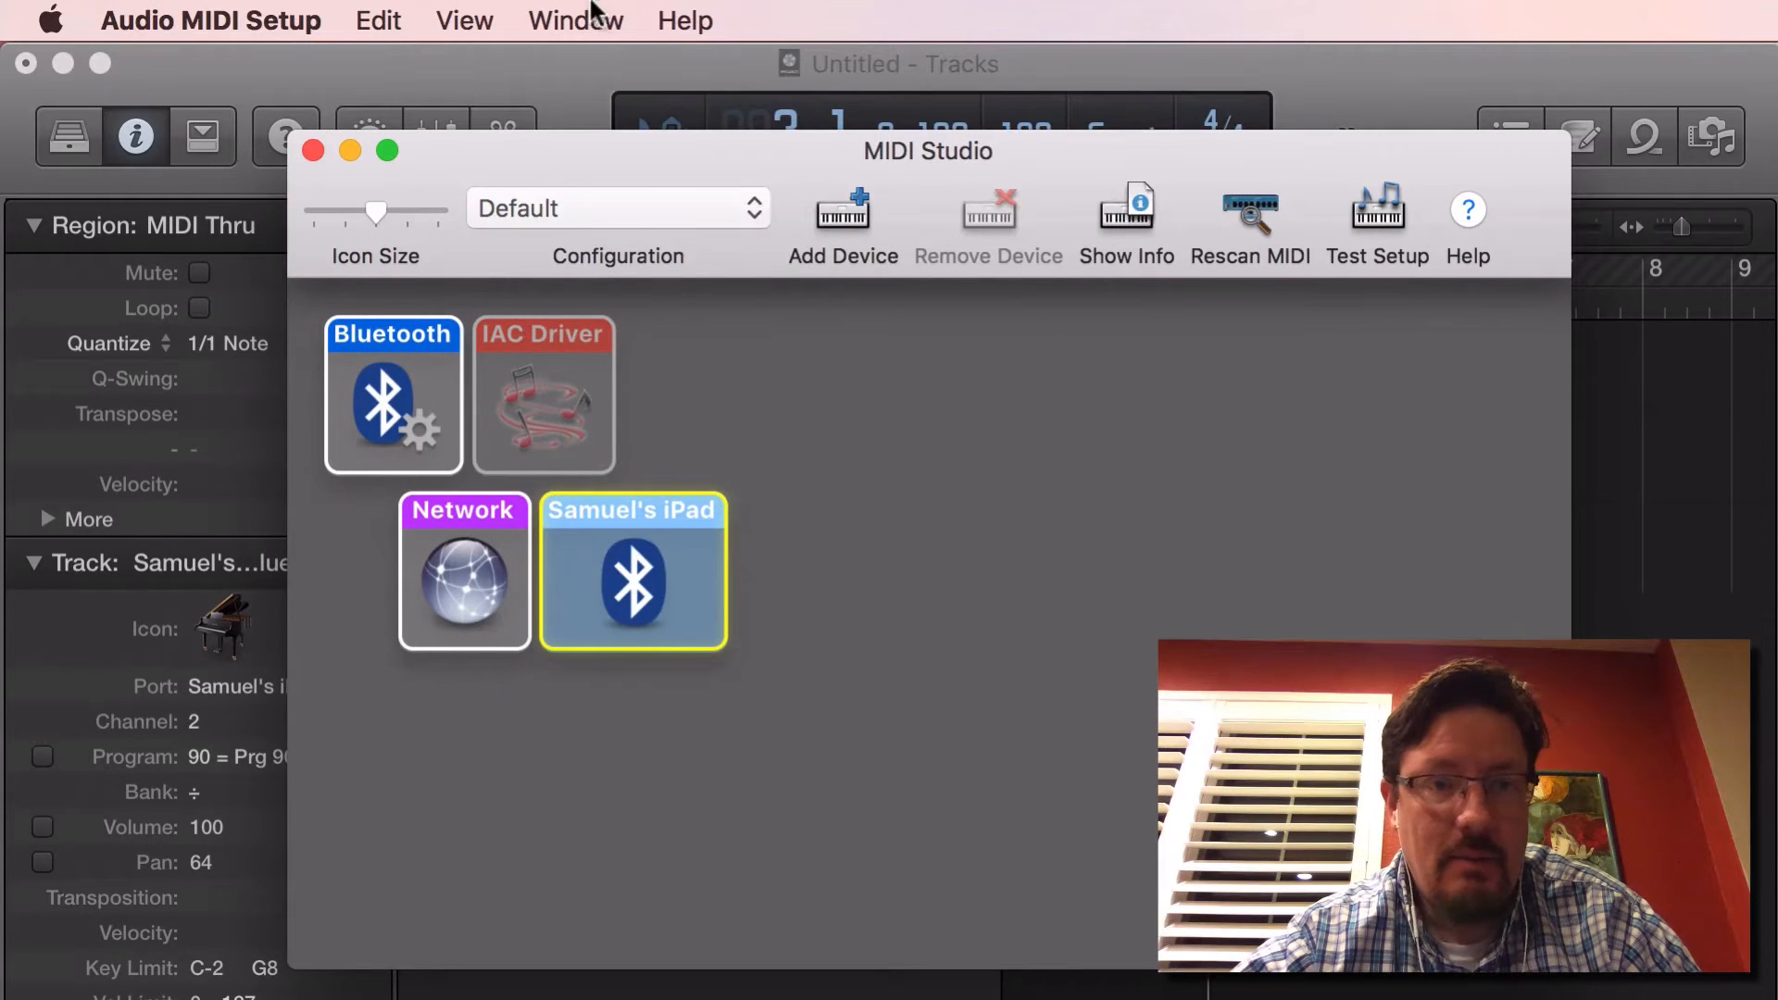
pyautogui.click(575, 20)
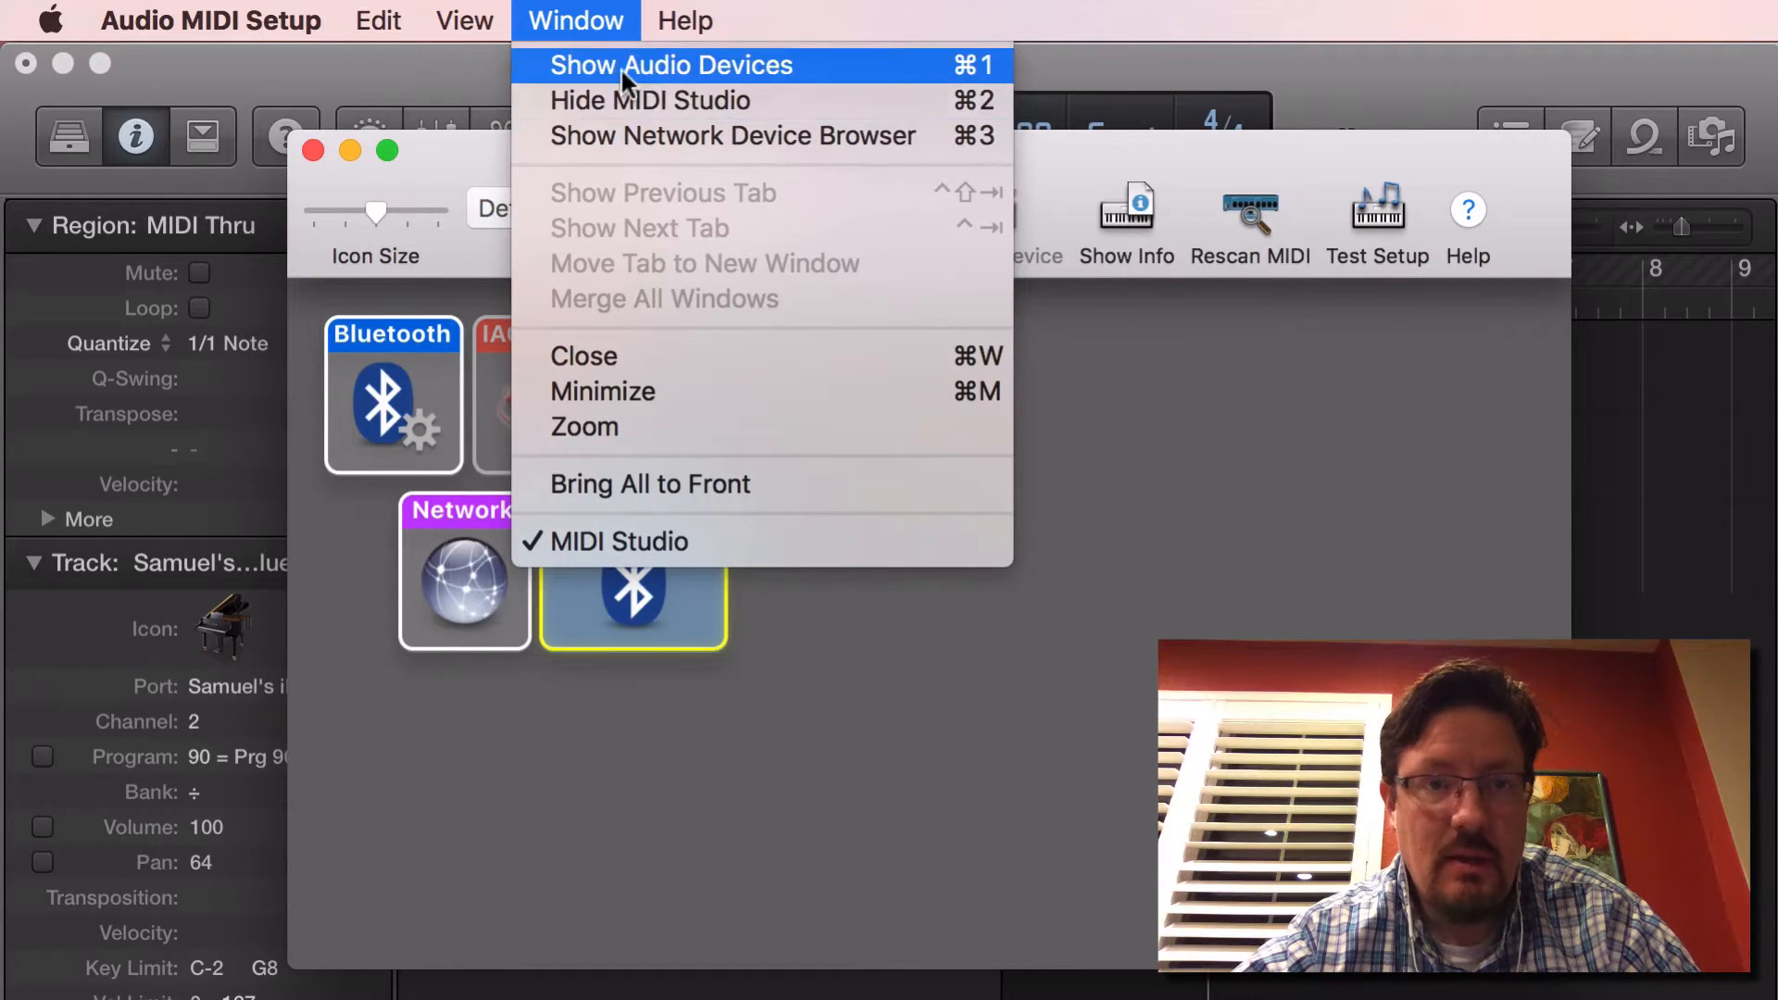
pyautogui.click(671, 65)
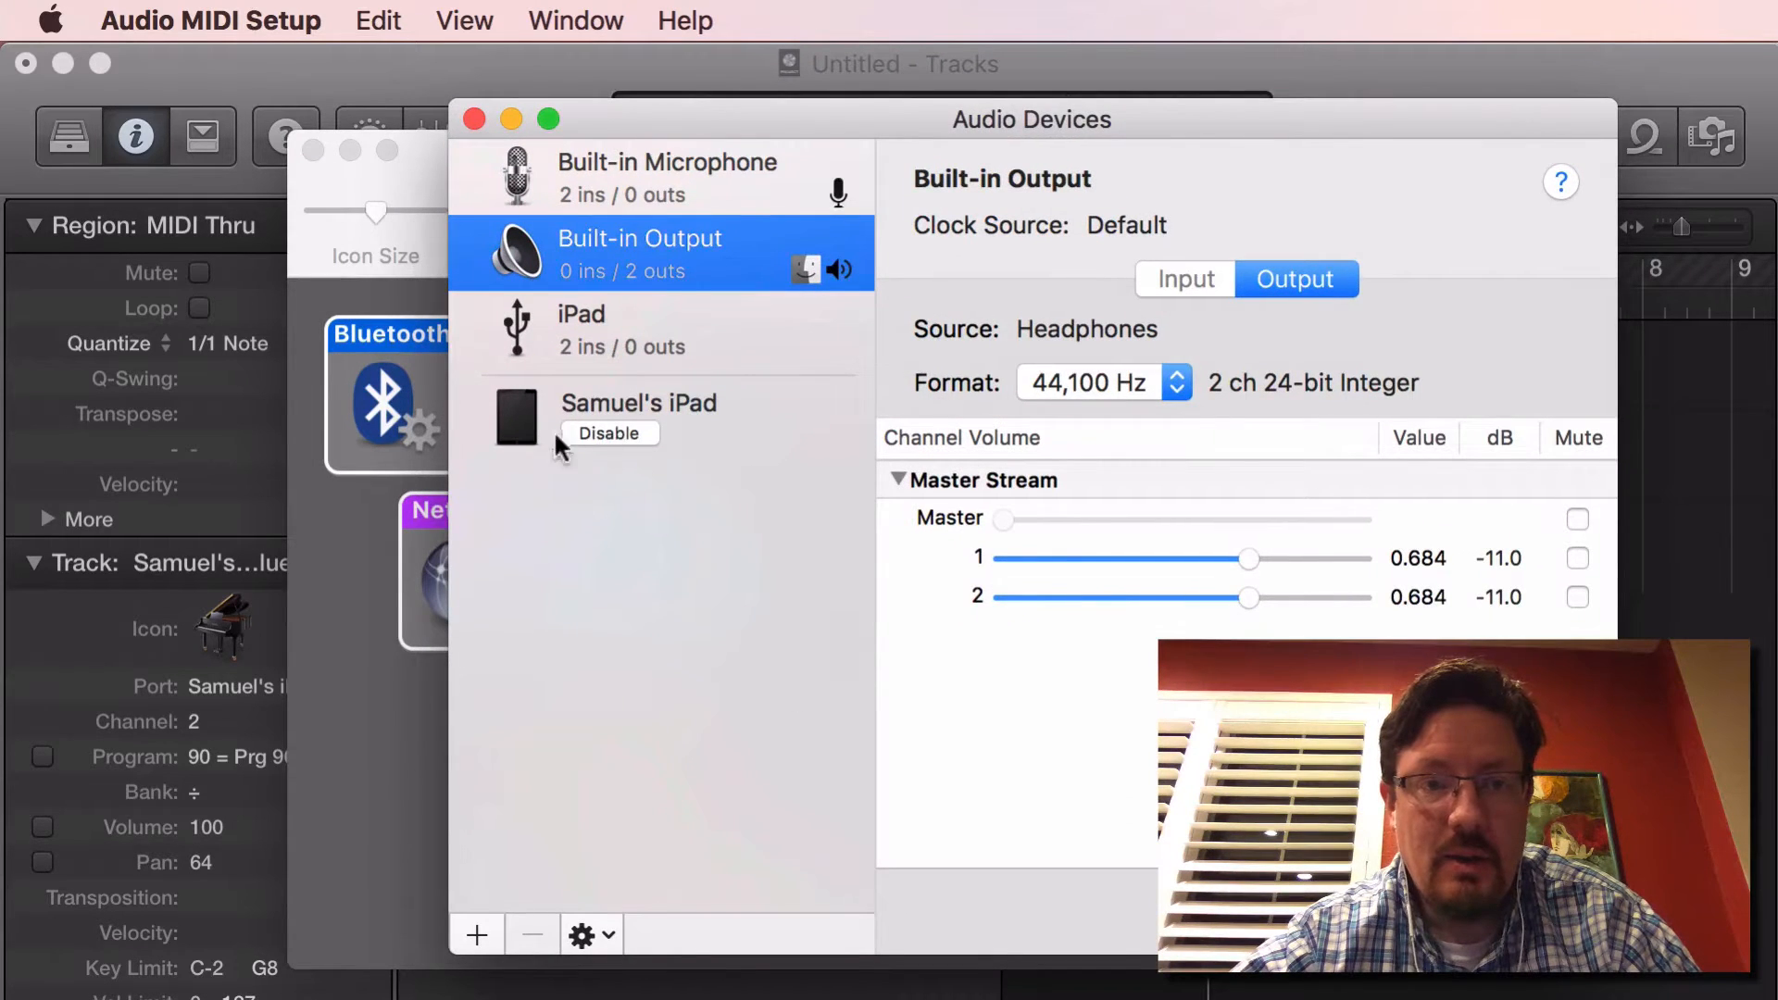
pyautogui.moveTo(677, 411)
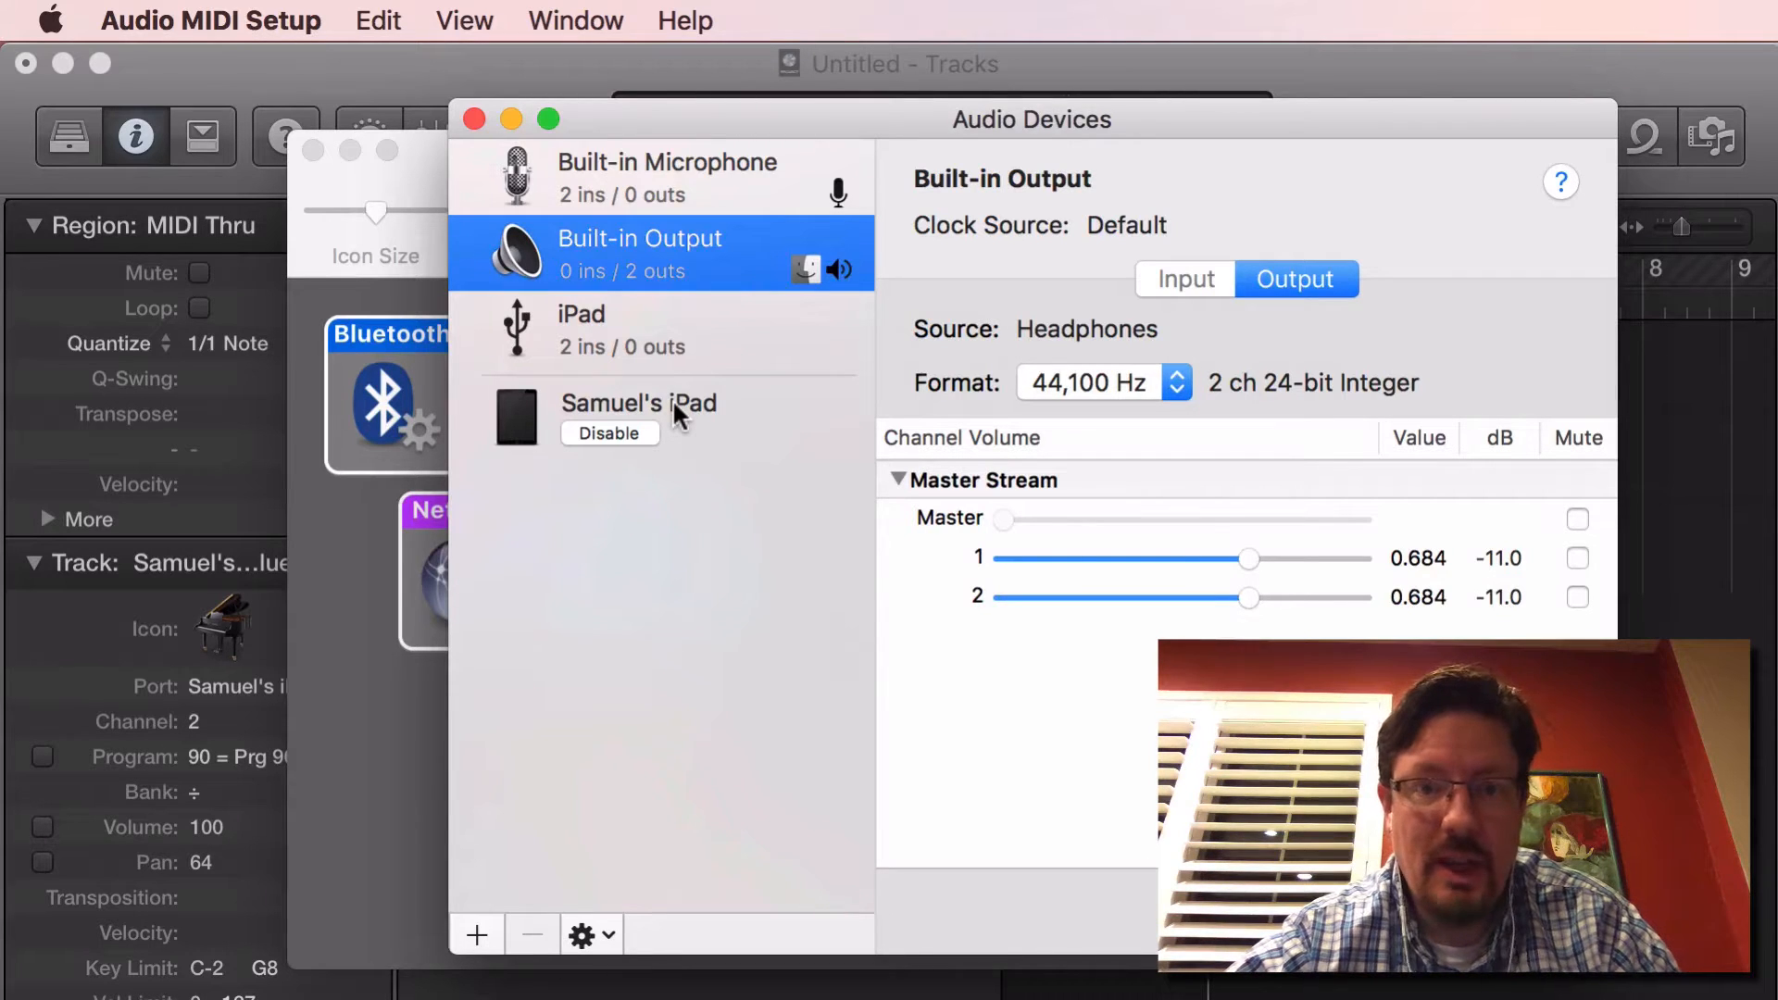
pyautogui.moveTo(630, 419)
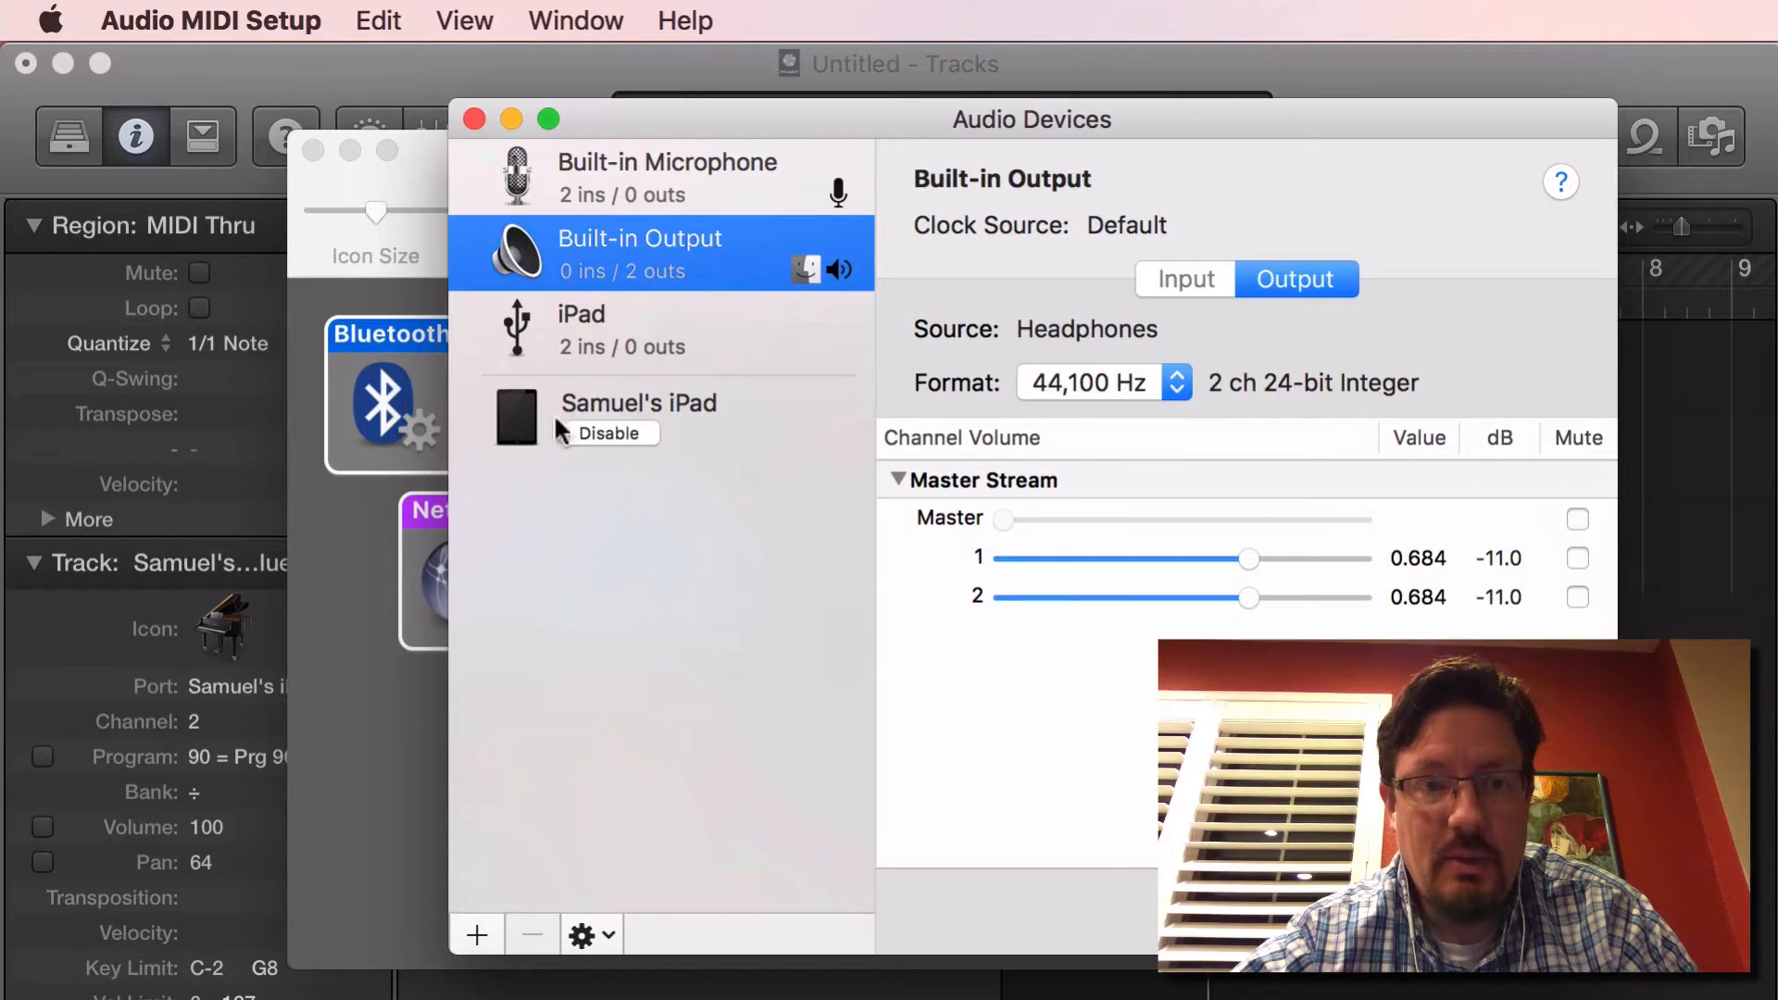
pyautogui.moveTo(572, 454)
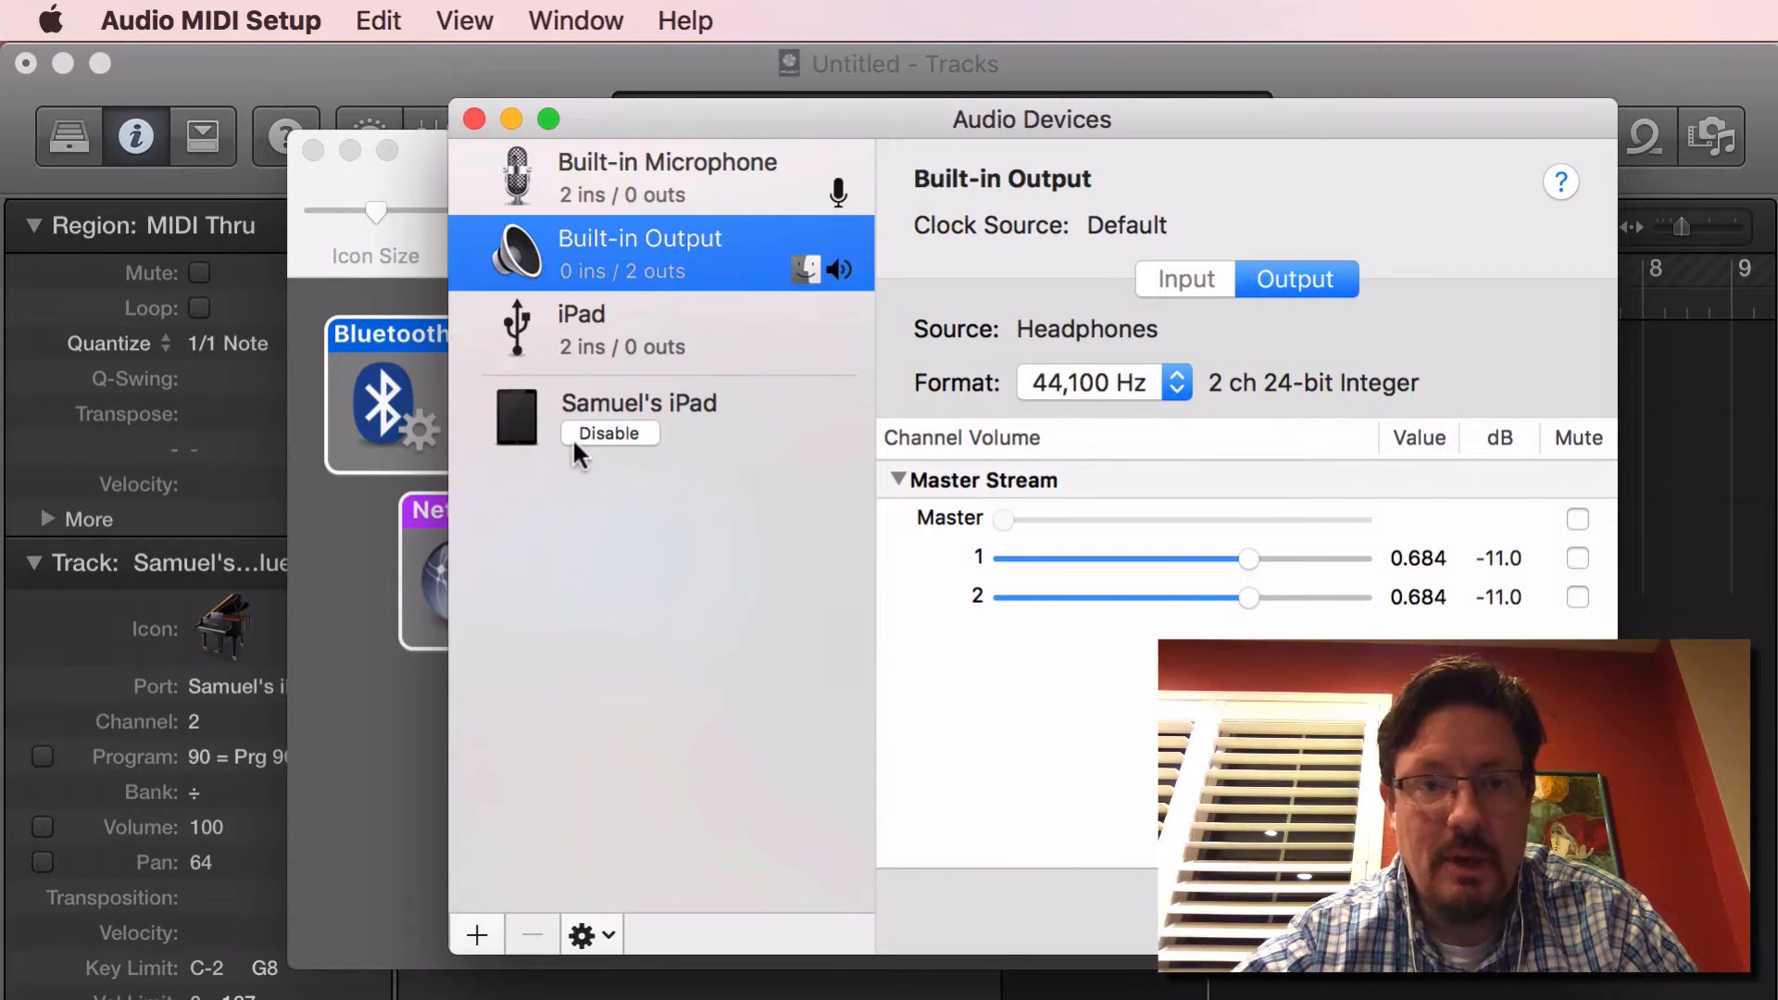
pyautogui.click(638, 403)
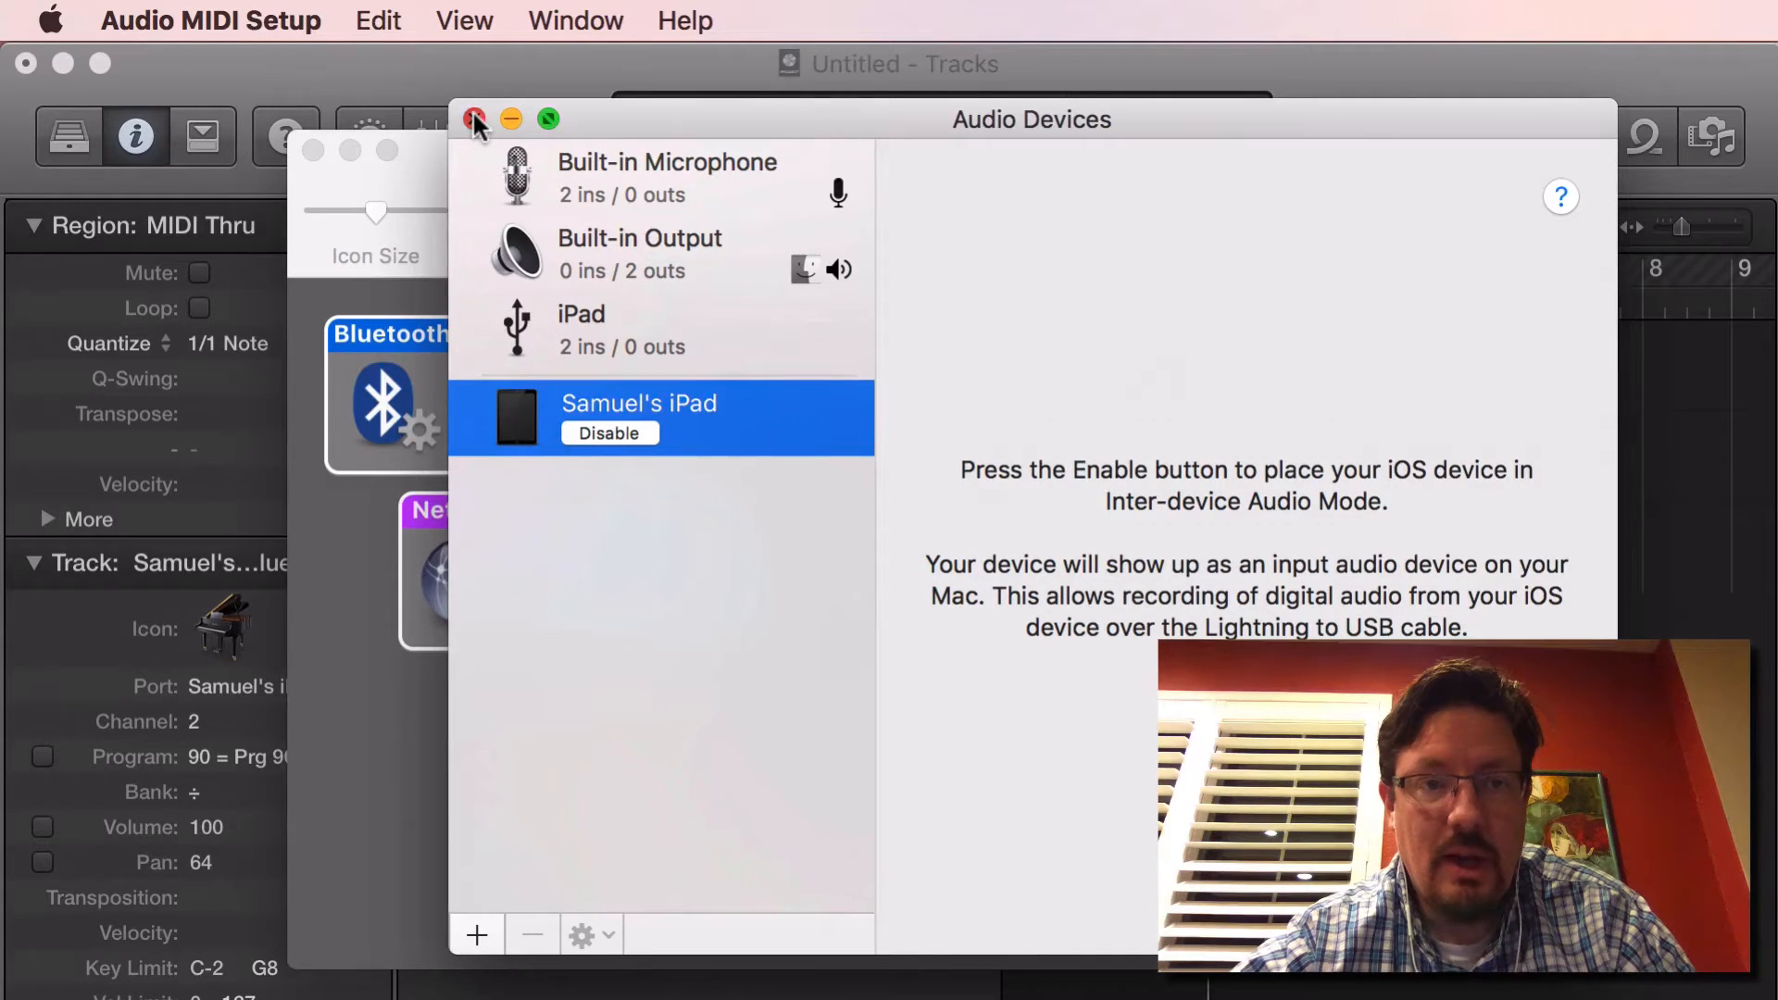
pyautogui.click(475, 120)
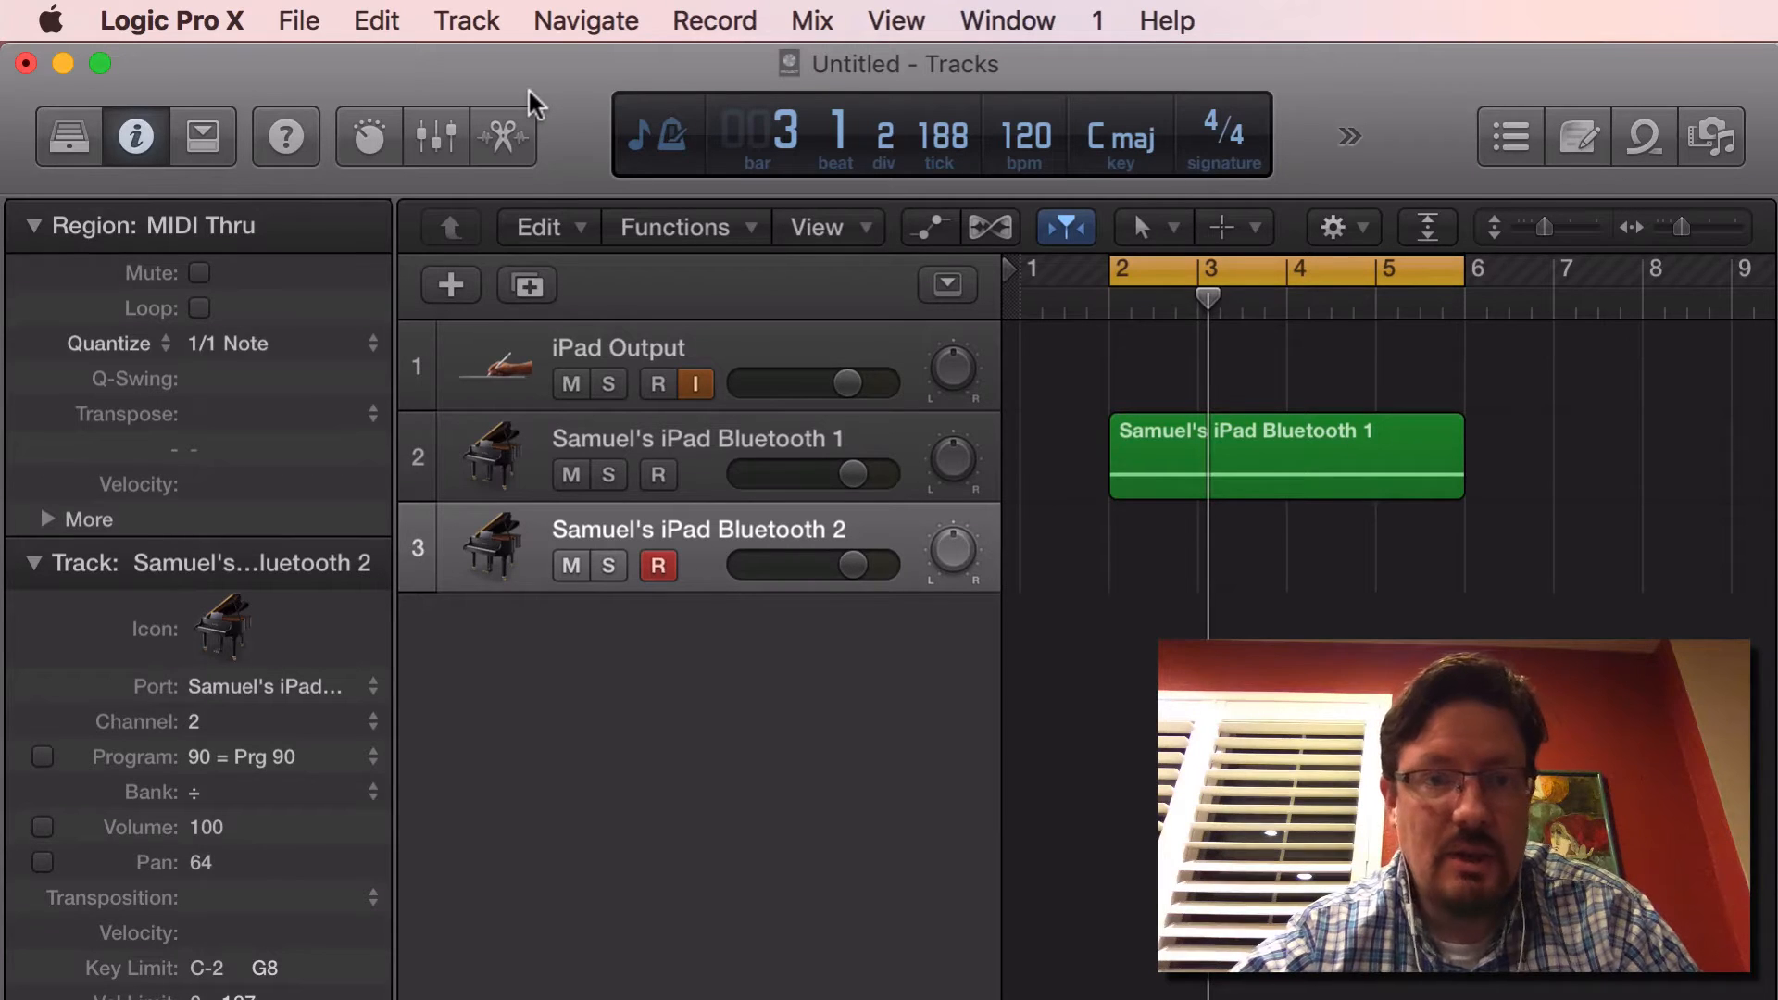
# Step: Set Logic's audio preferences to Built-in Output for output and iPad for input
pyautogui.click(297, 21)
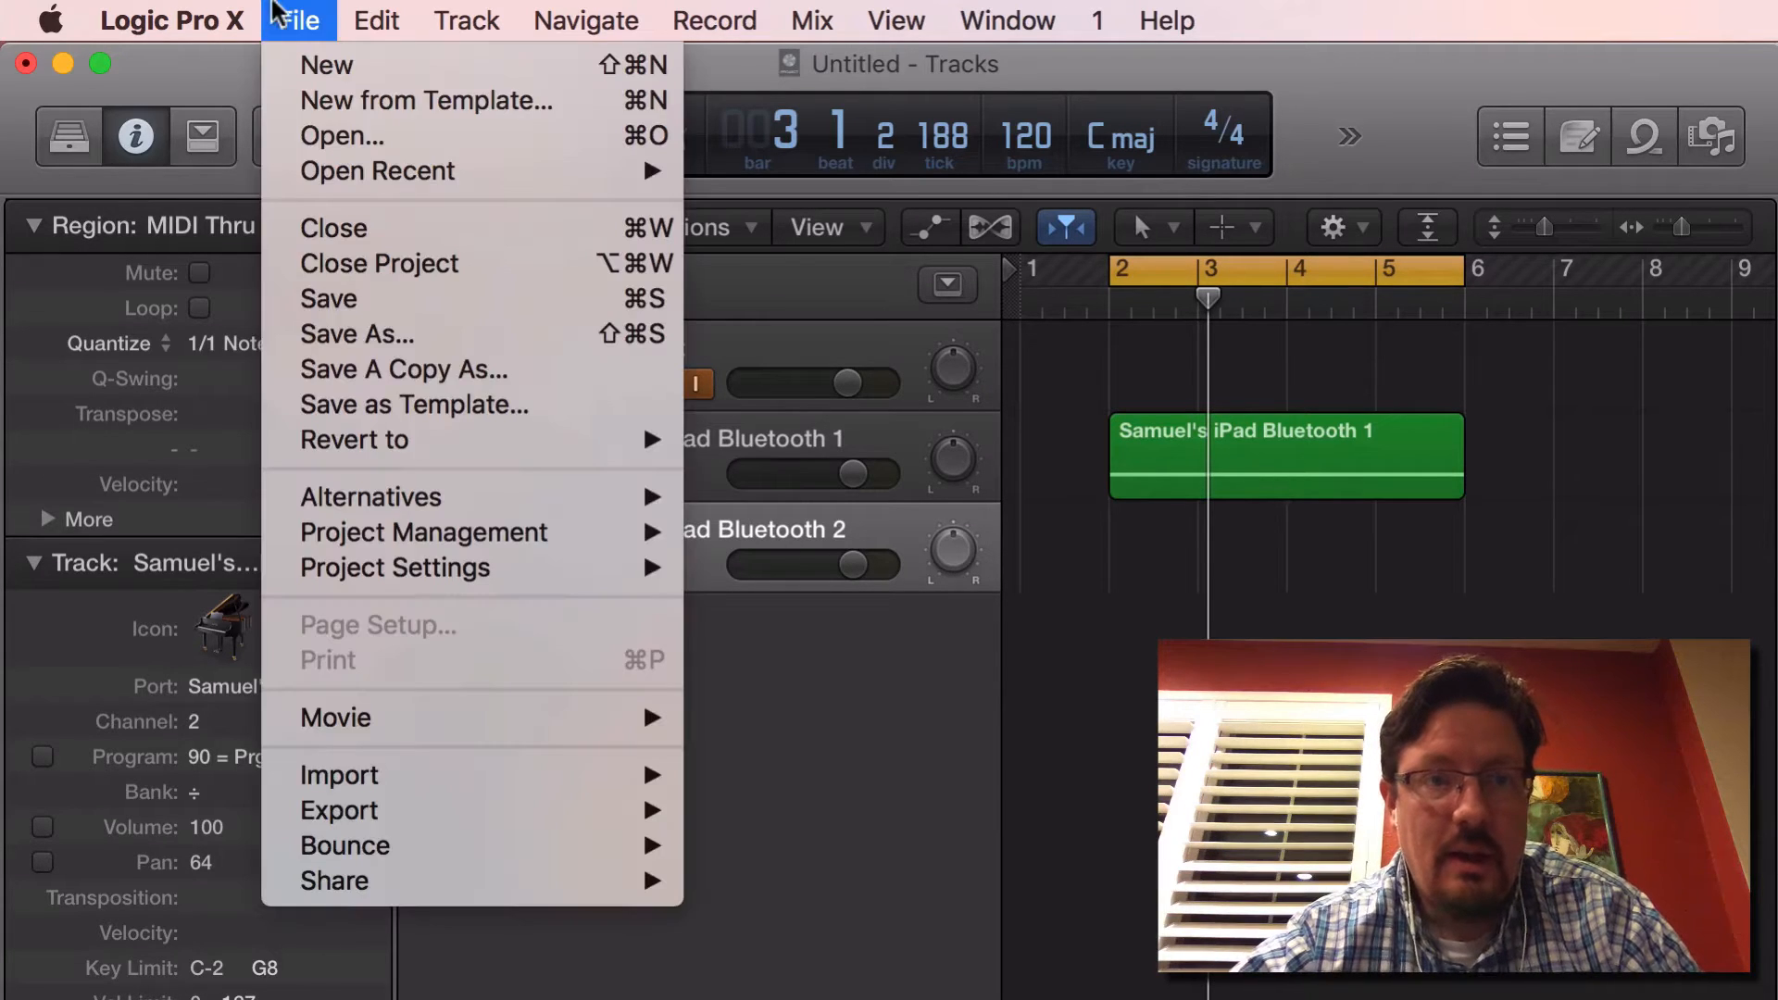
pyautogui.click(172, 21)
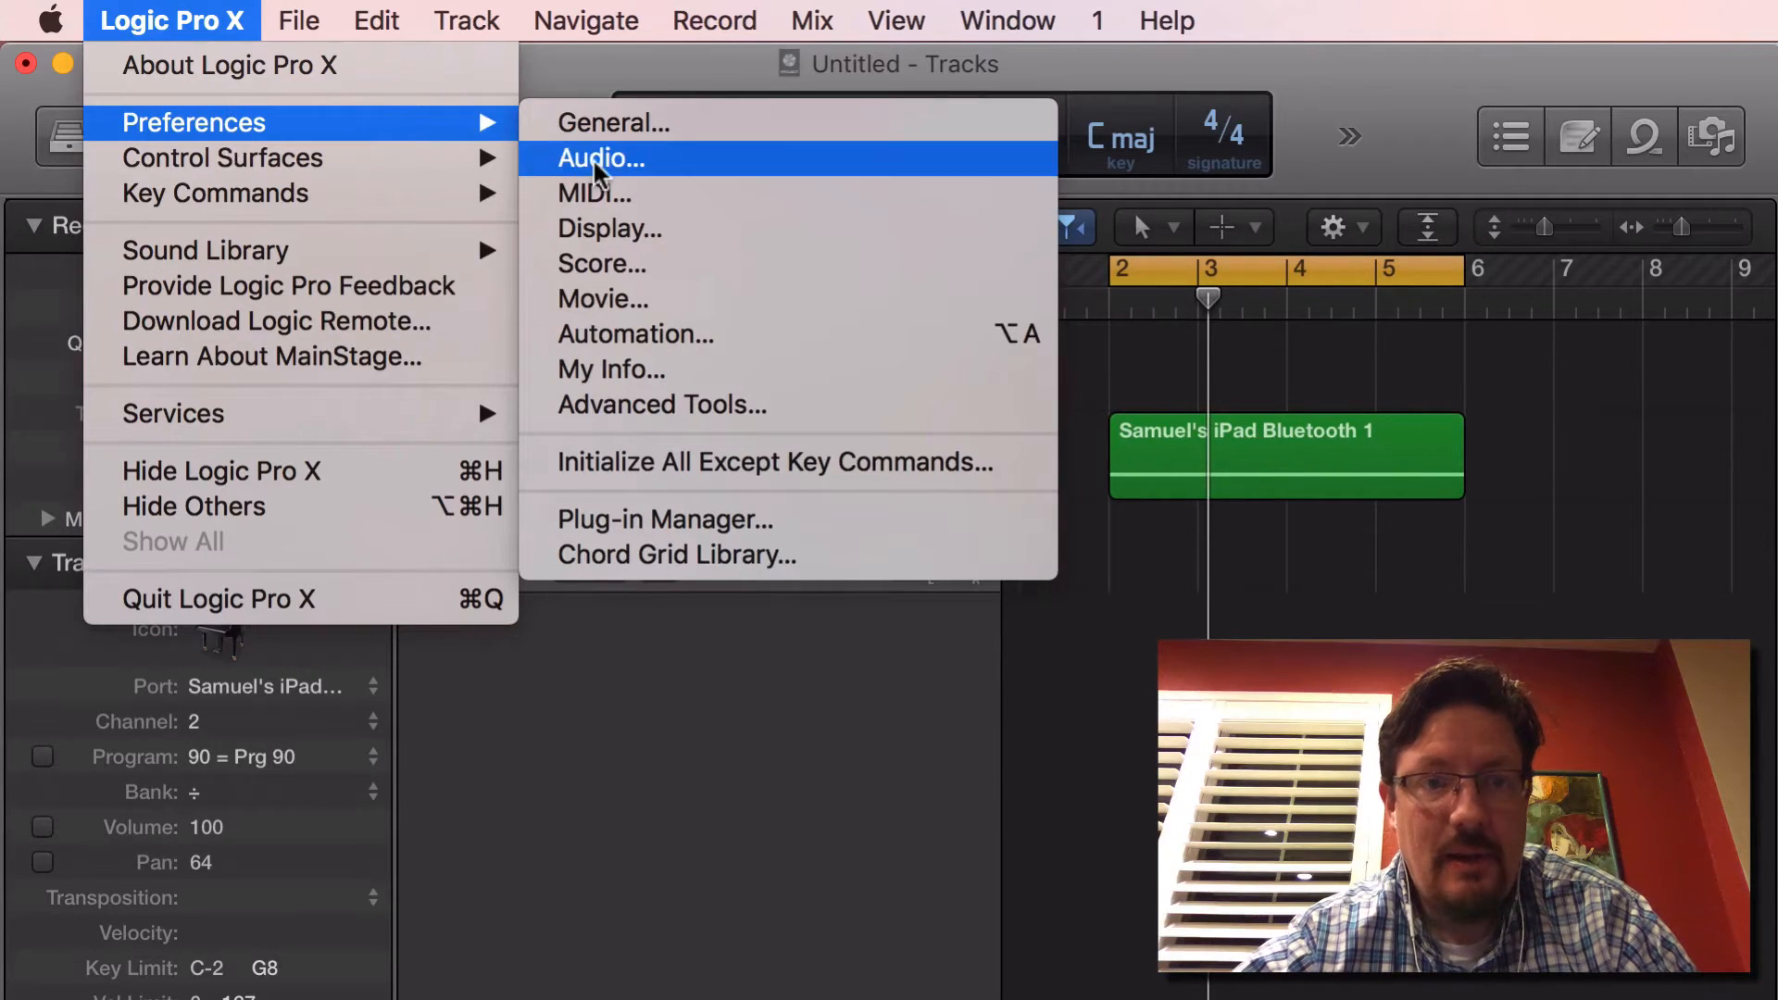
pyautogui.click(601, 159)
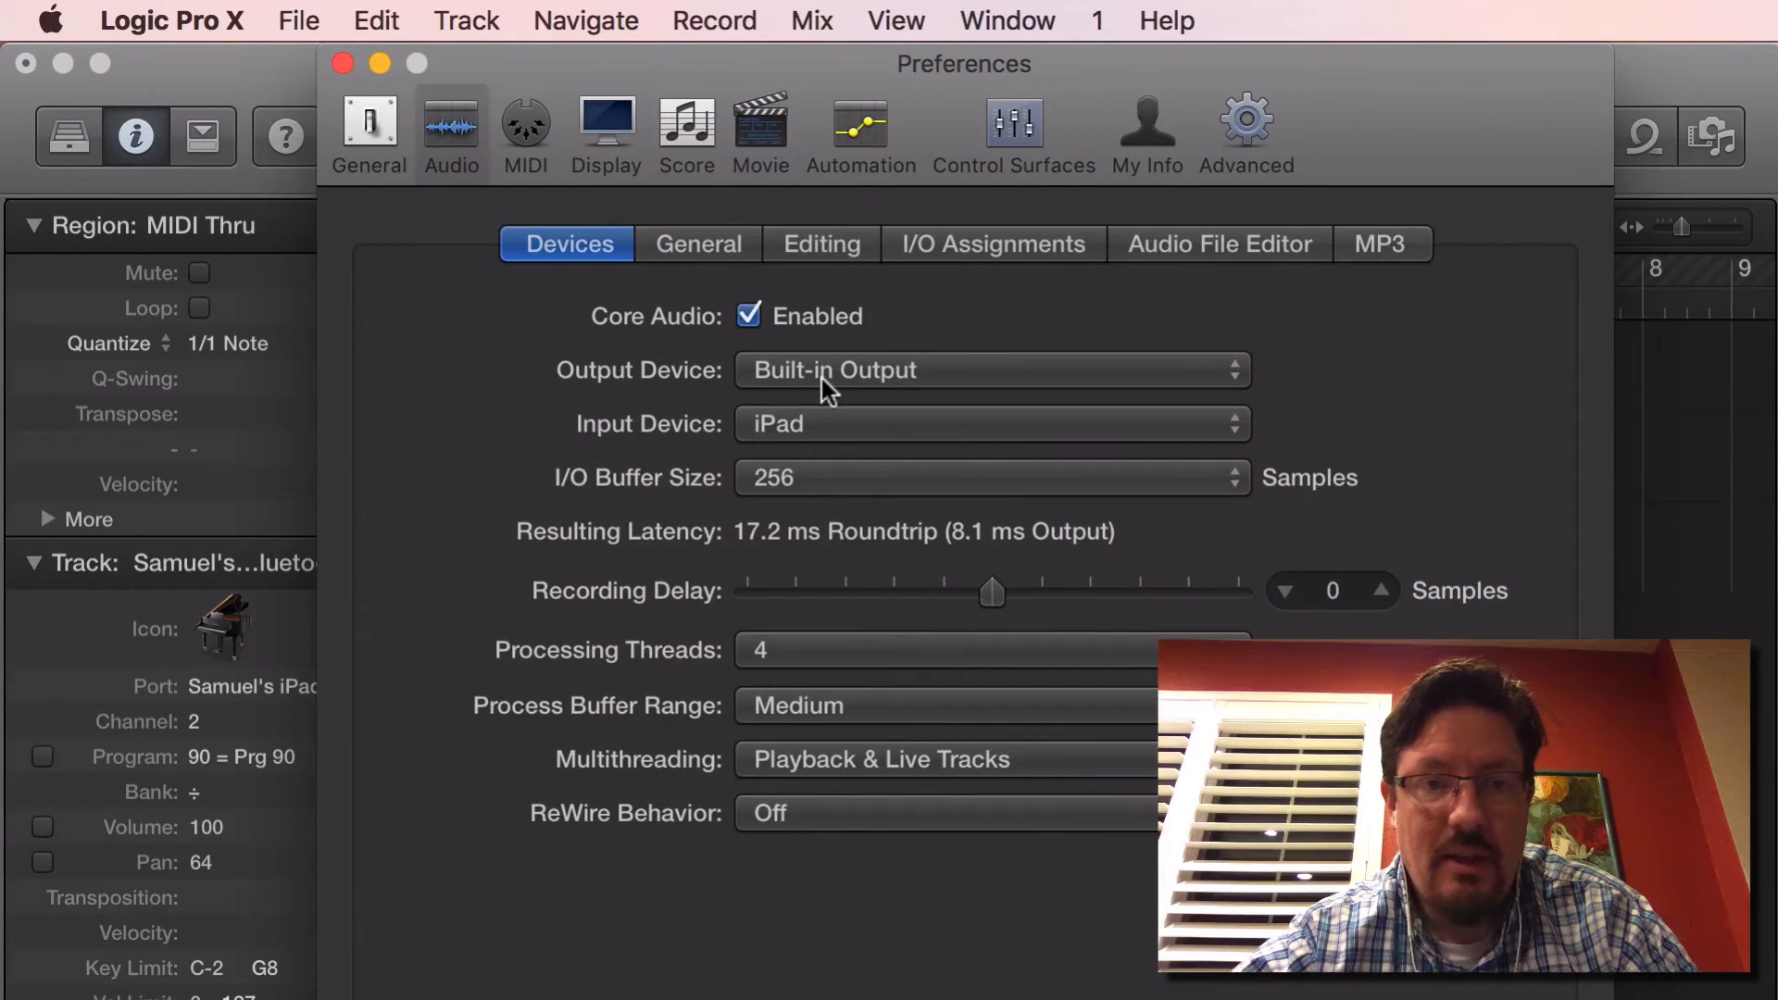
pyautogui.click(990, 369)
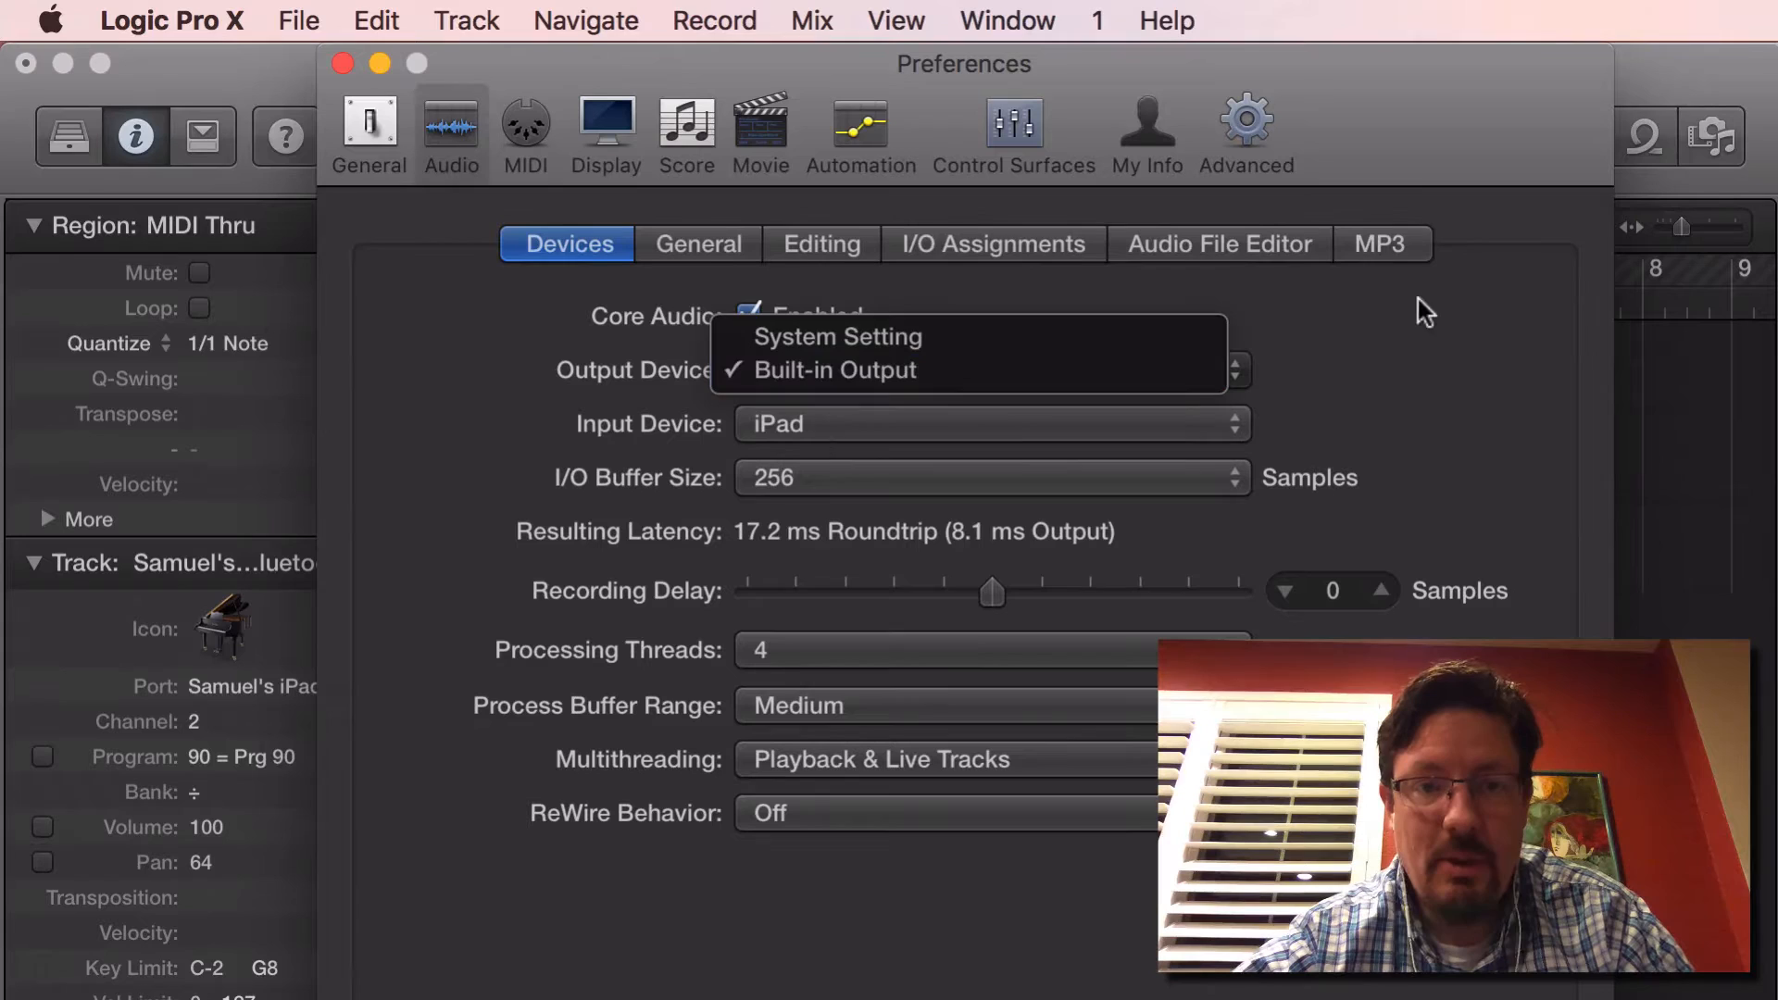
pyautogui.click(990, 423)
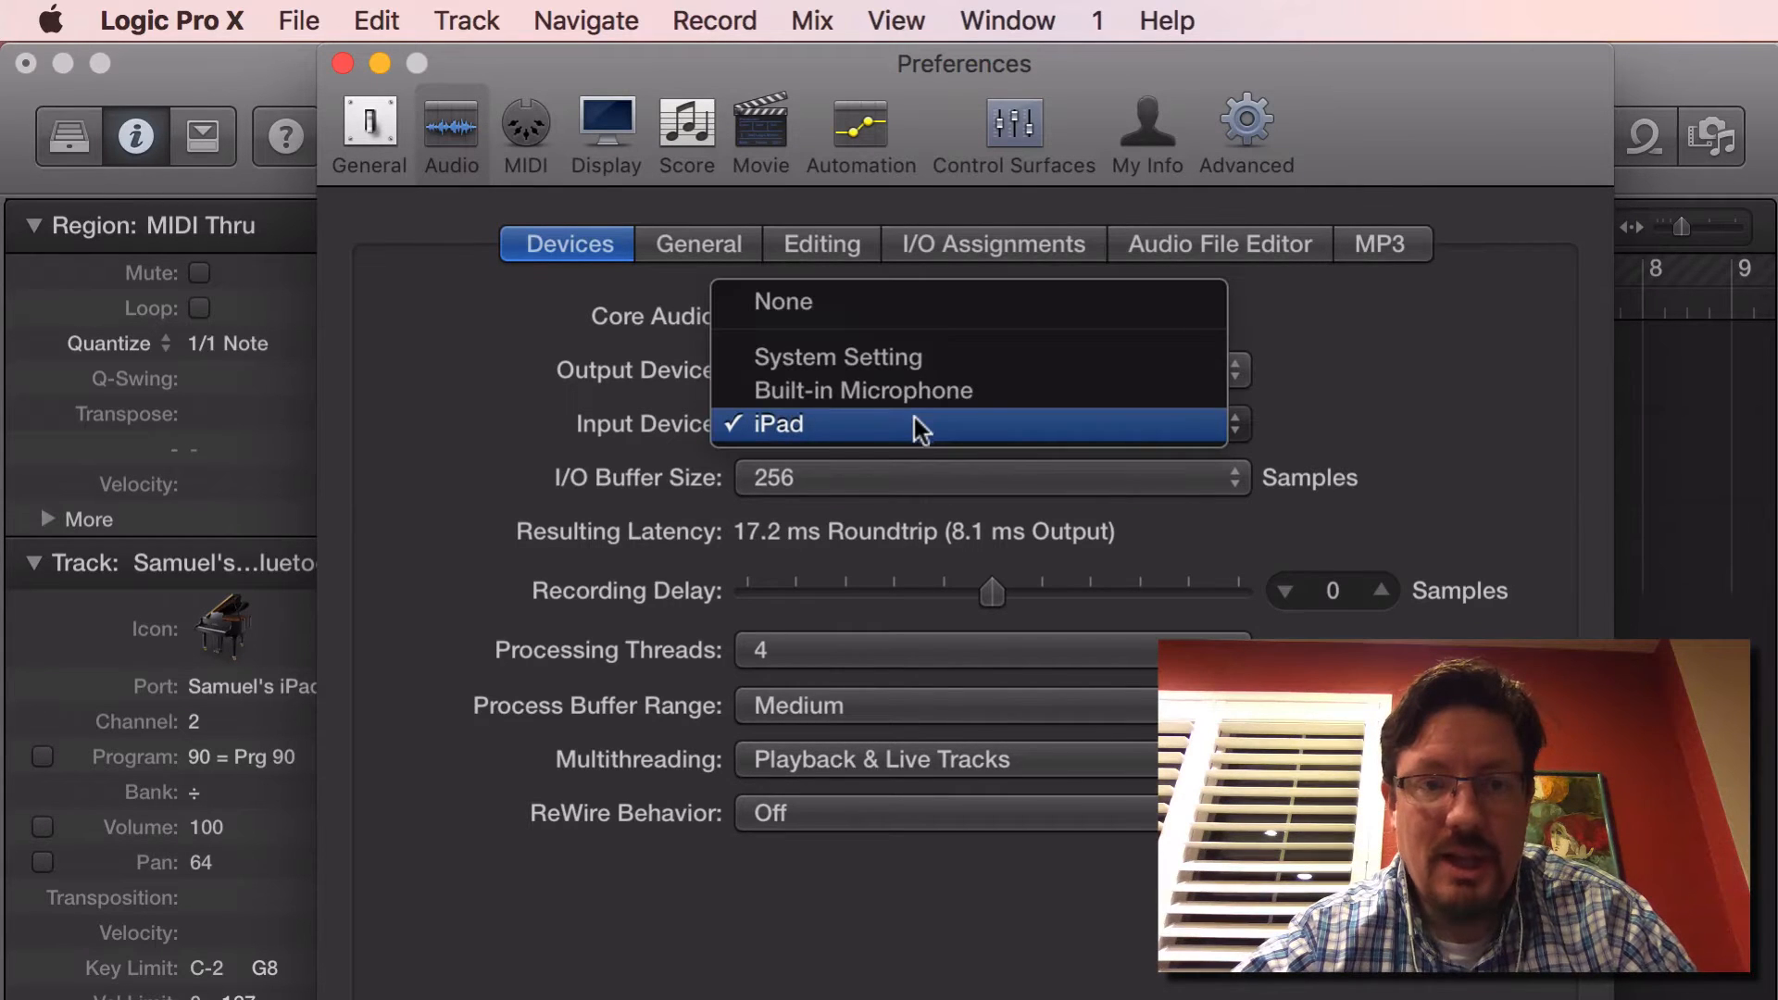
pyautogui.click(777, 425)
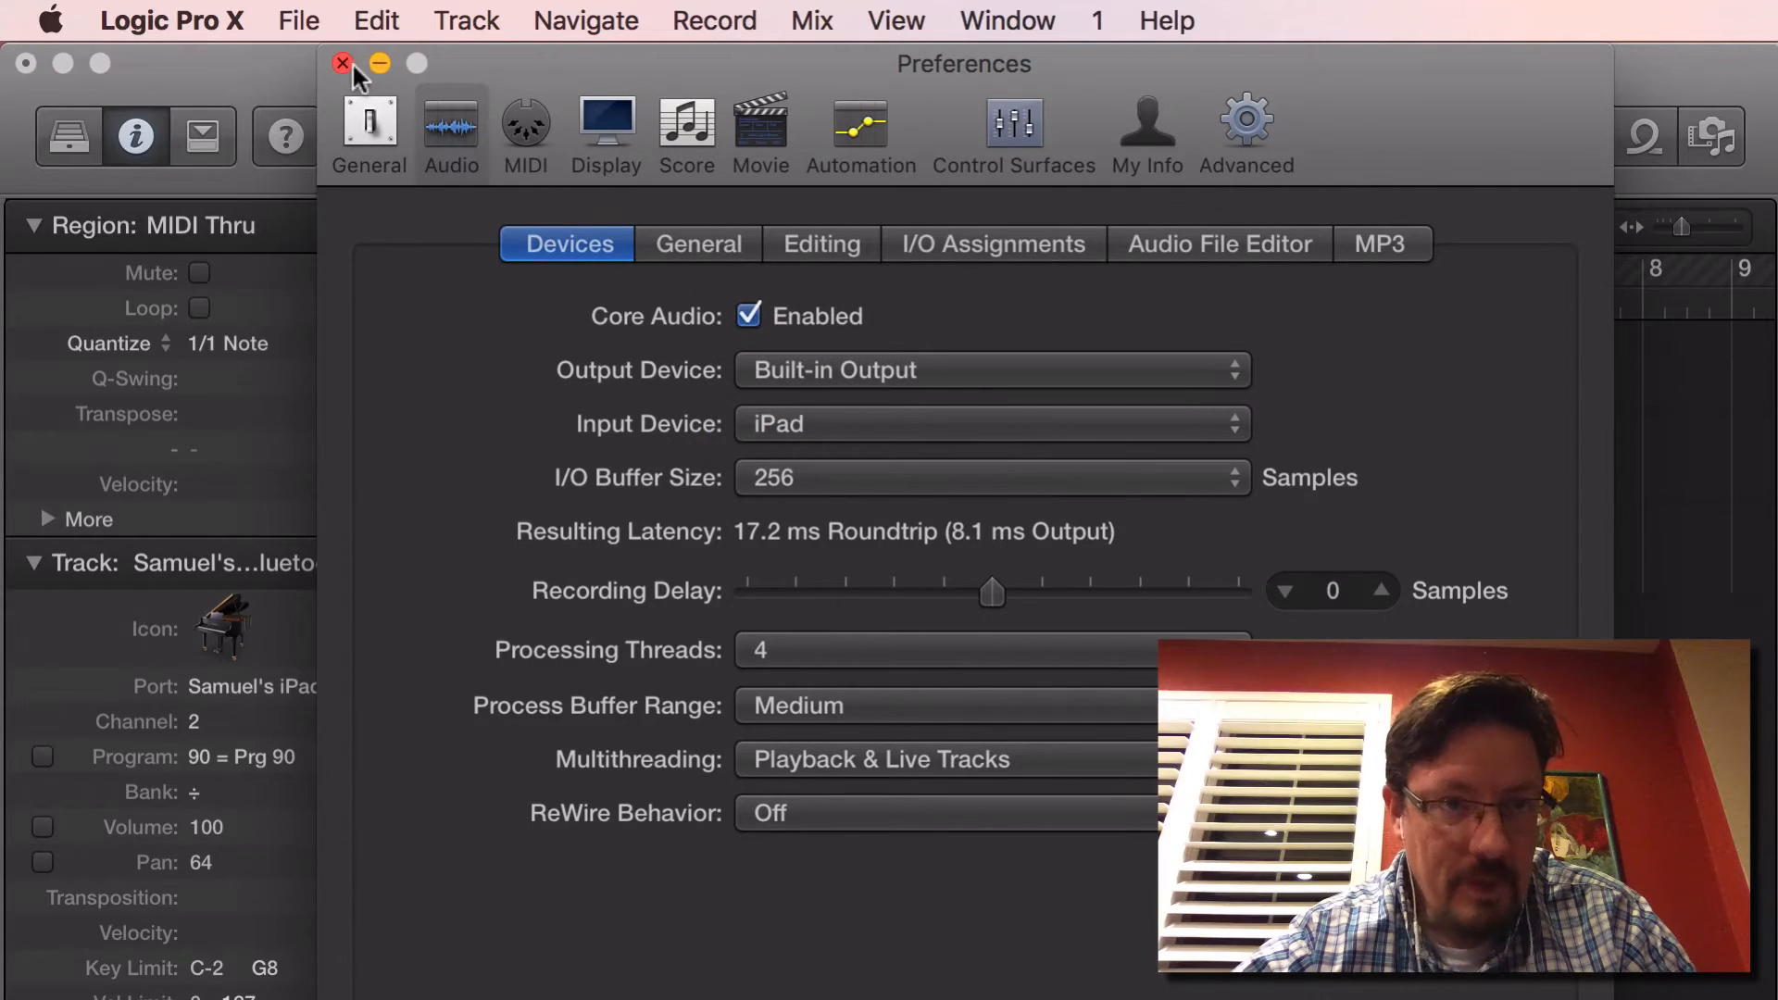
pyautogui.click(343, 64)
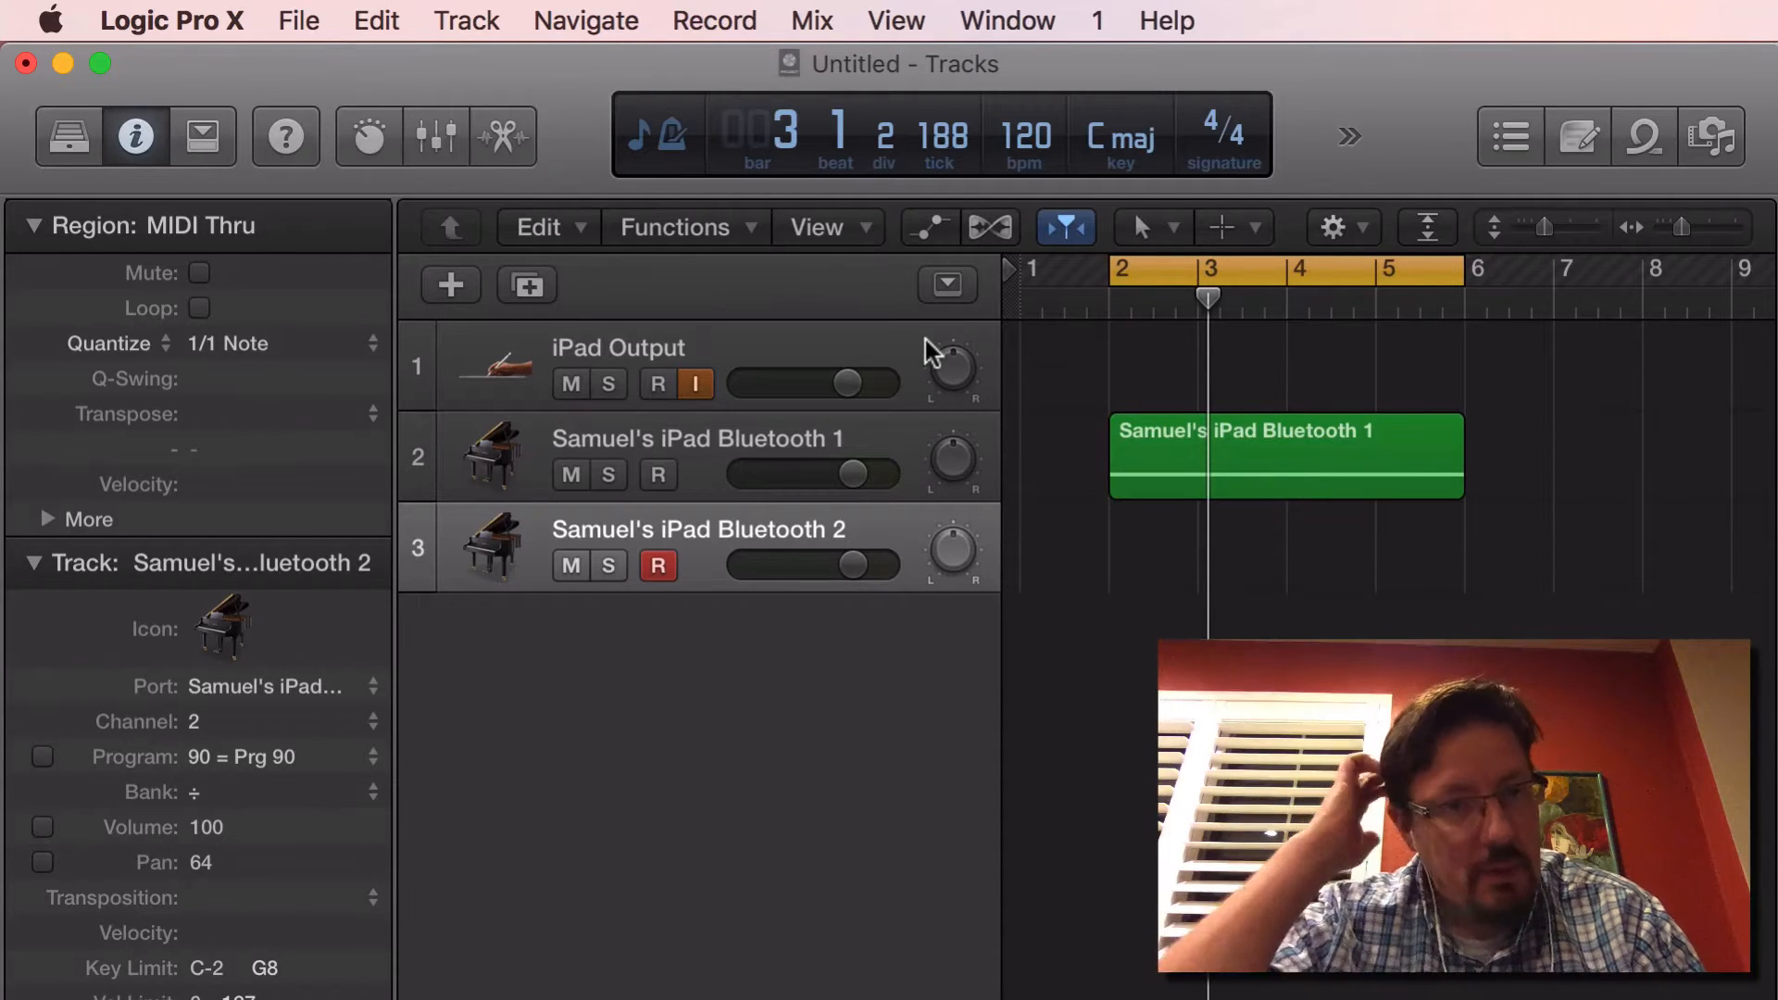
# Step: Select the iPad Output track and keep its input on Input 1-2
pyautogui.click(620, 348)
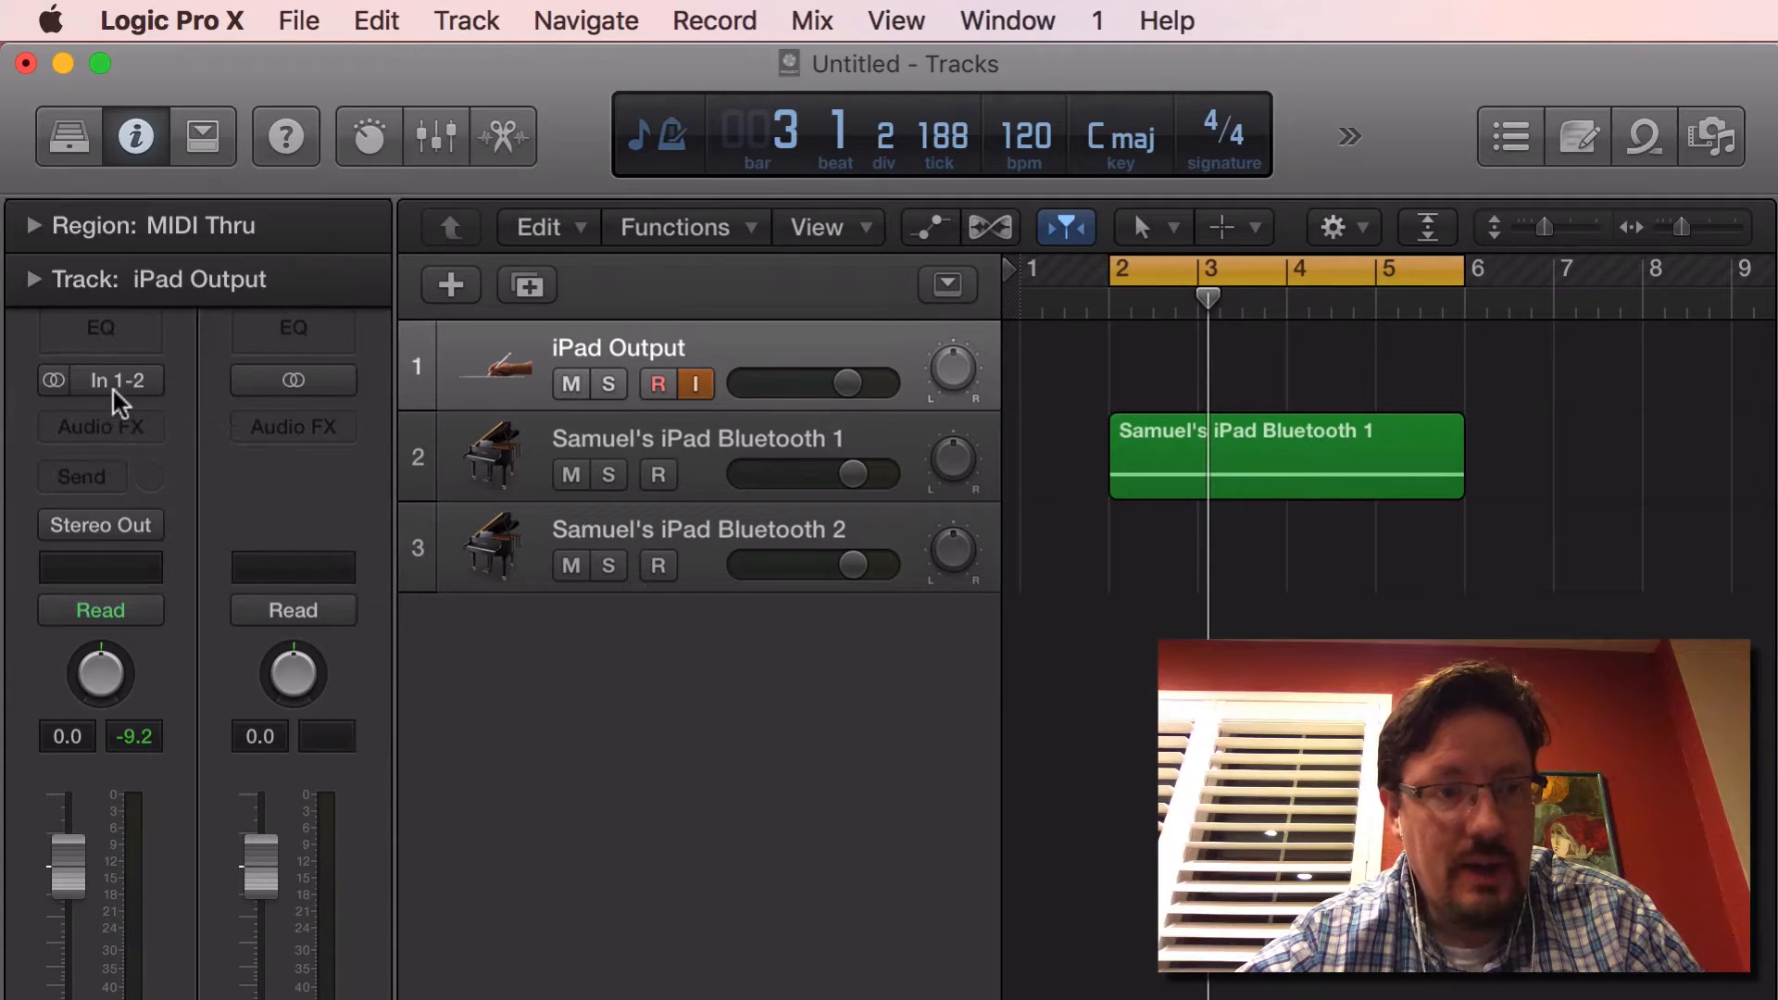
pyautogui.click(117, 380)
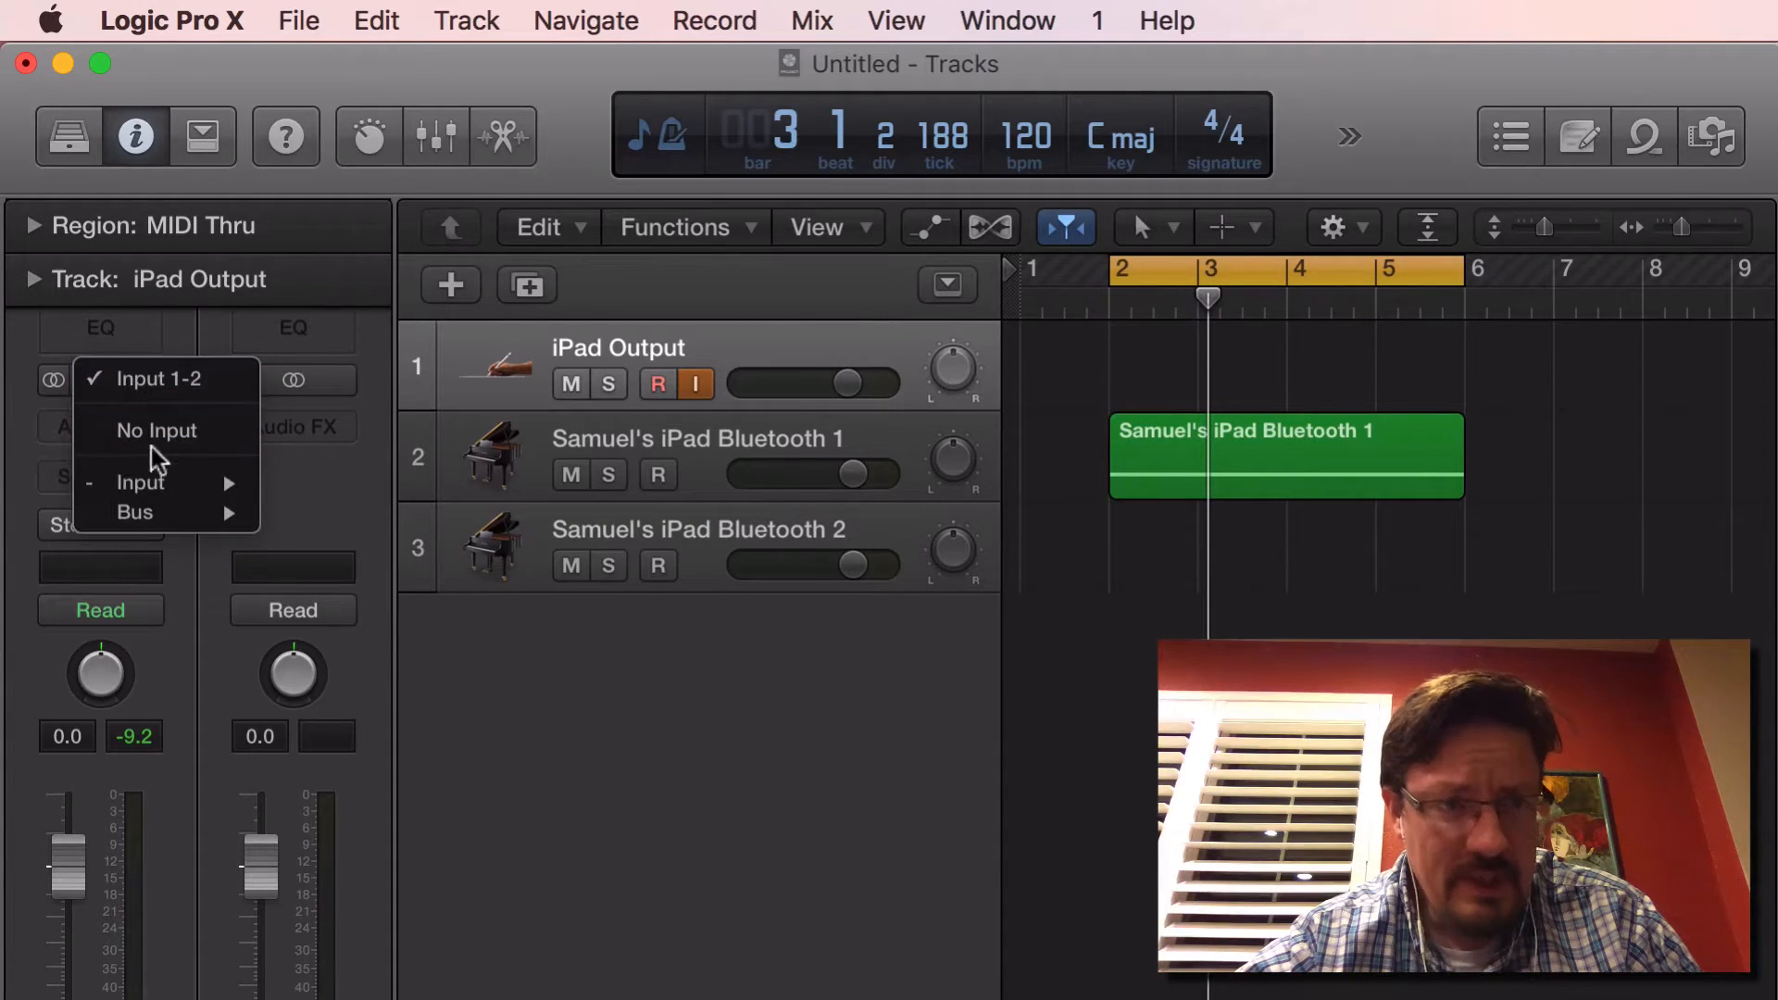
pyautogui.moveTo(140, 481)
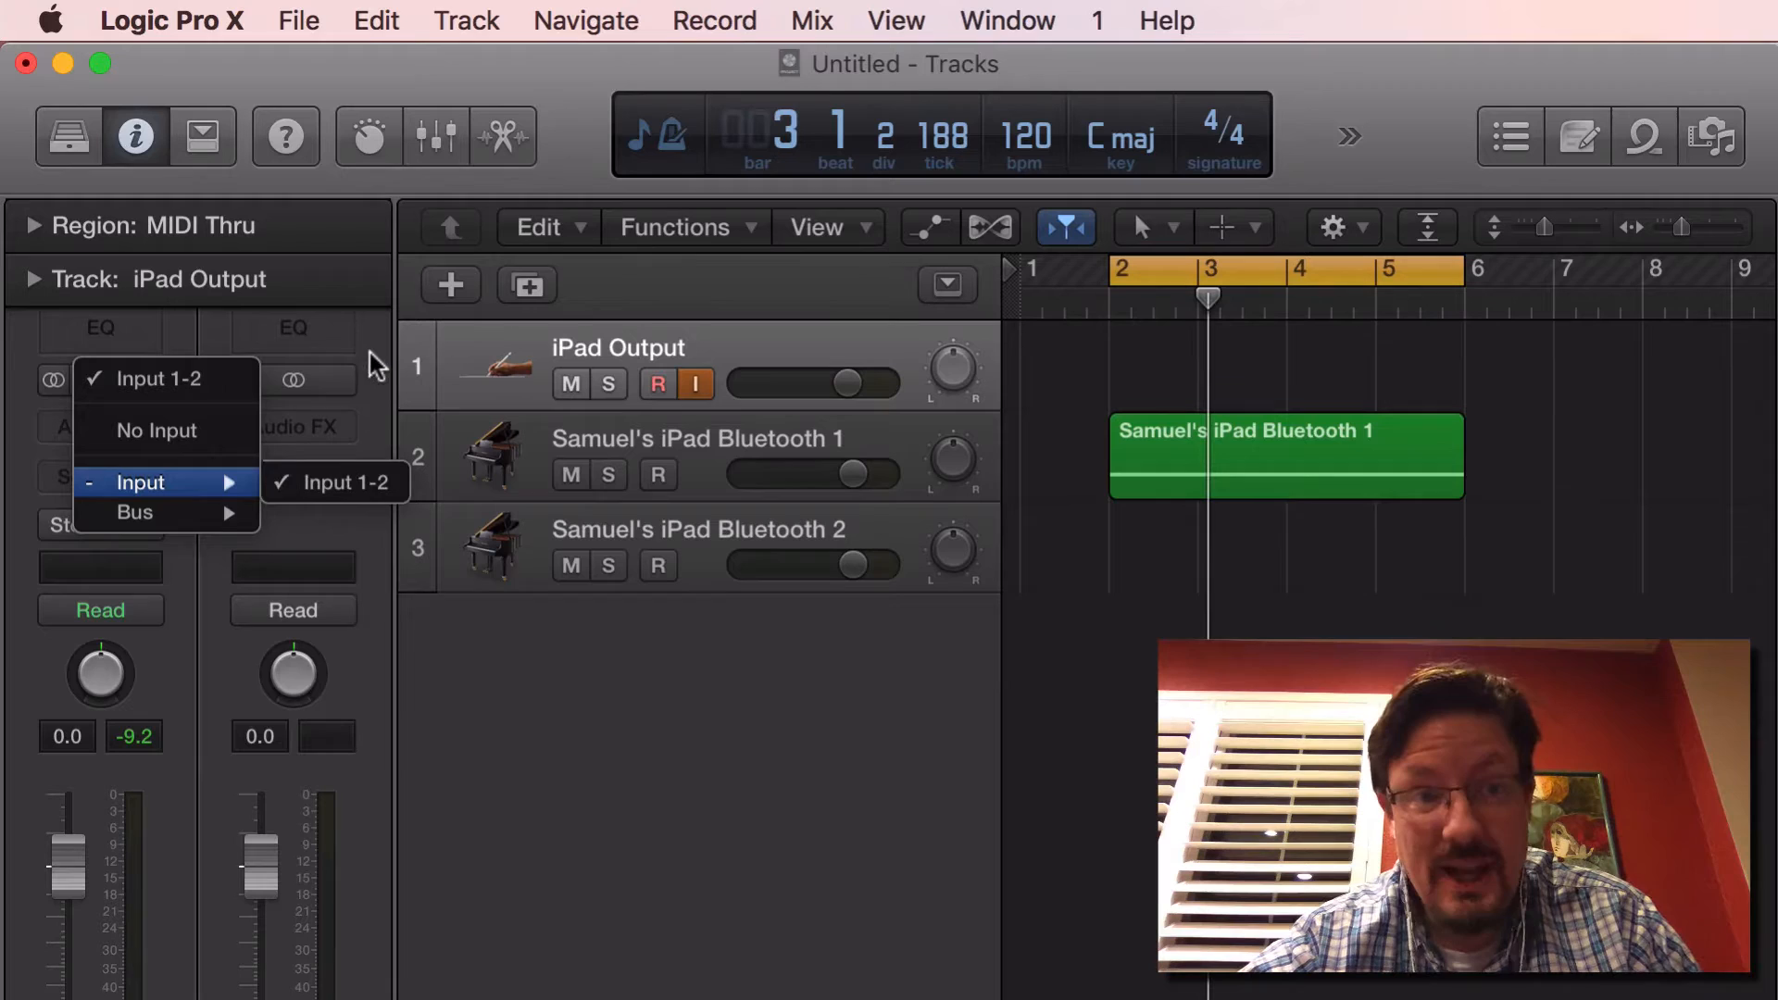
pyautogui.click(340, 482)
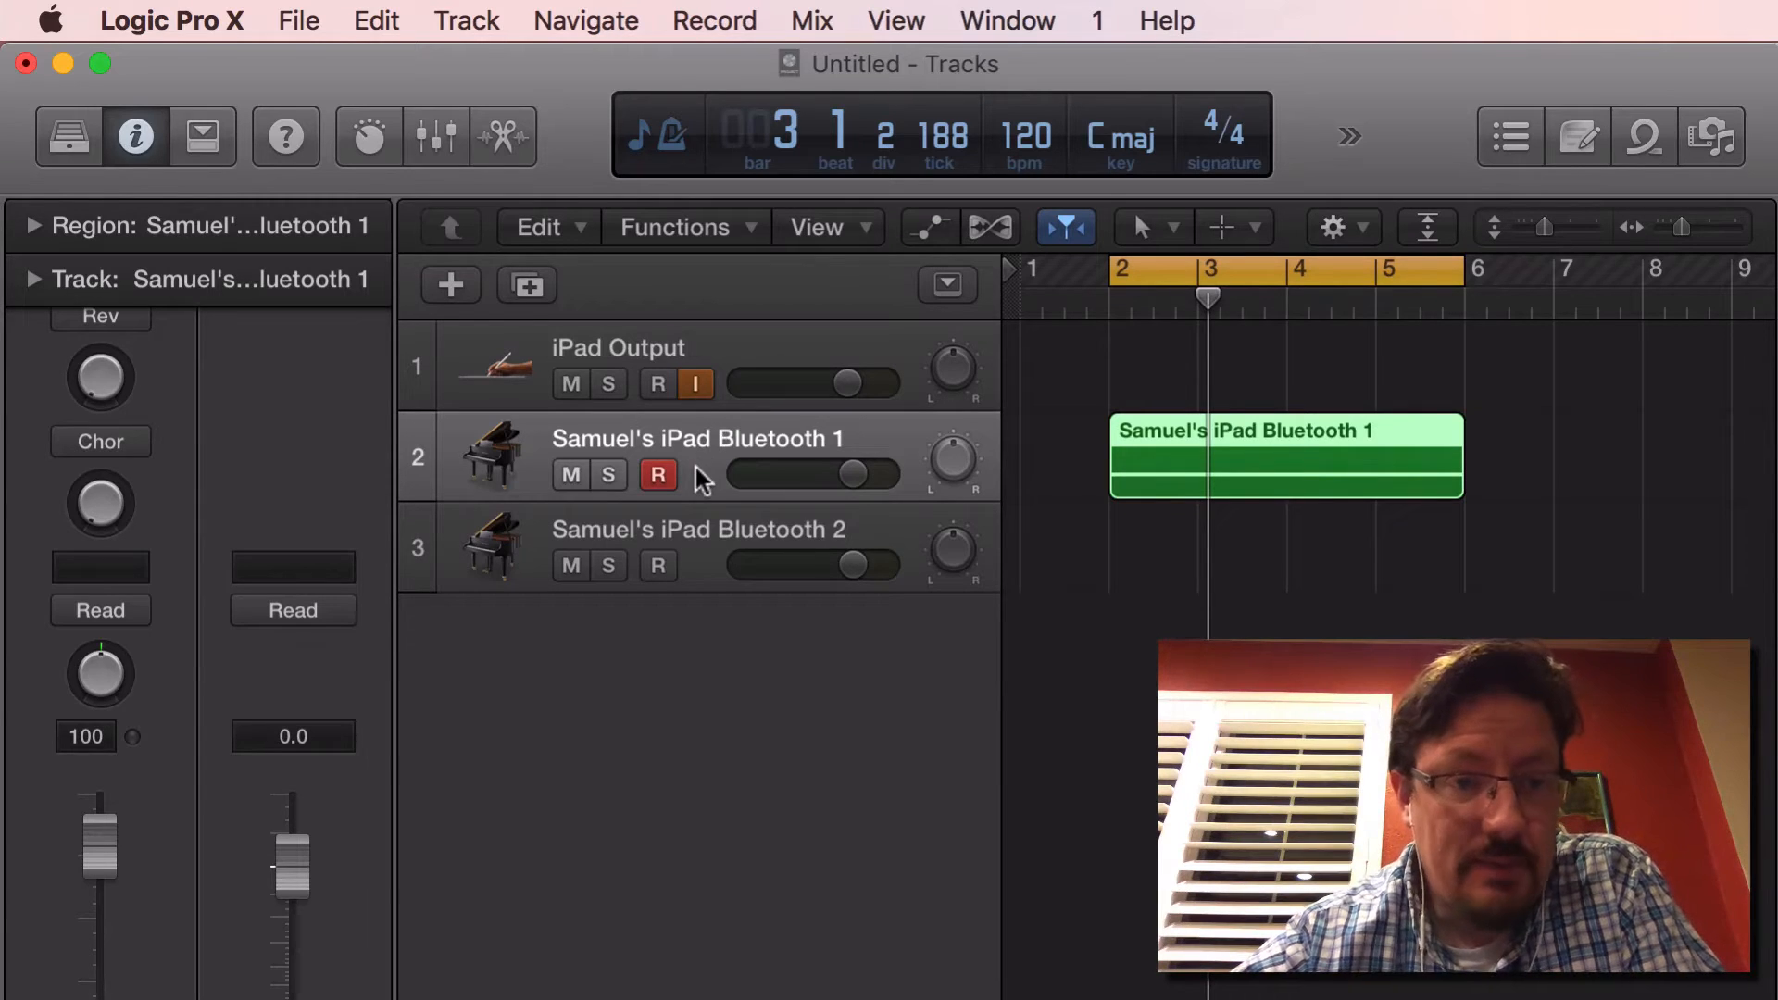
# Step: Check the two iPad Bluetooth tracks' MIDI channels, 1 and 2
pyautogui.click(66, 136)
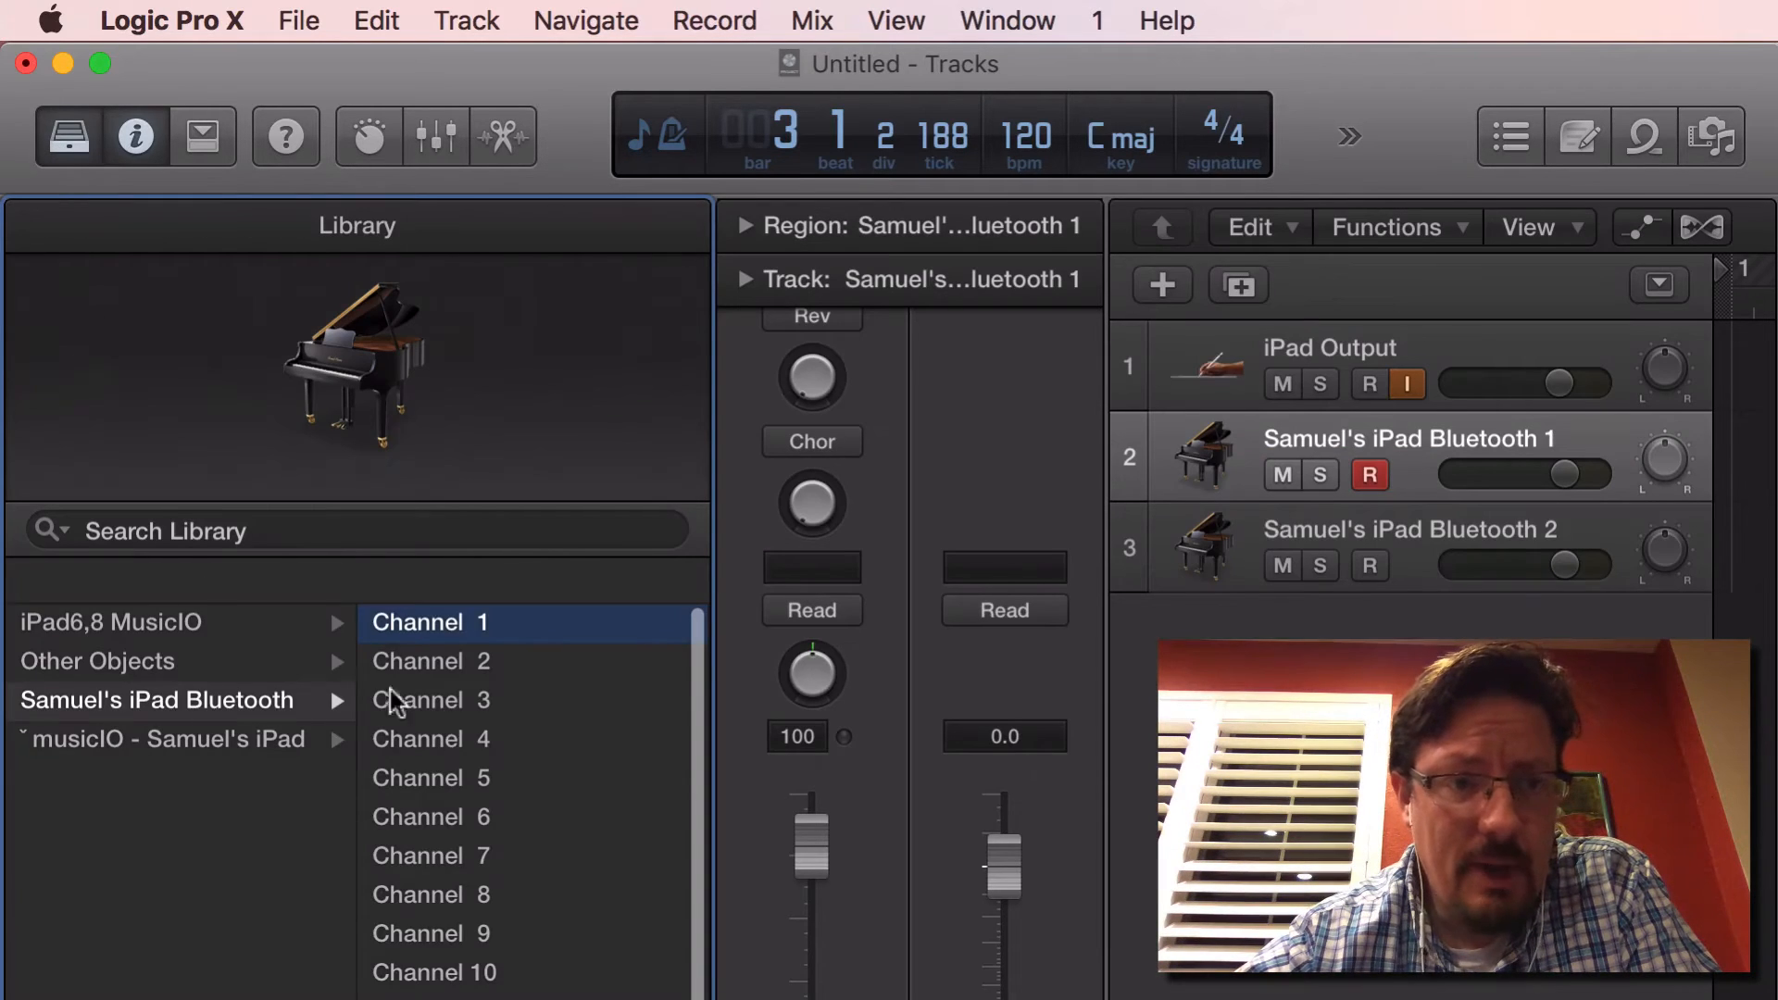
pyautogui.moveTo(80, 692)
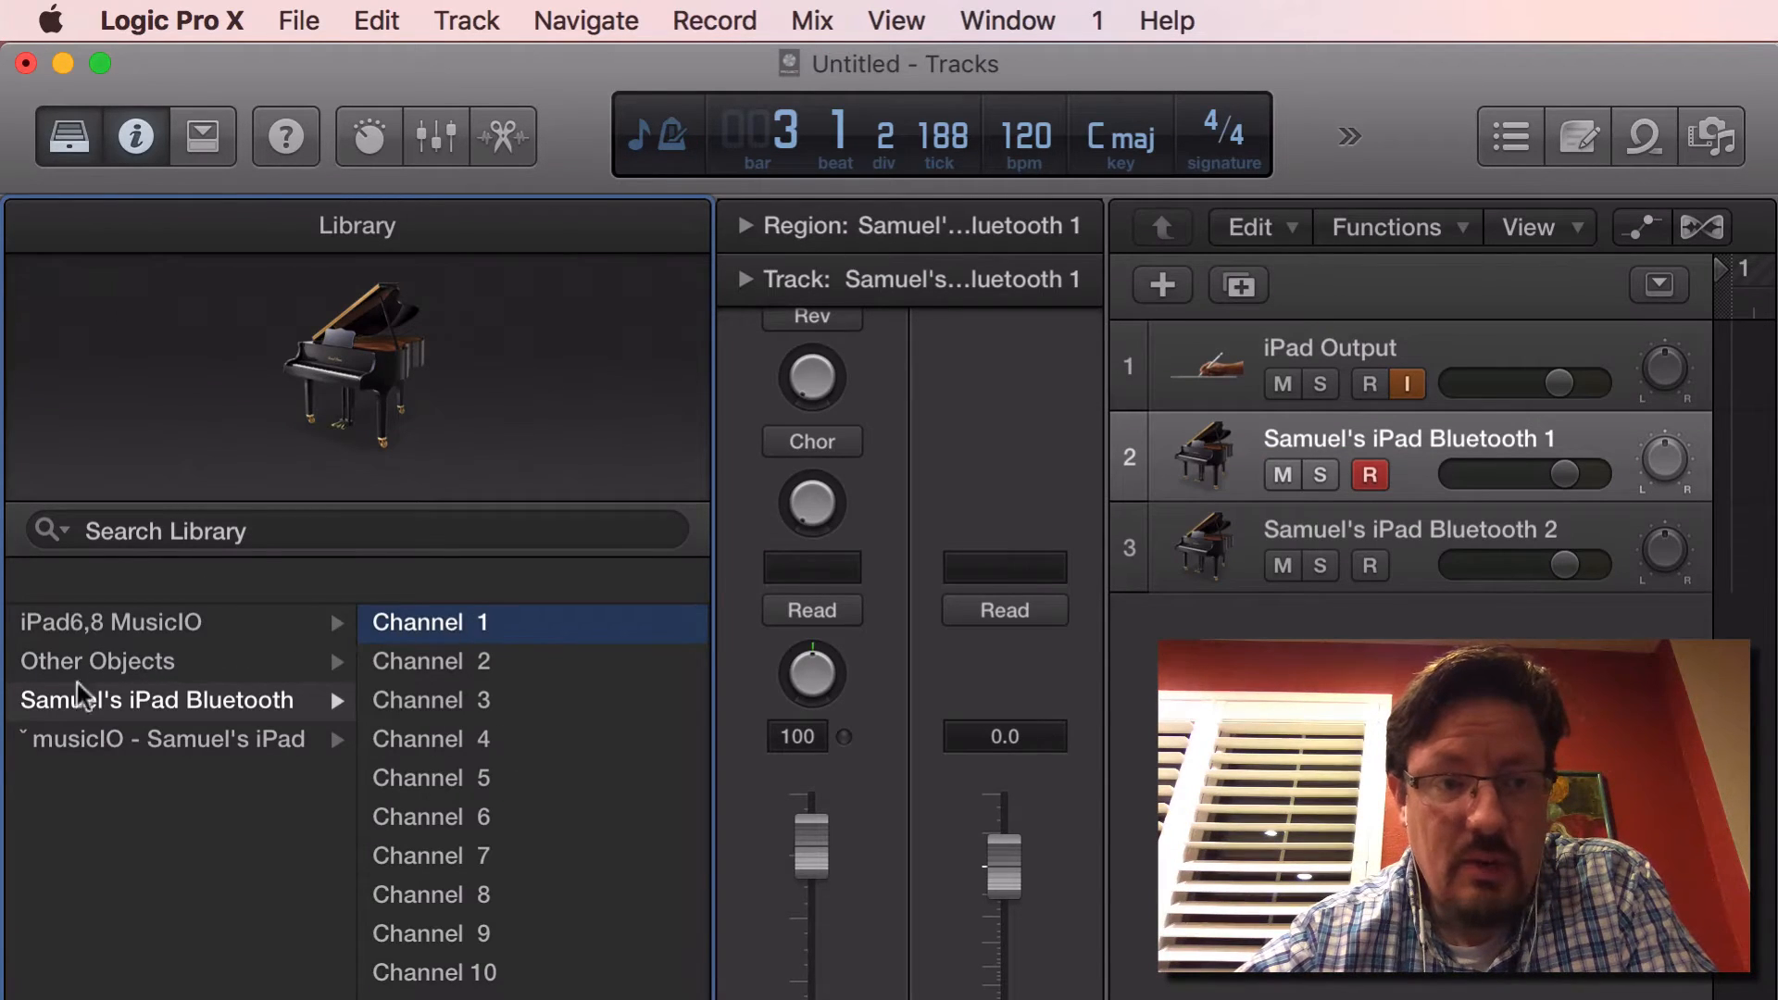
pyautogui.click(1411, 530)
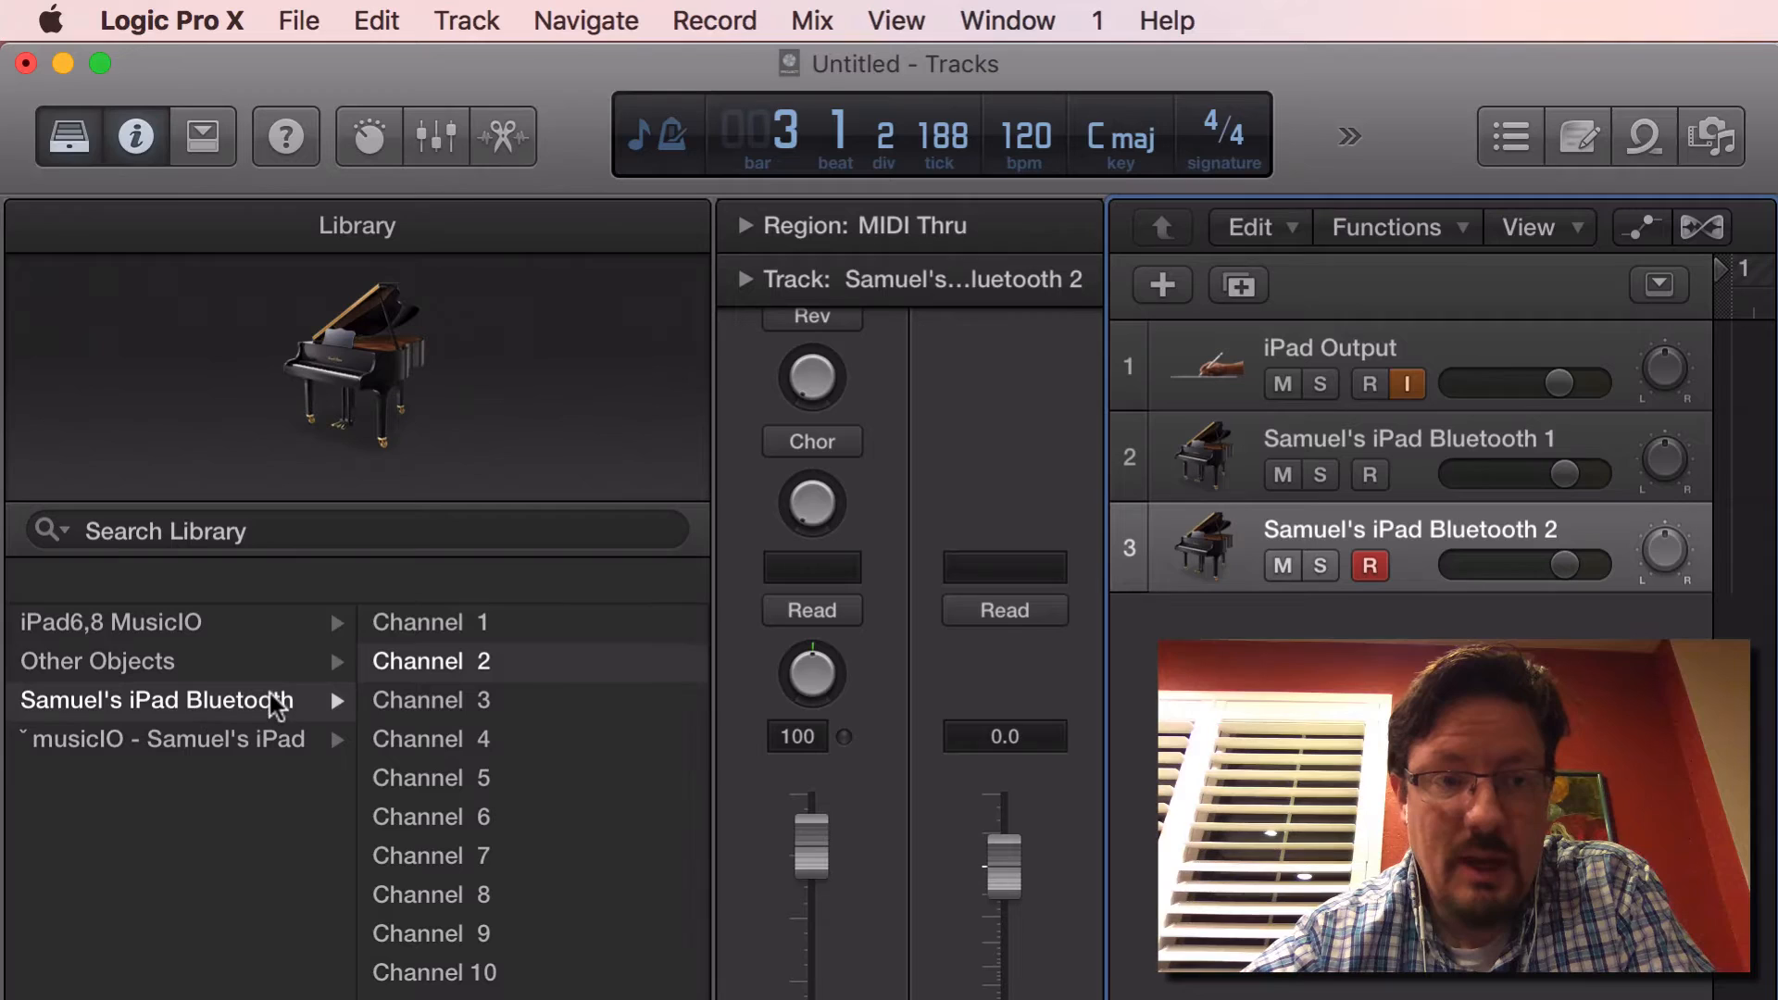
pyautogui.click(67, 136)
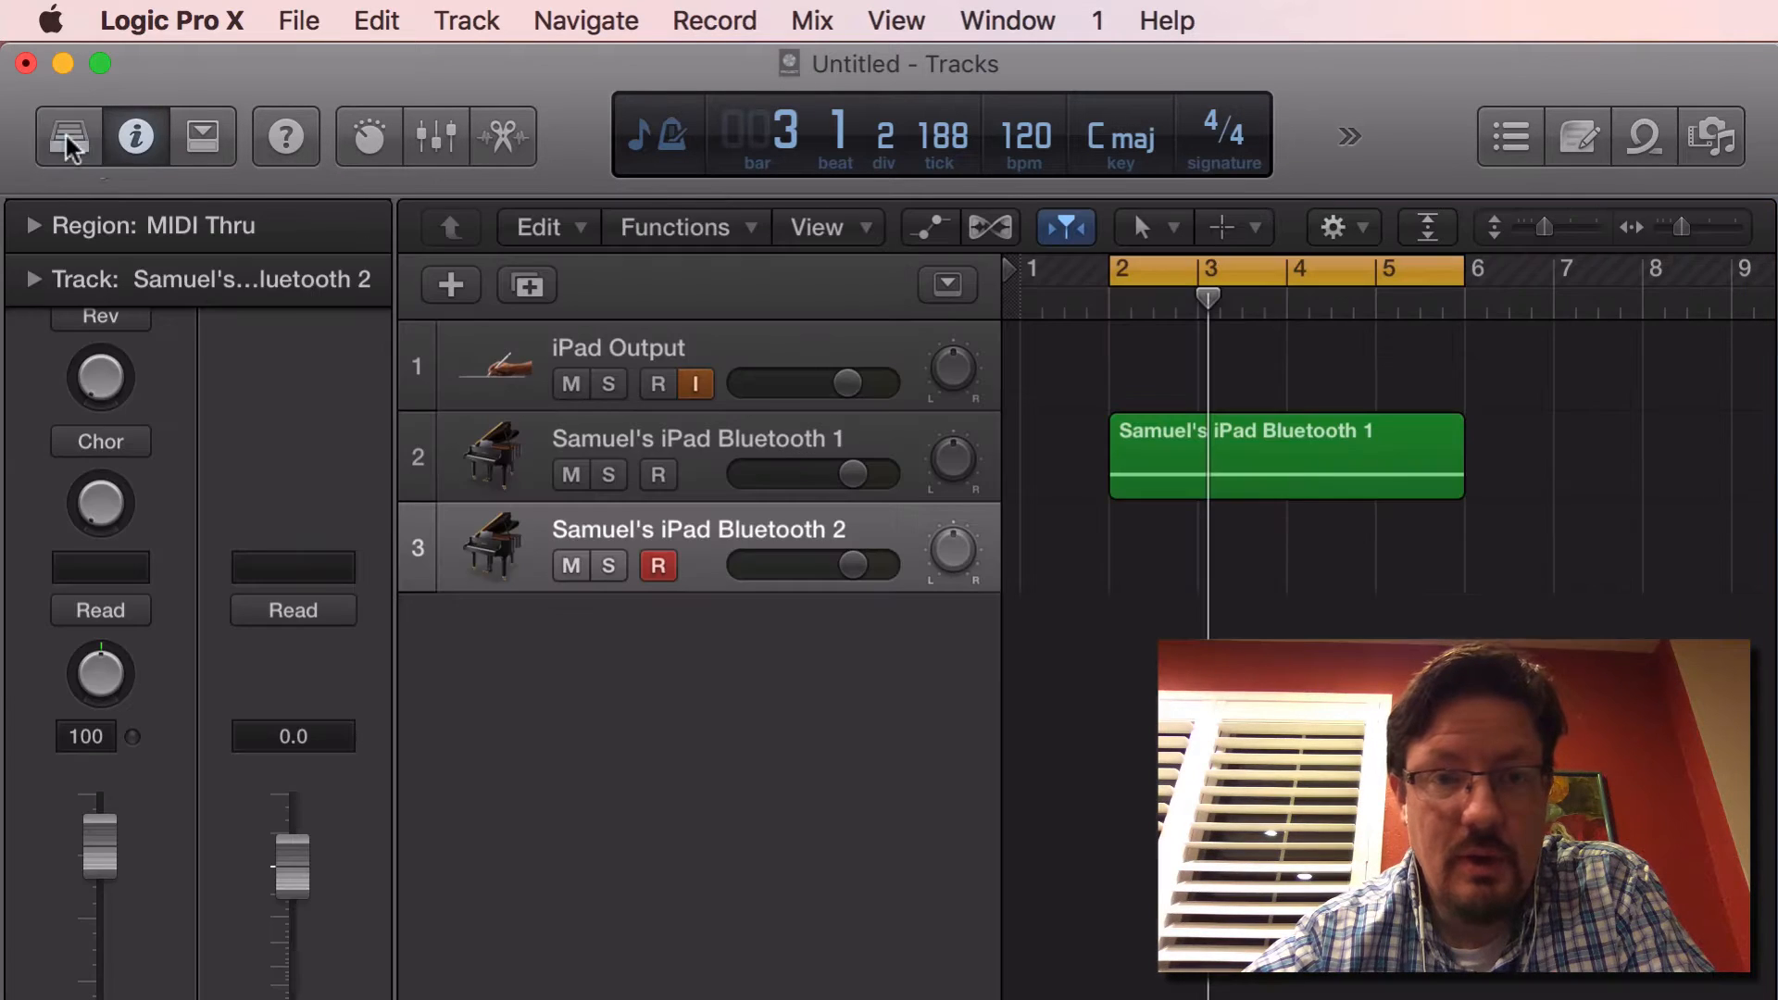
pyautogui.moveTo(918, 529)
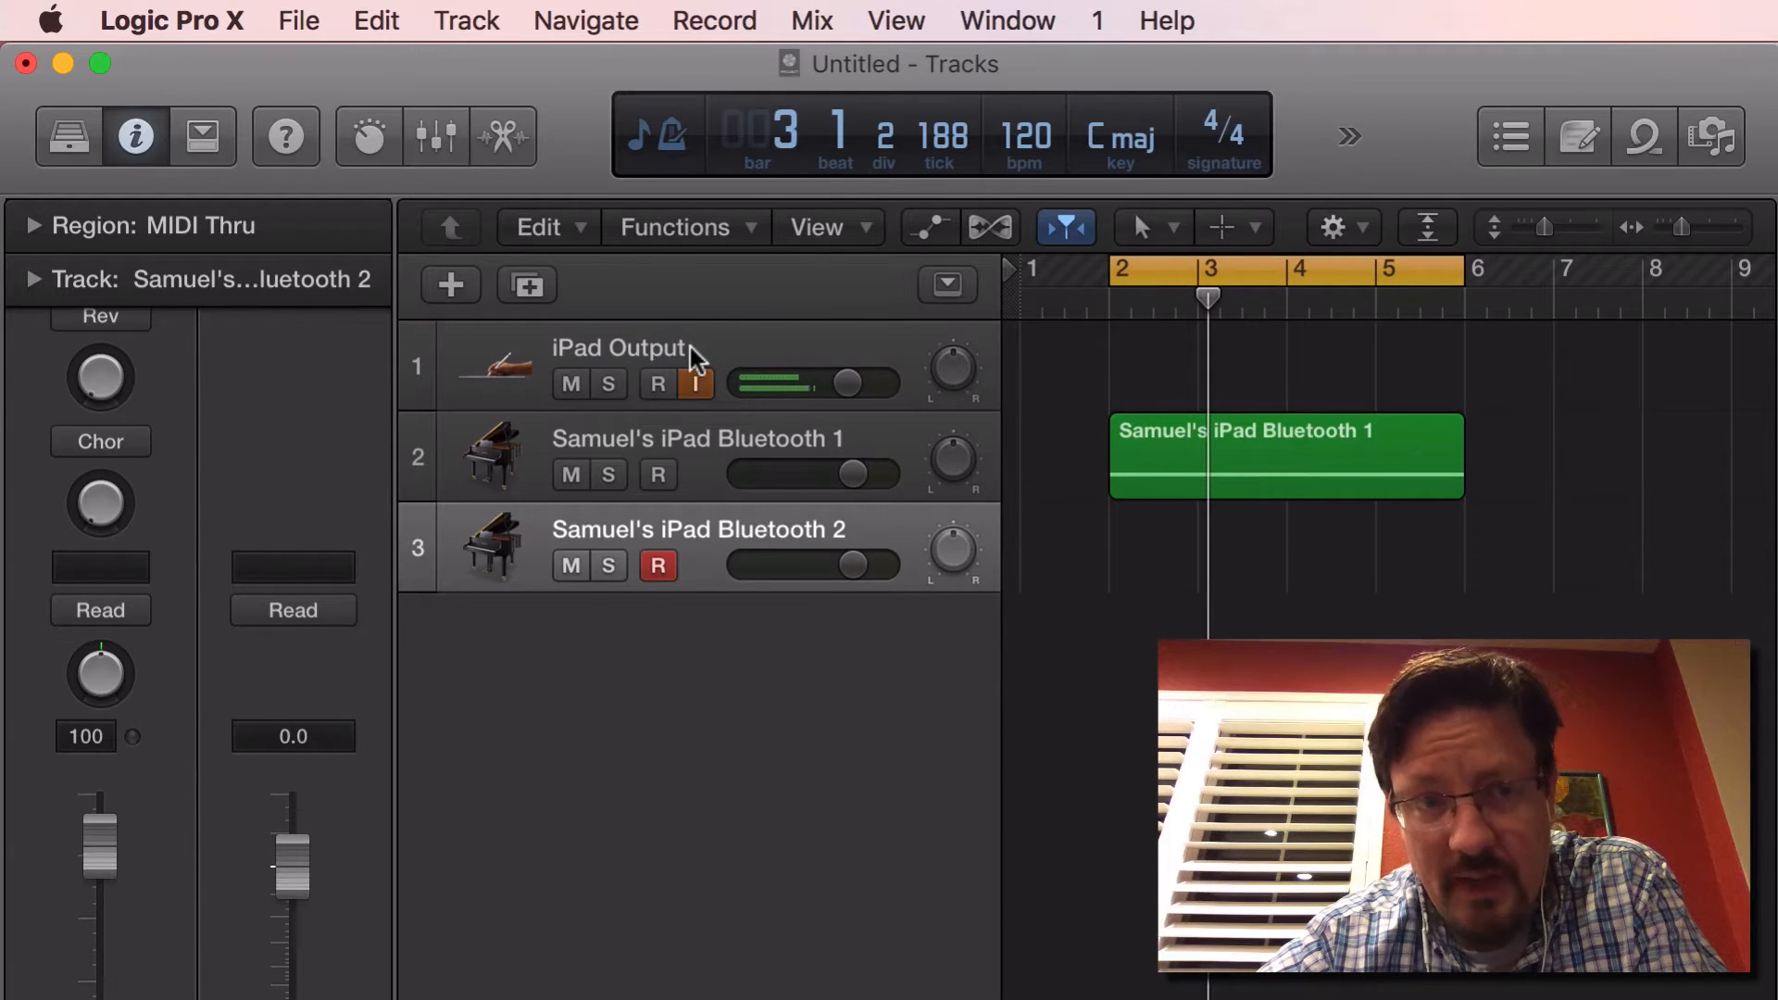
# Step: Select the iPad Output track, make a test recording, then stop it
pyautogui.click(618, 348)
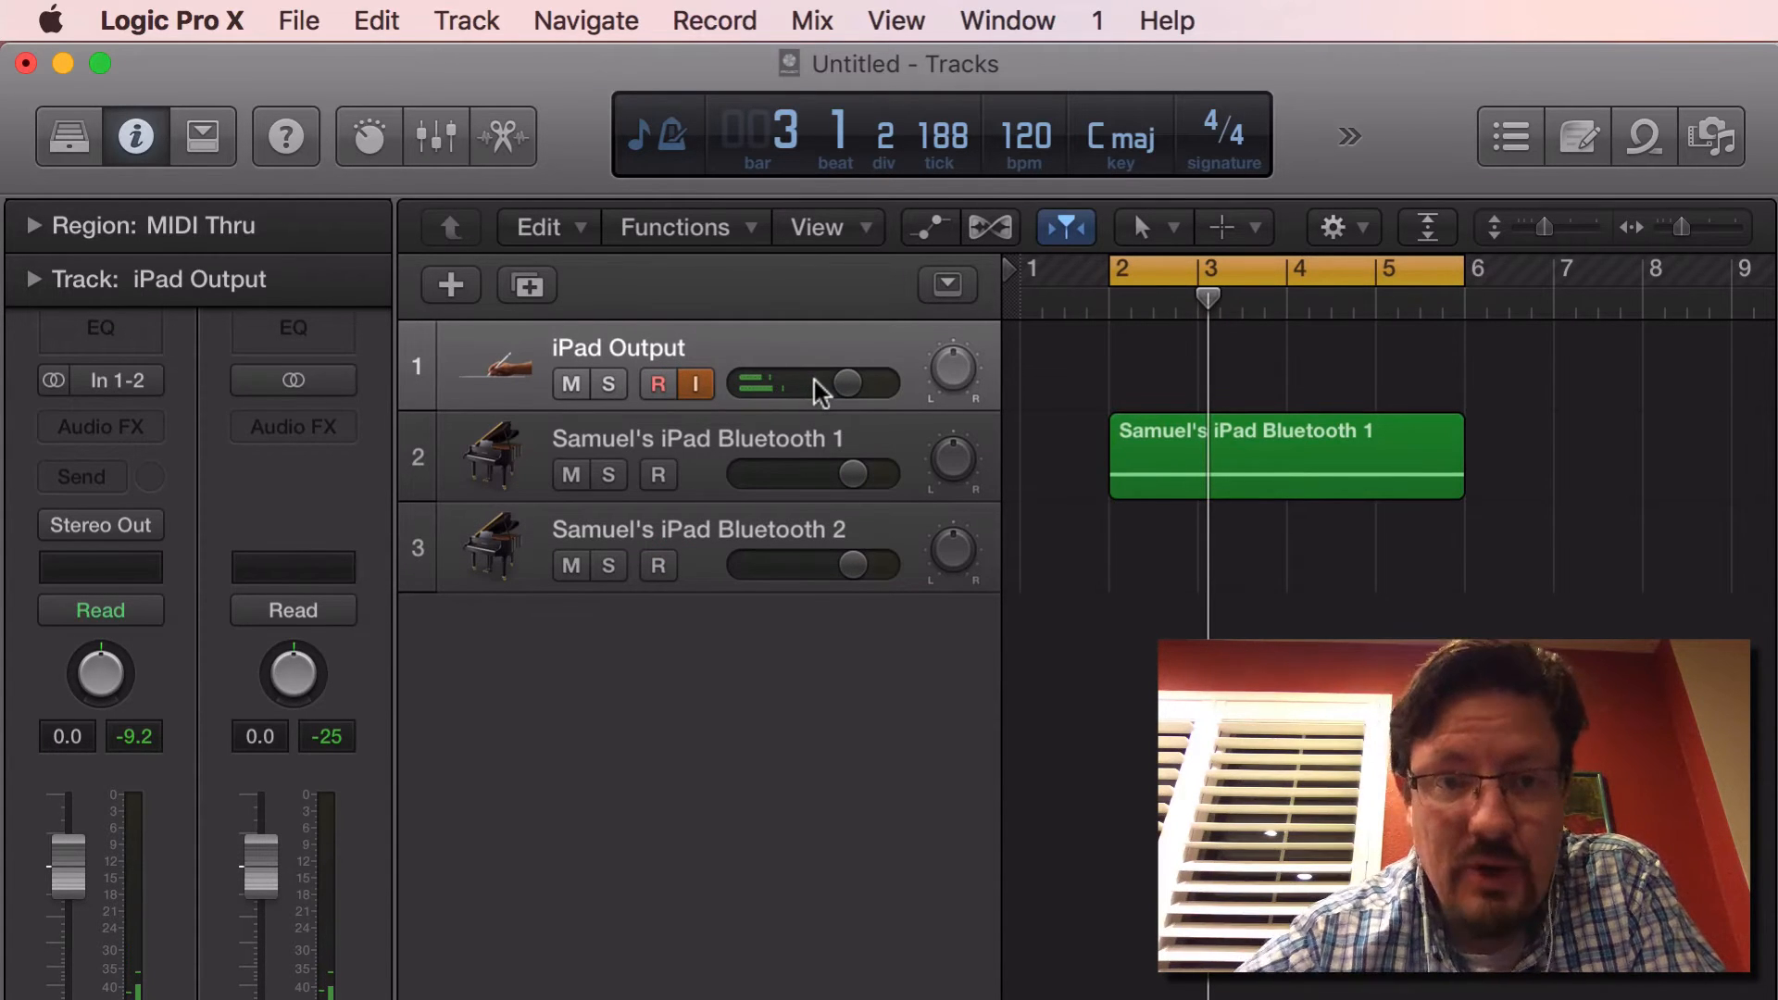
pyautogui.moveTo(793, 383)
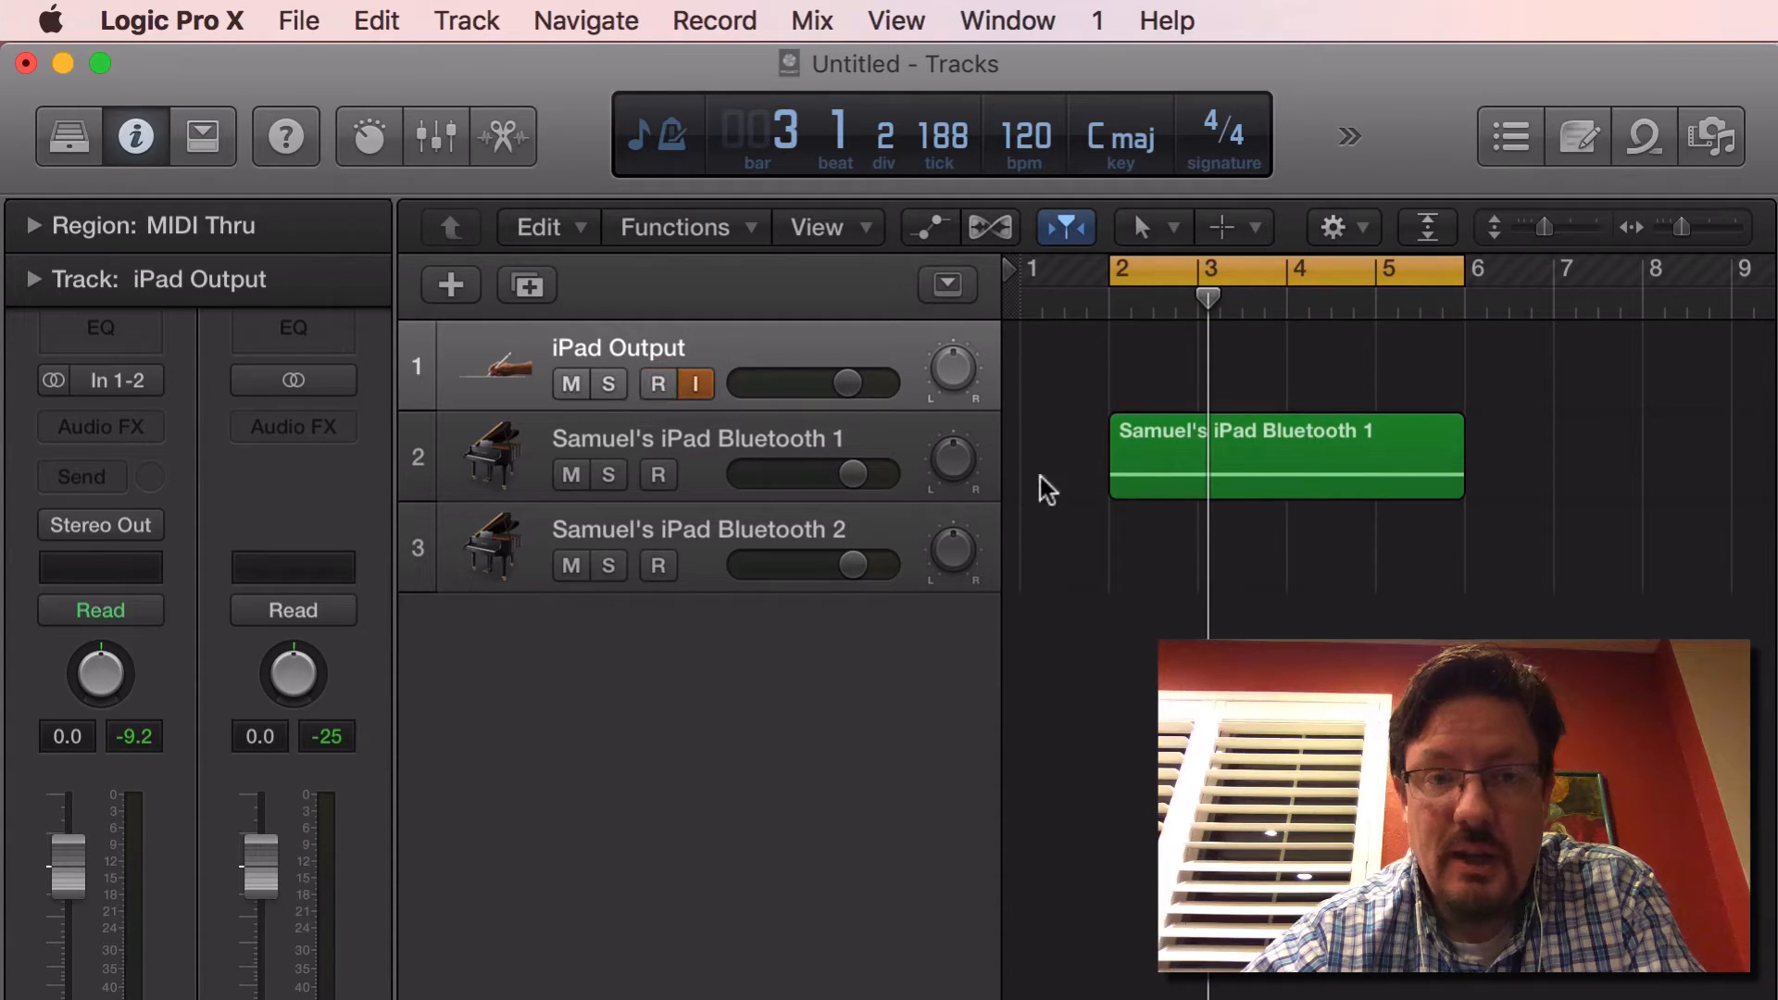
pyautogui.click(571, 474)
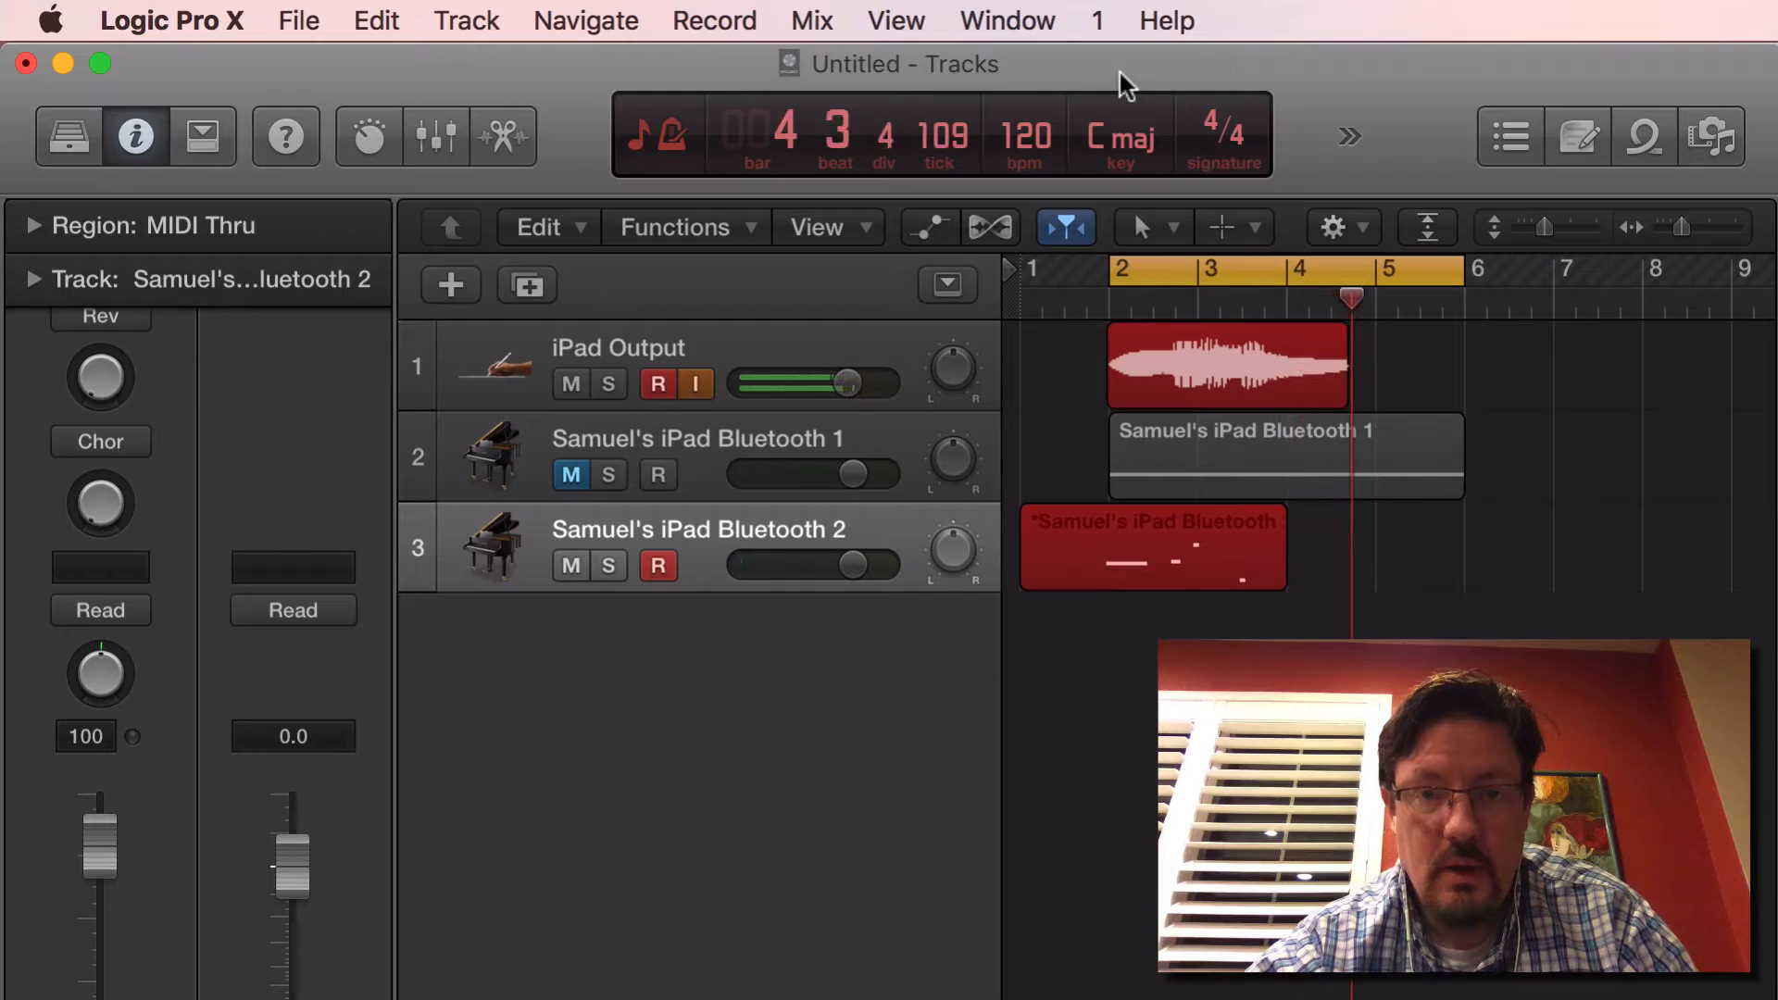
pyautogui.click(1151, 547)
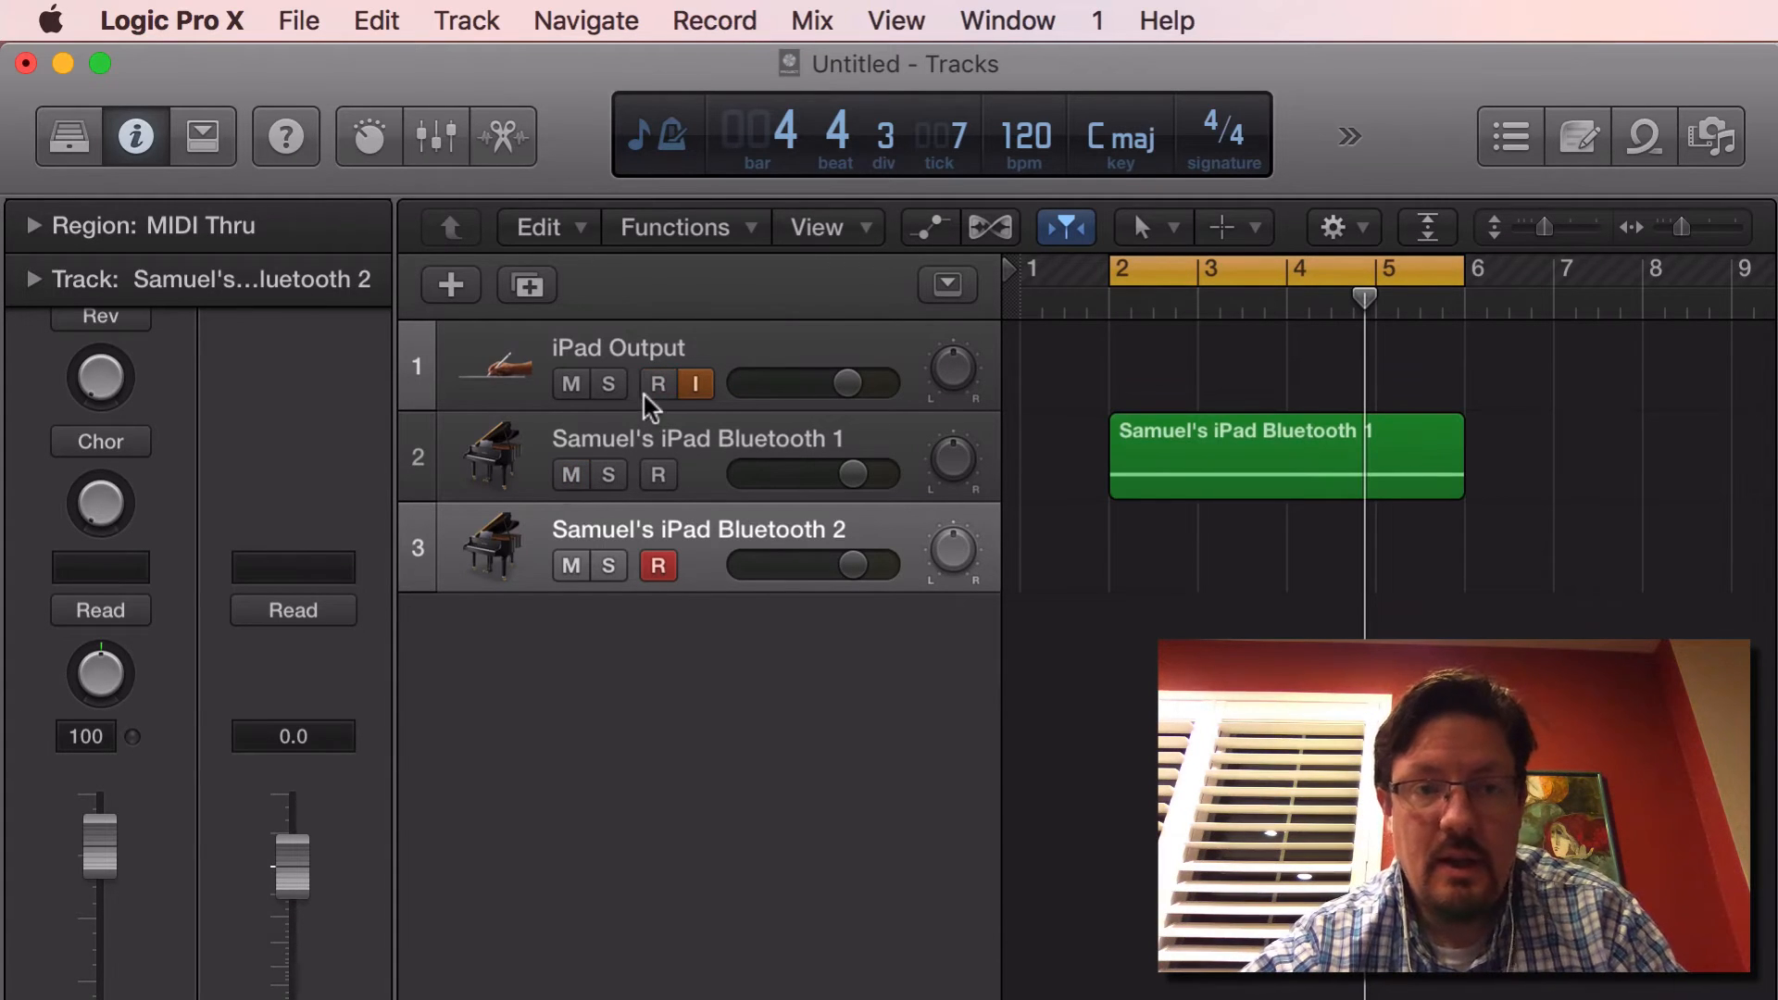
pyautogui.moveTo(663, 369)
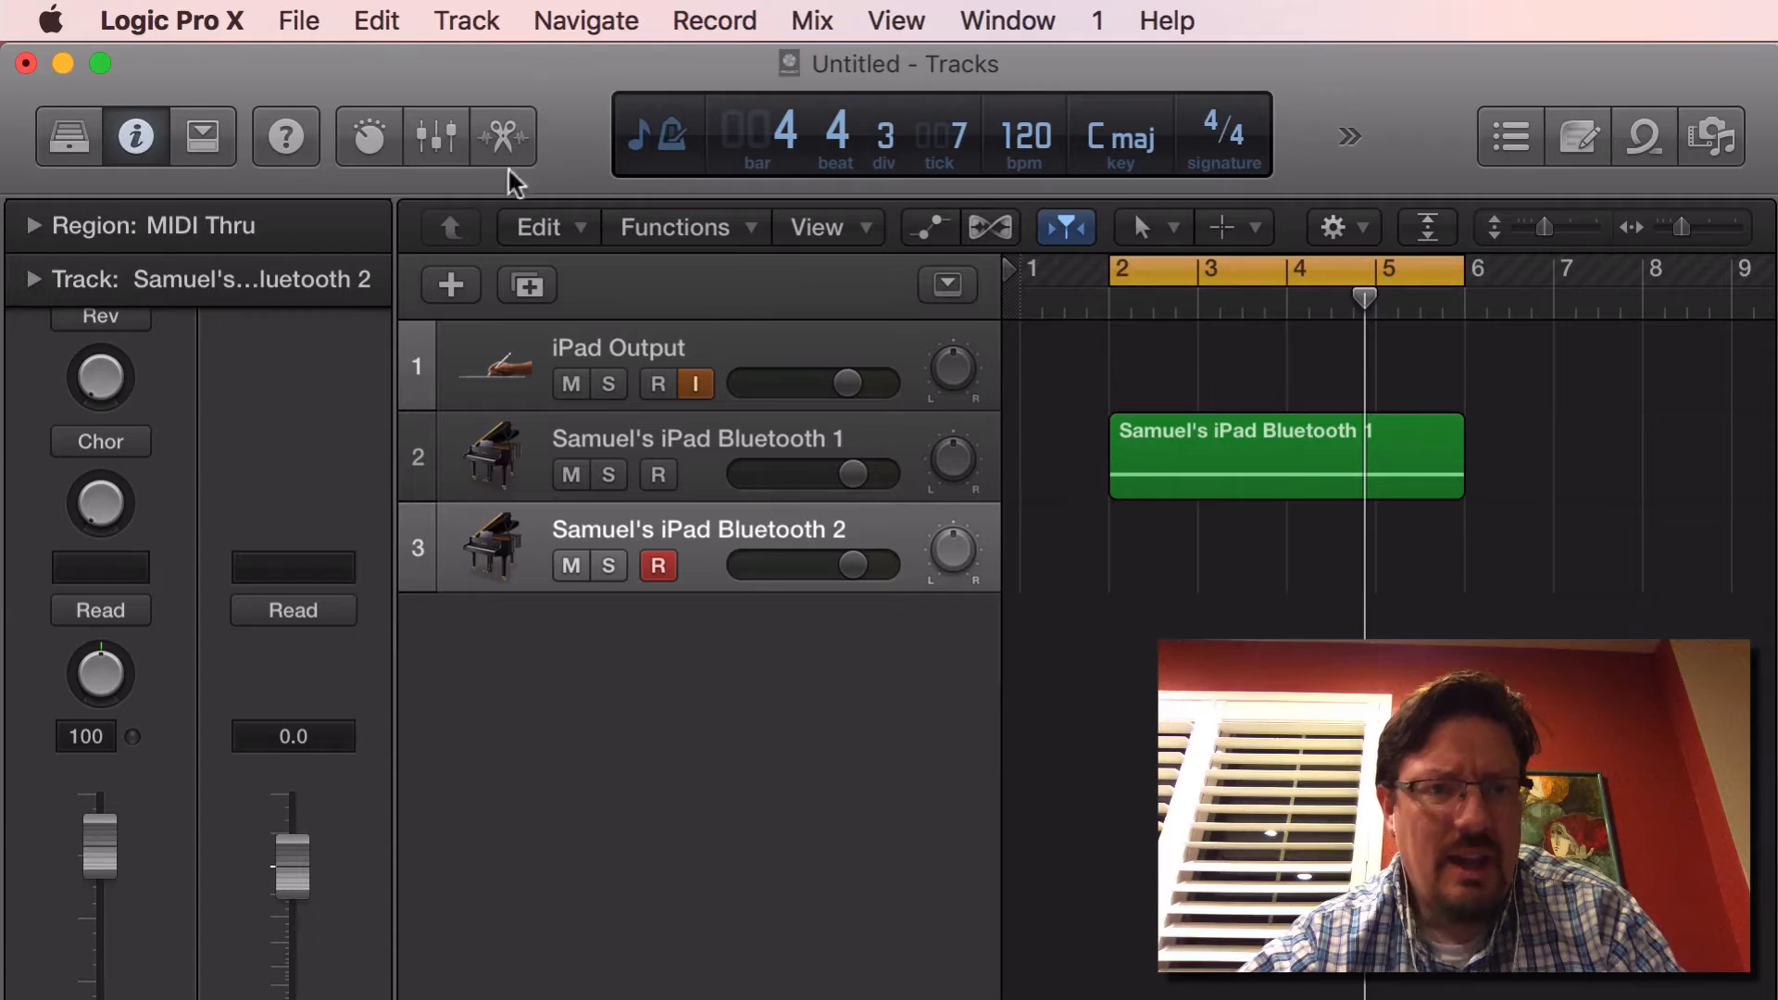
pyautogui.moveTo(1193, 463)
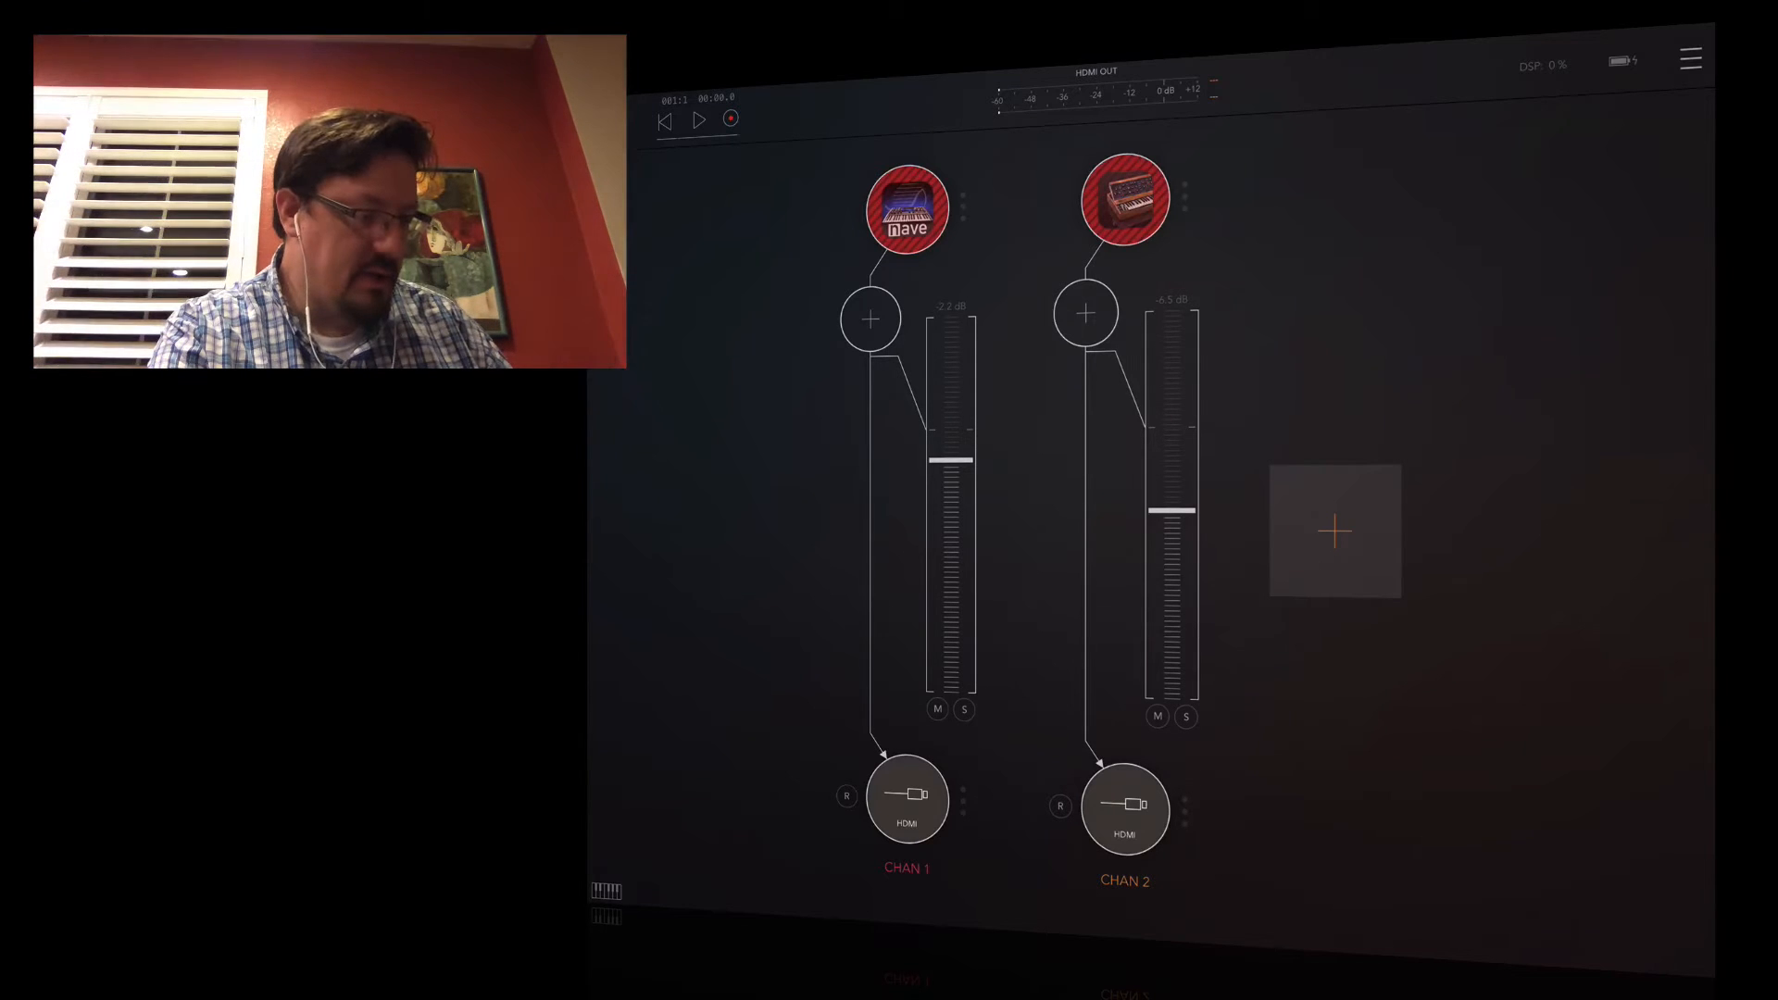
# Step: Open and close the AUM menu, then add CHAN 3 and show its Sources list
pyautogui.click(1691, 57)
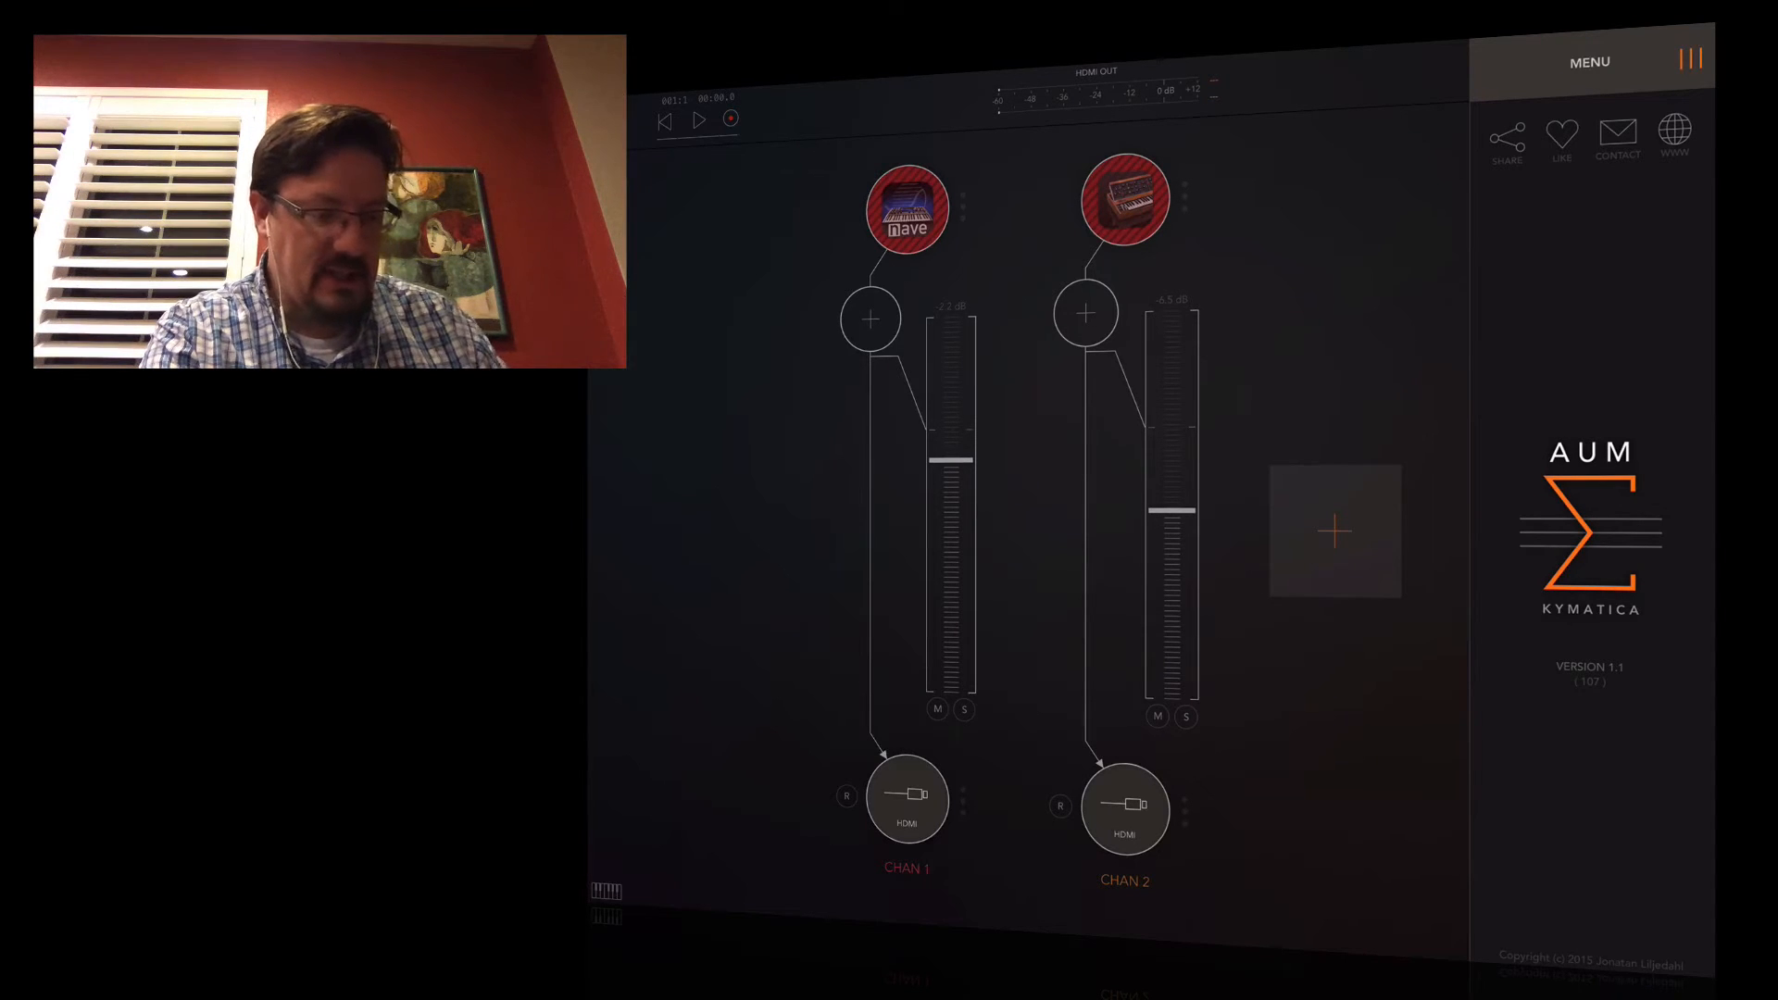
pyautogui.click(1692, 59)
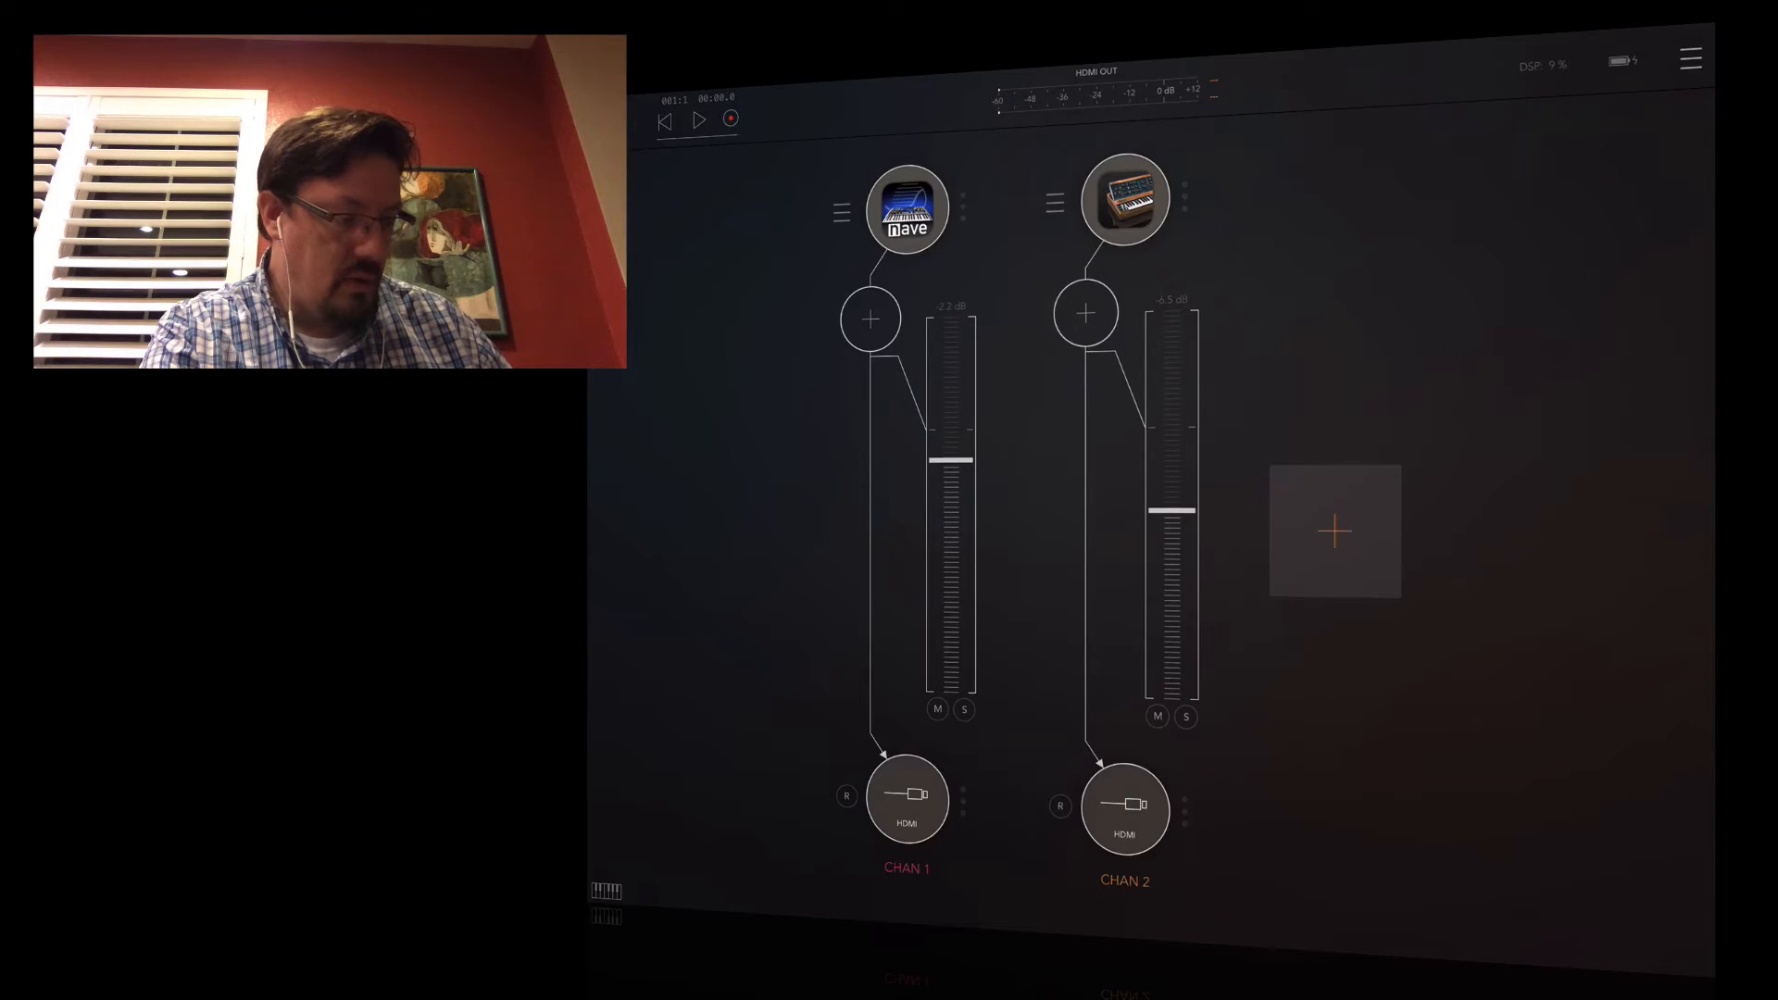
pyautogui.click(1333, 530)
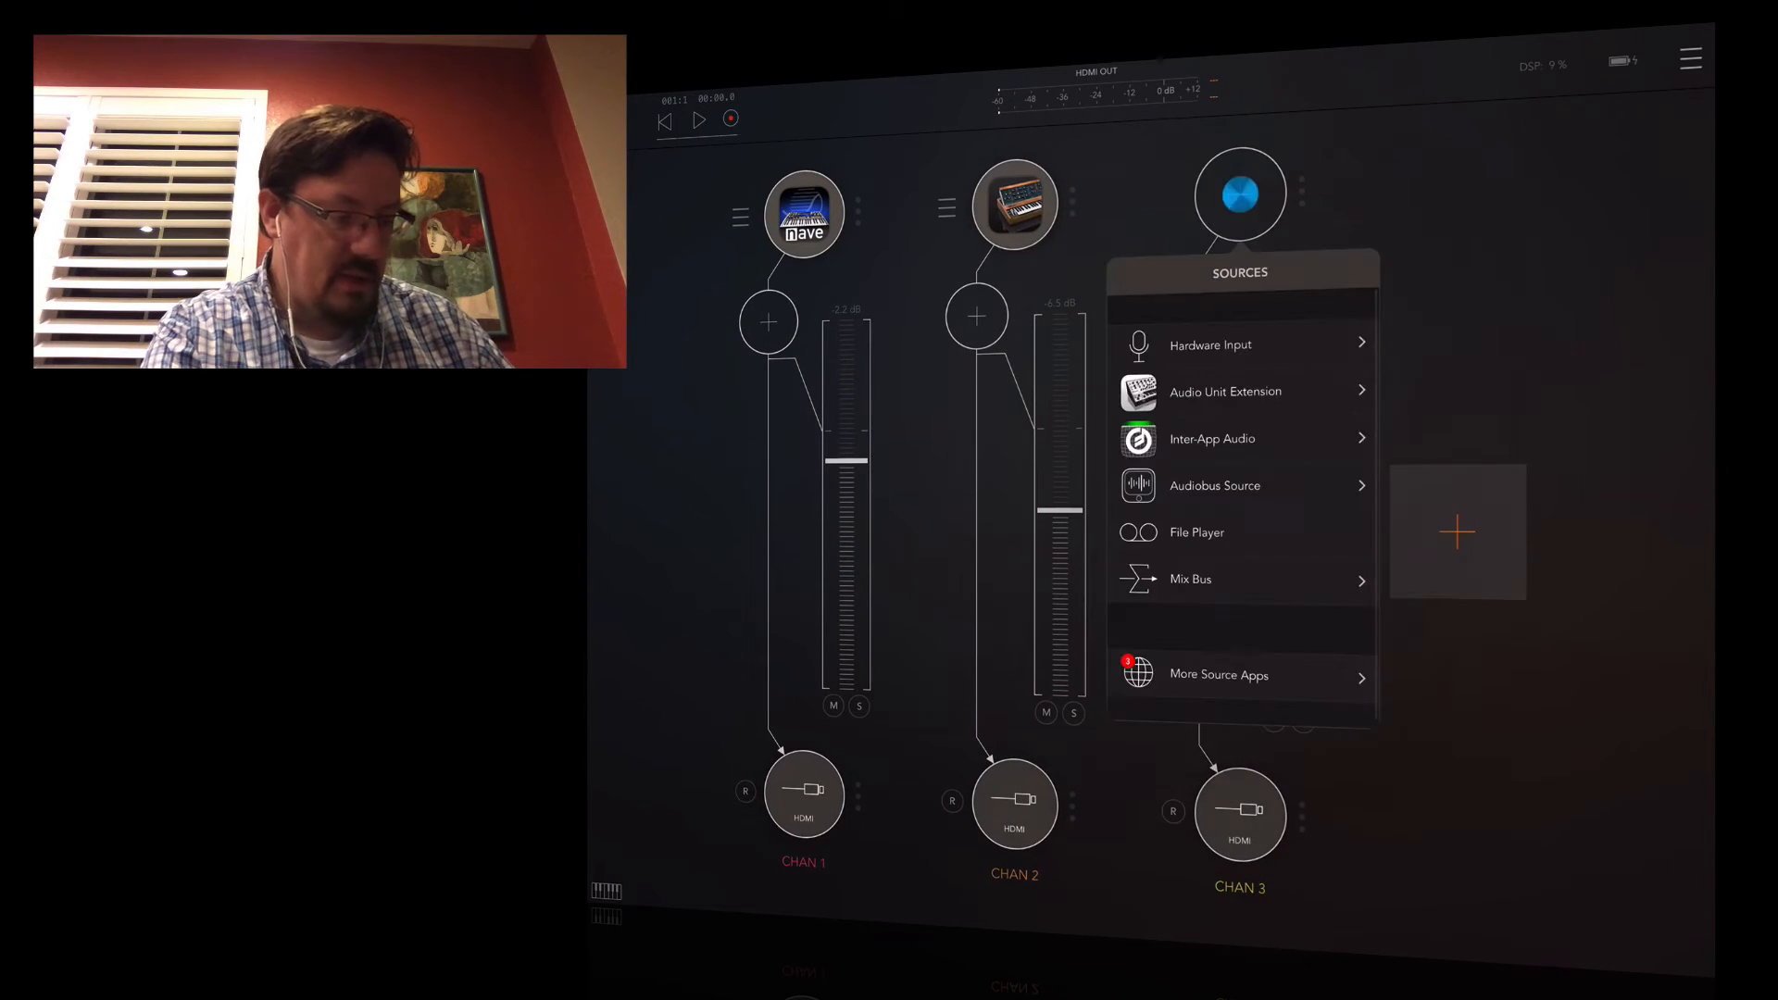
# Step: Load a synth from the Inter-App Audio list as channel 3's source
pyautogui.click(1214, 486)
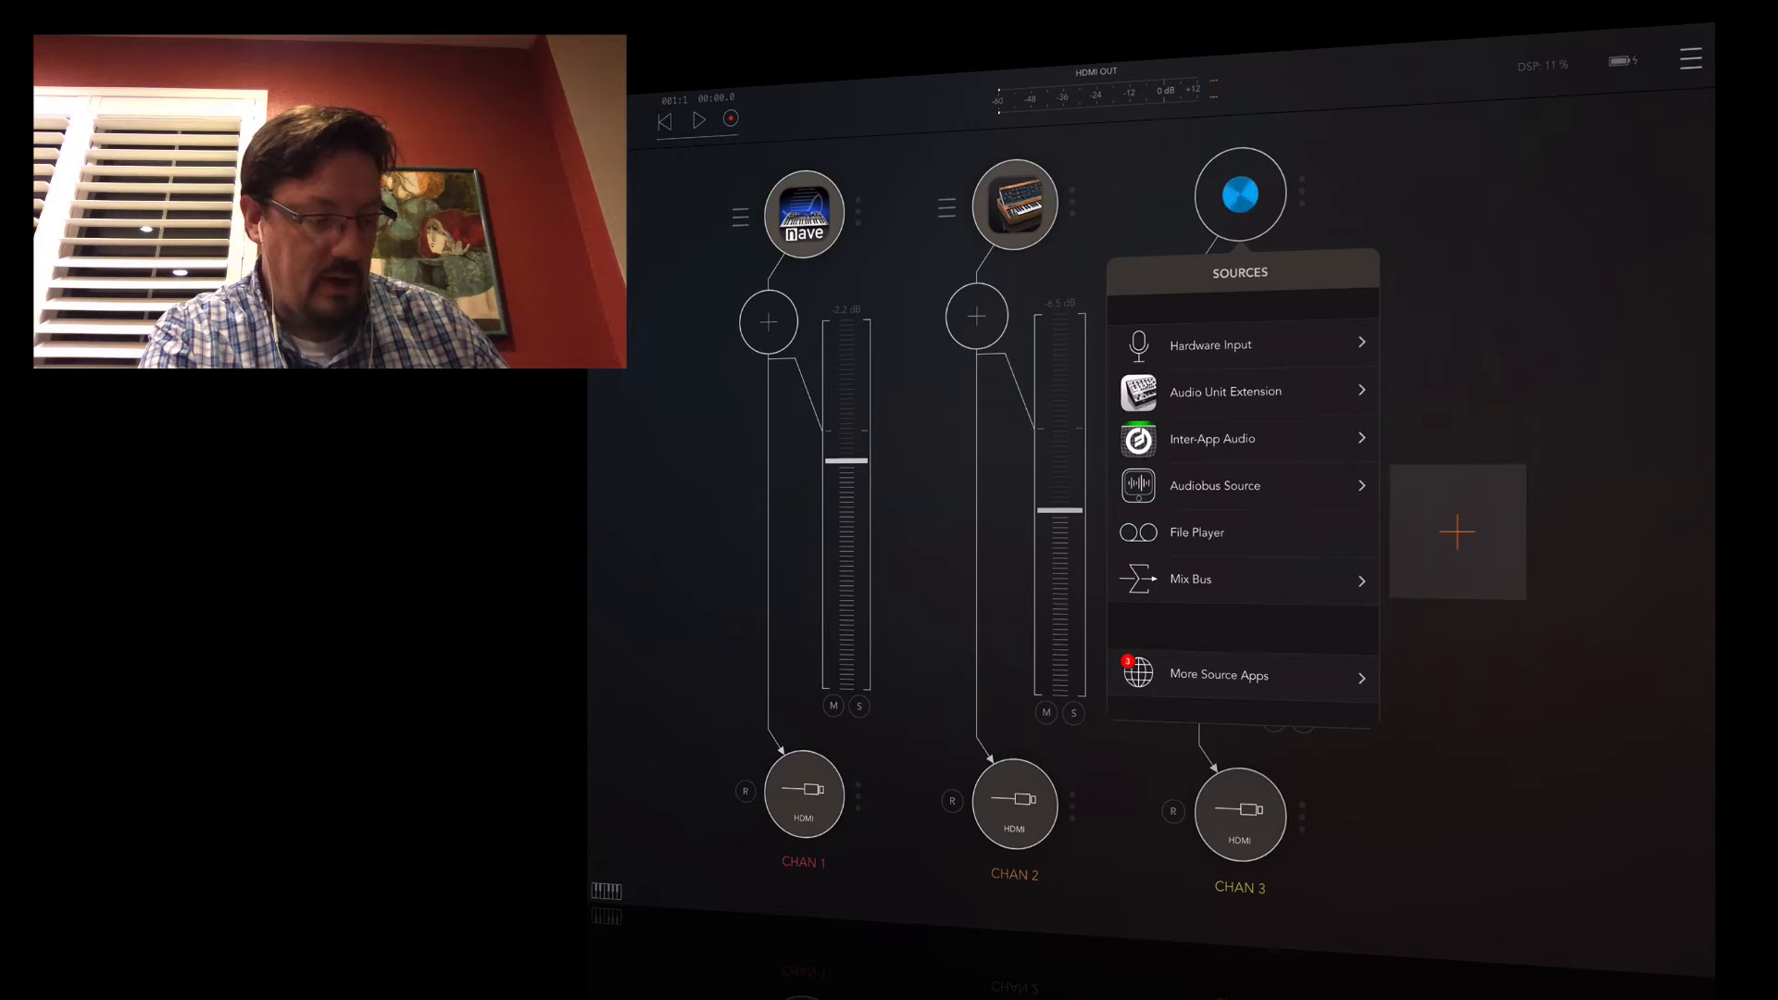
pyautogui.click(1212, 439)
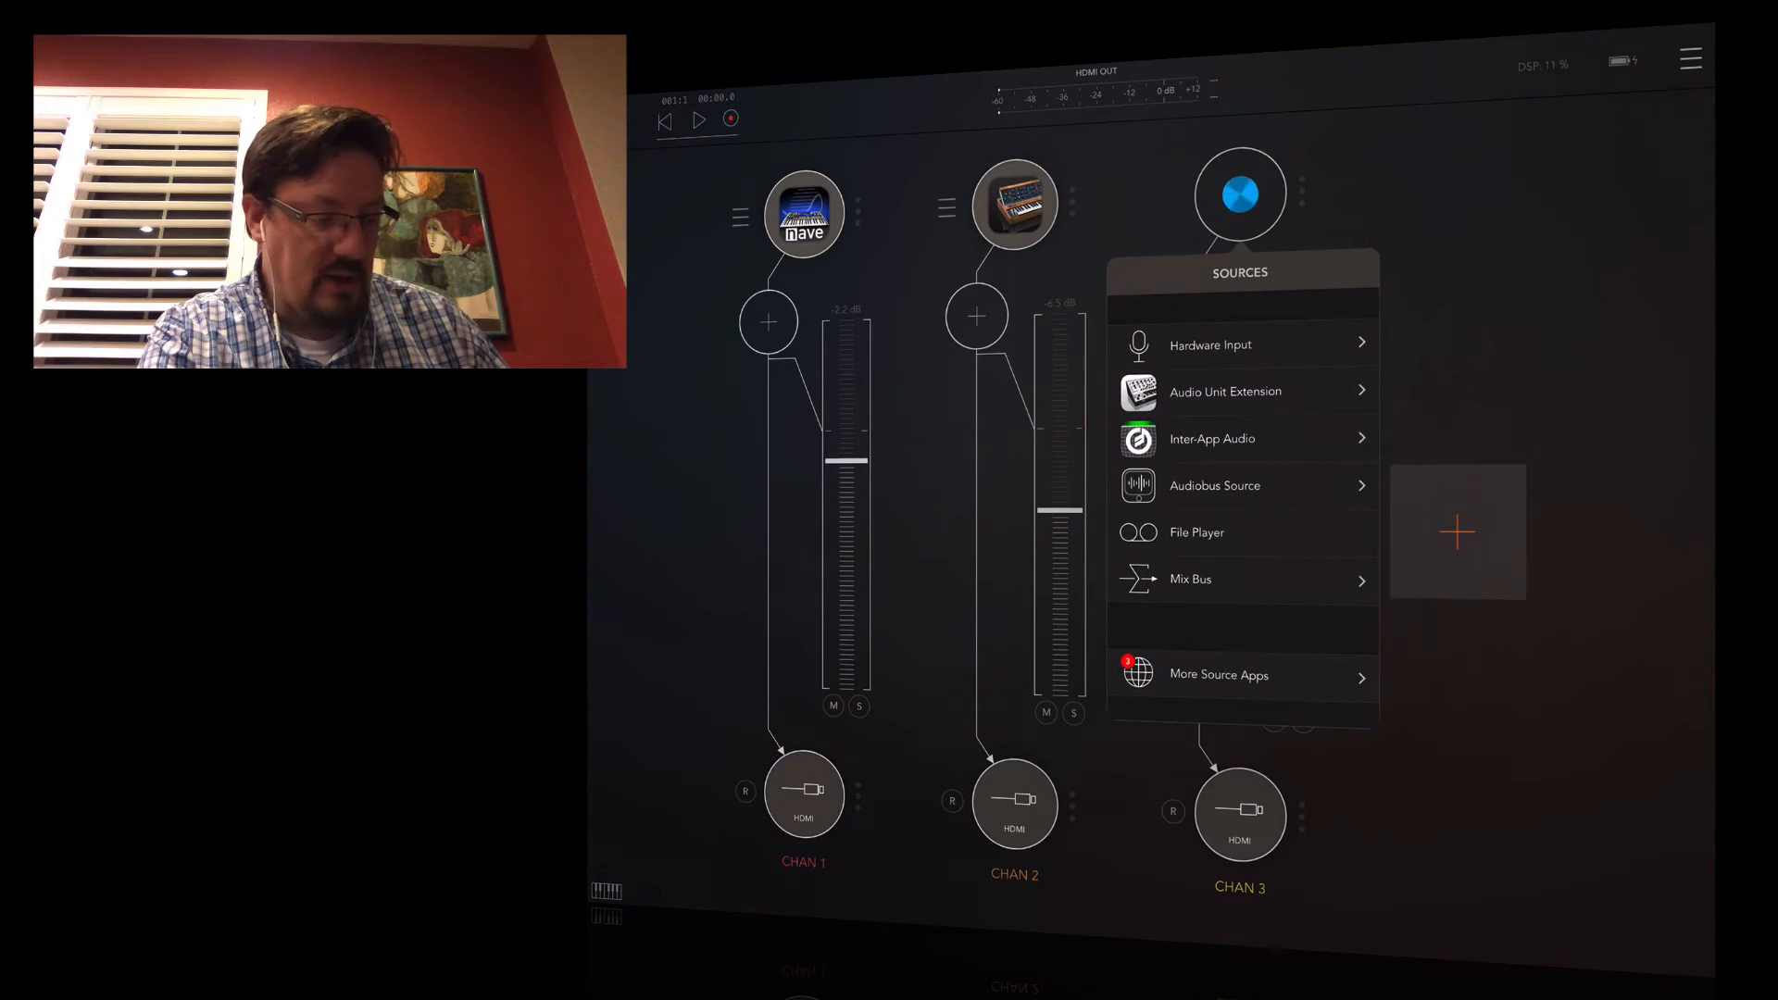
pyautogui.click(1212, 439)
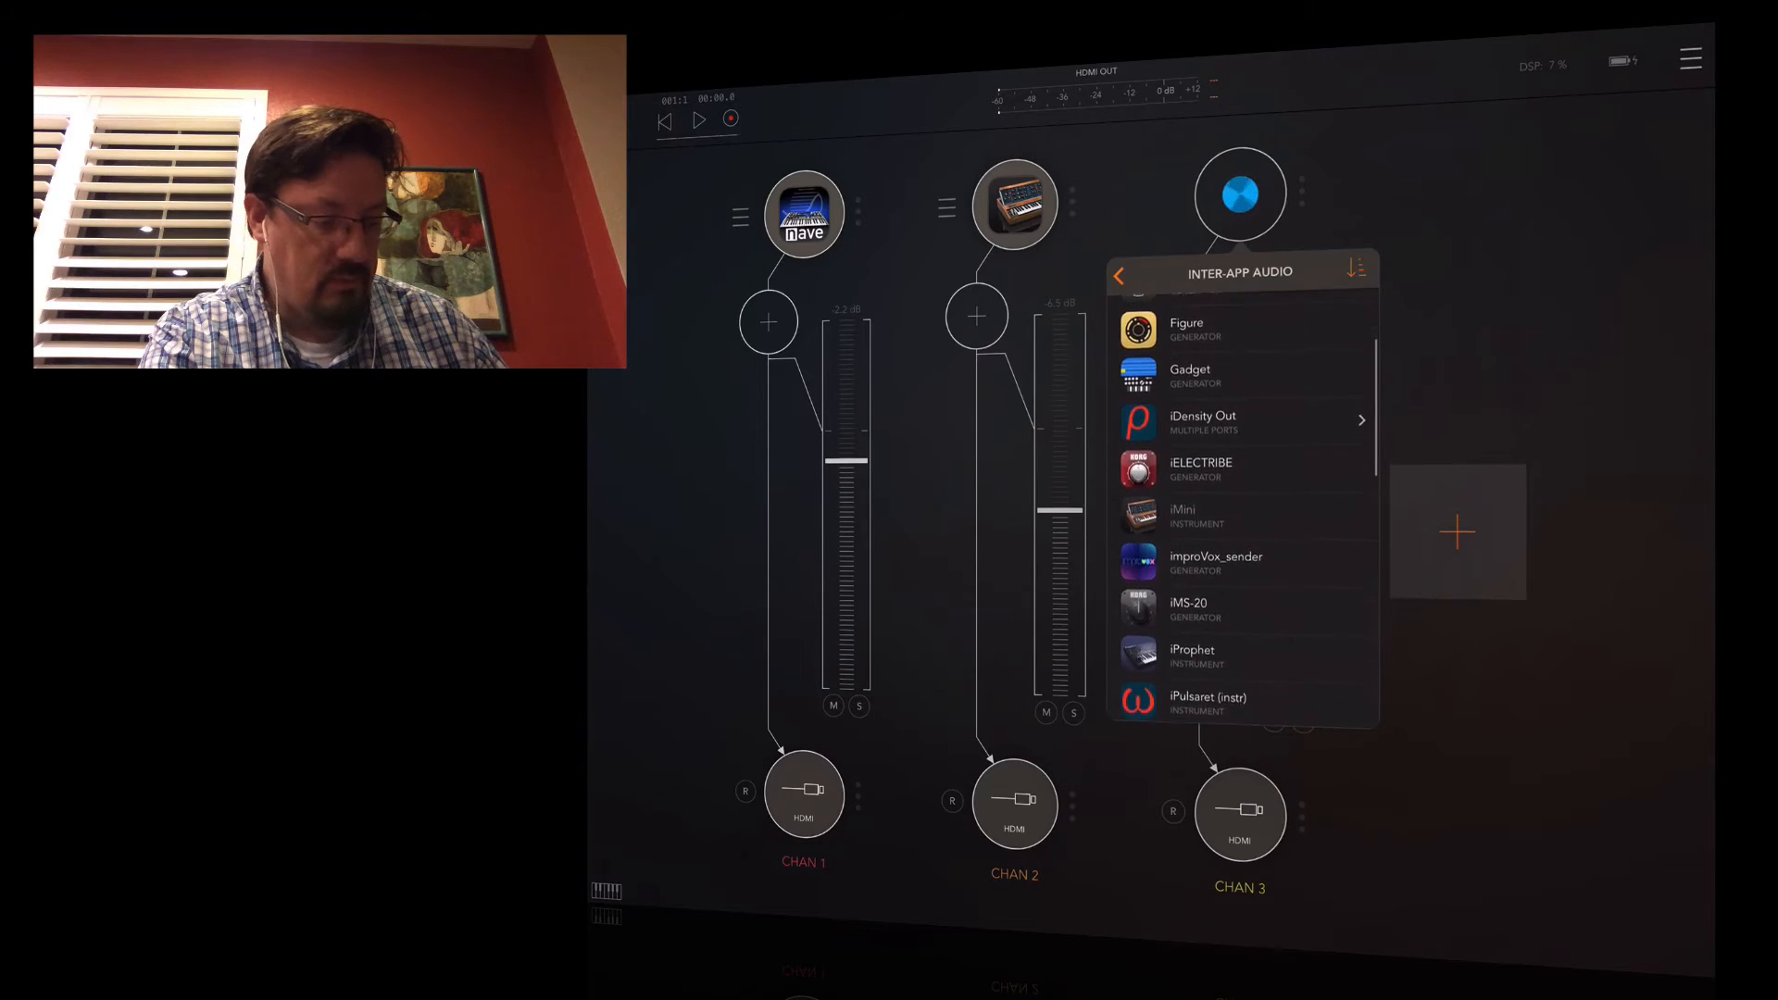
pyautogui.scroll(-3)
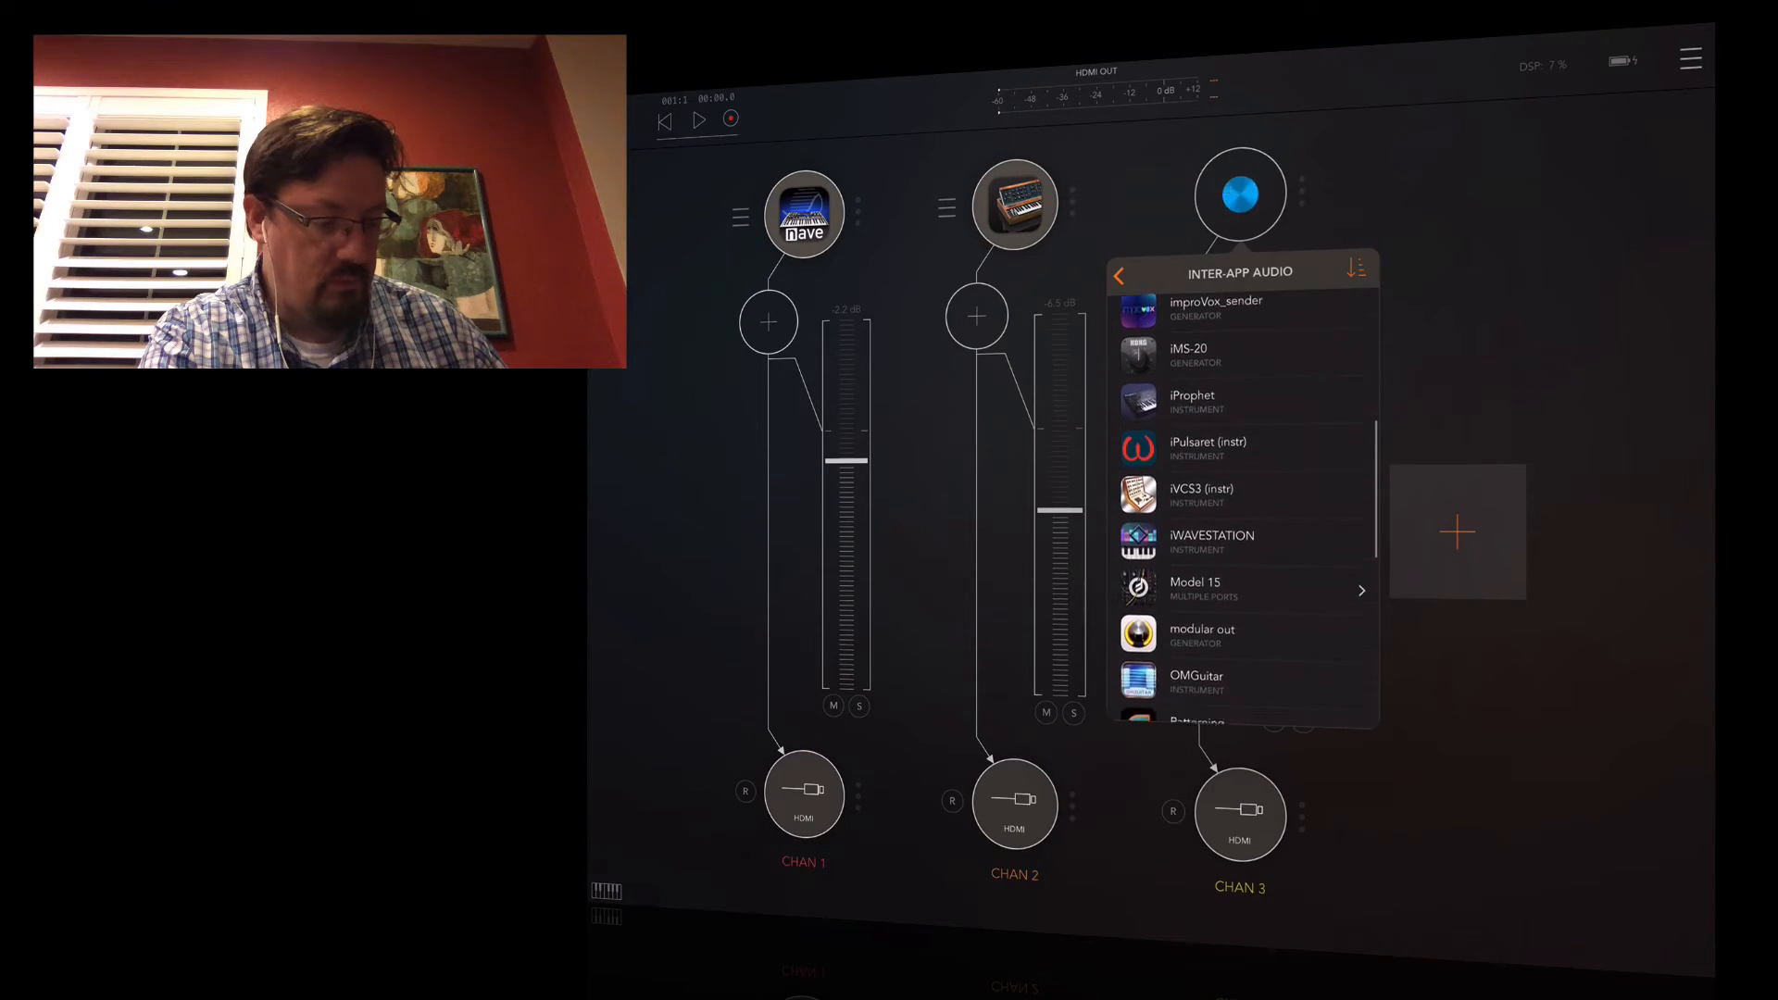
pyautogui.scroll(-3)
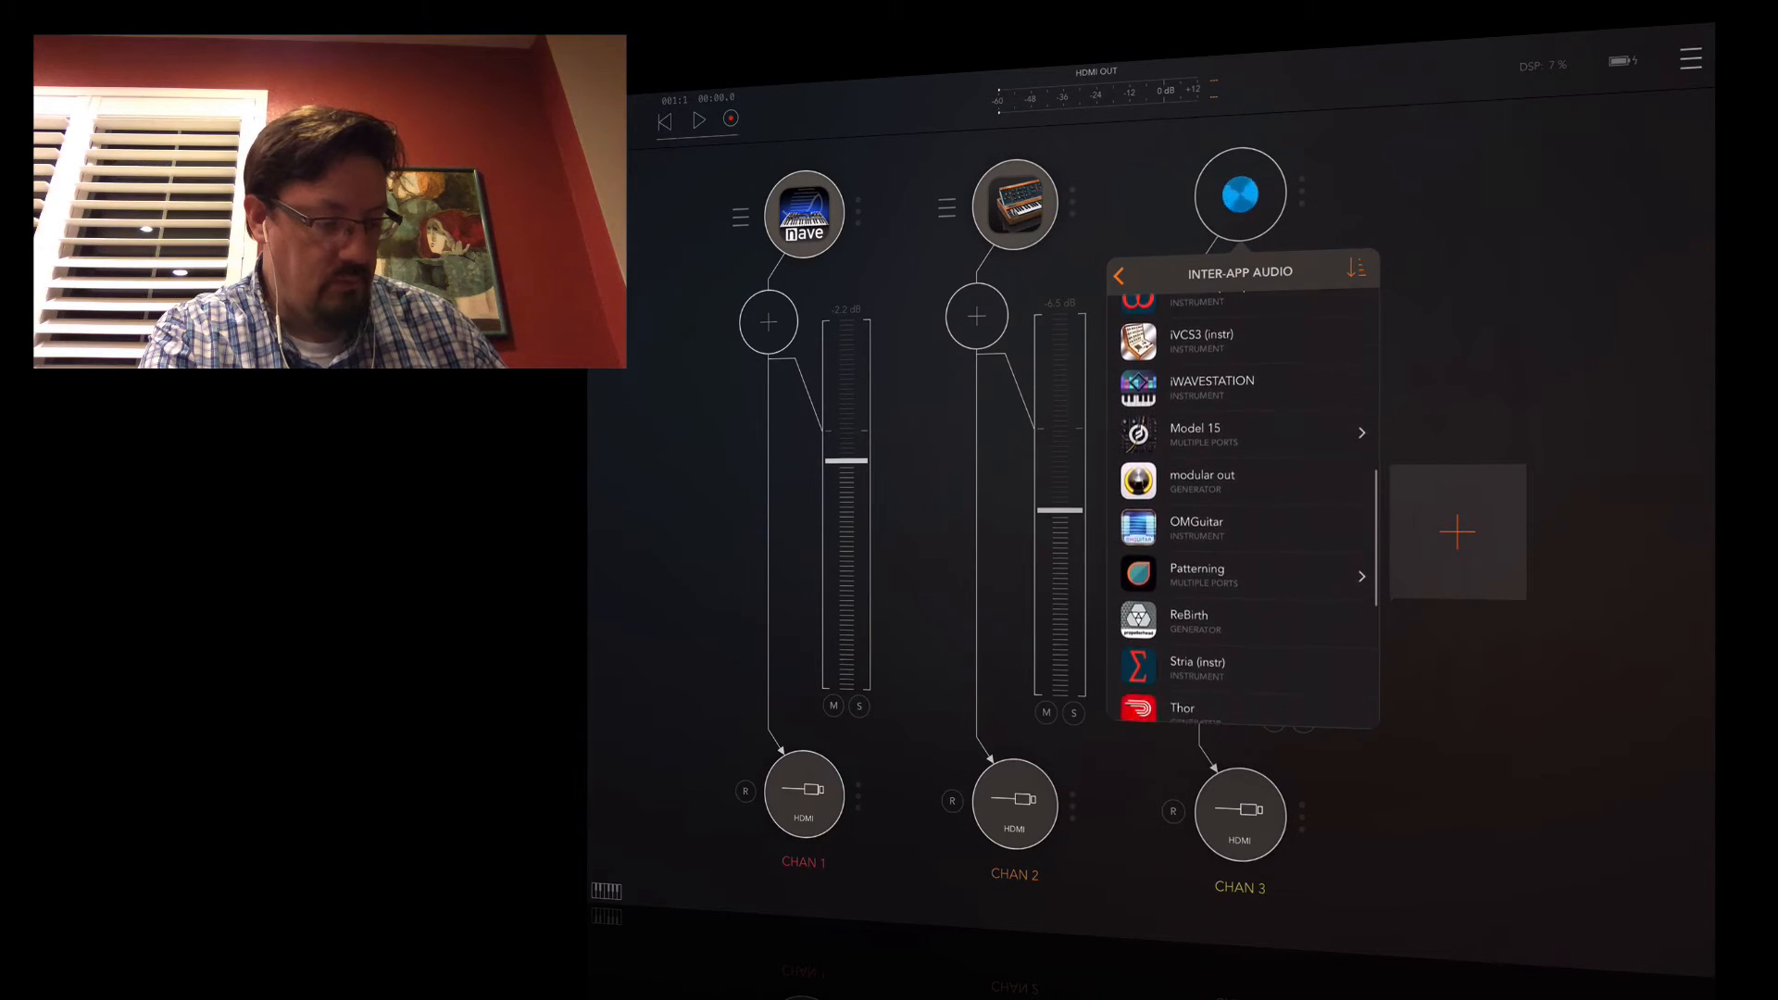
pyautogui.scroll(-3)
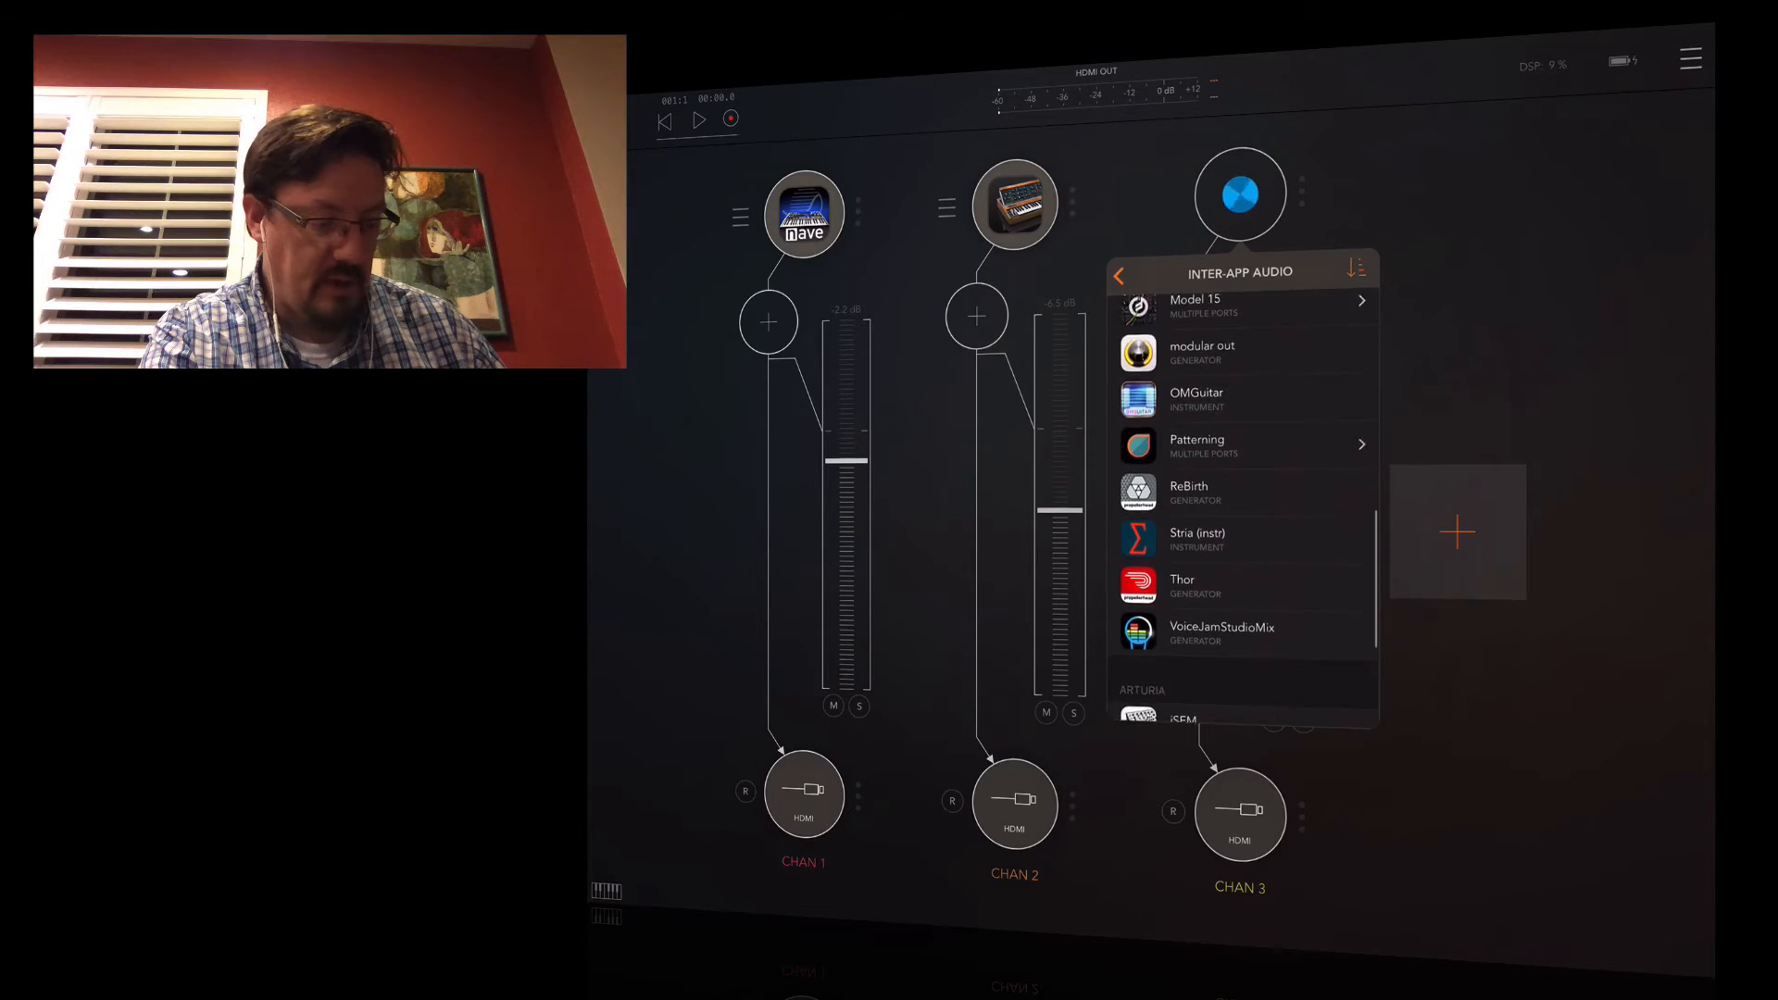
pyautogui.click(1247, 444)
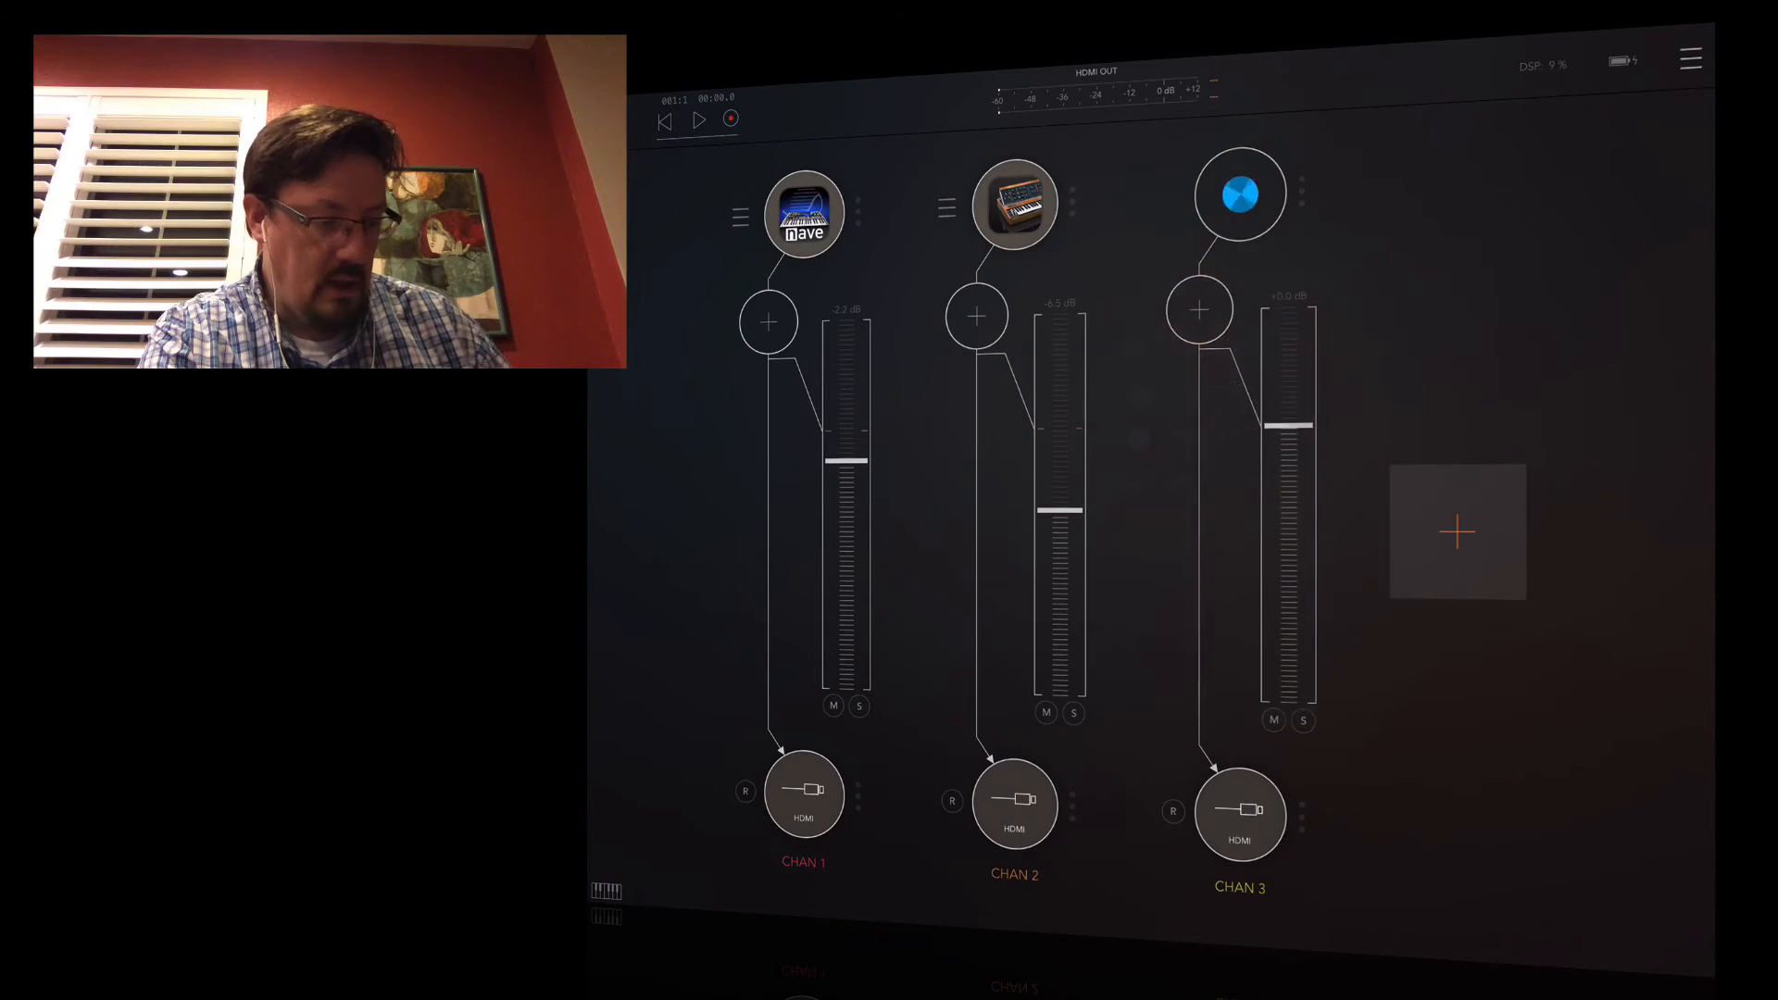
pyautogui.click(1239, 194)
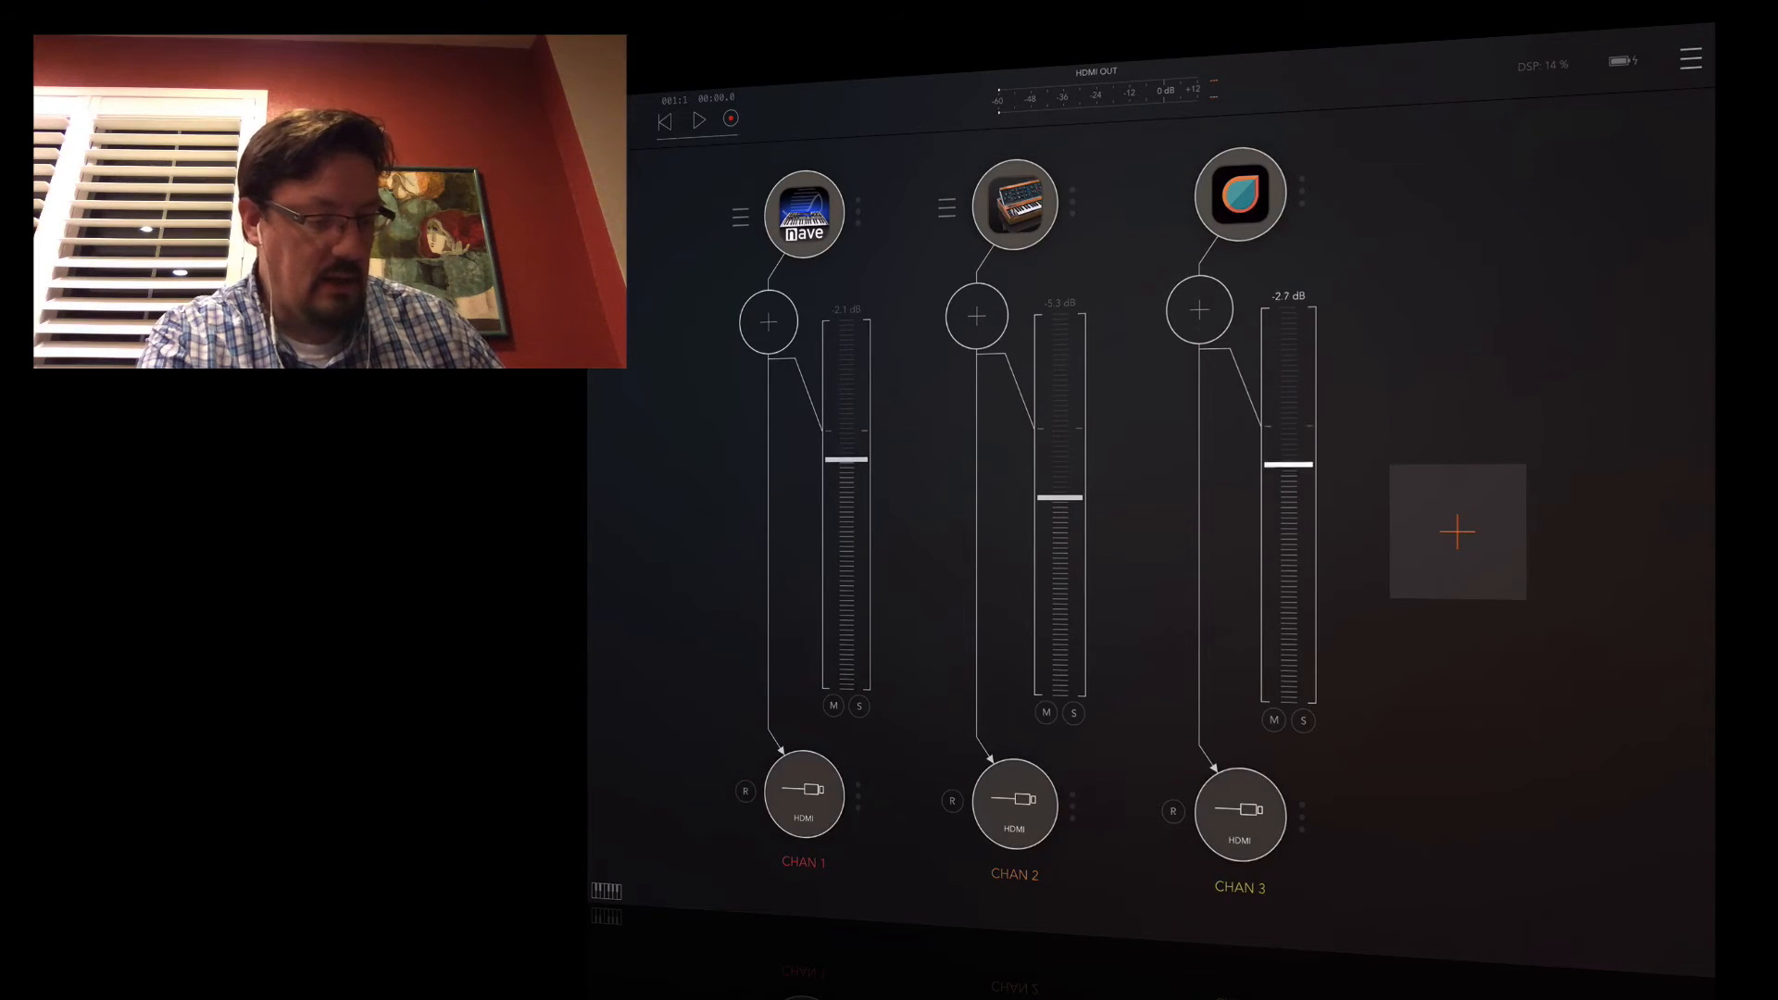
pyautogui.click(1240, 813)
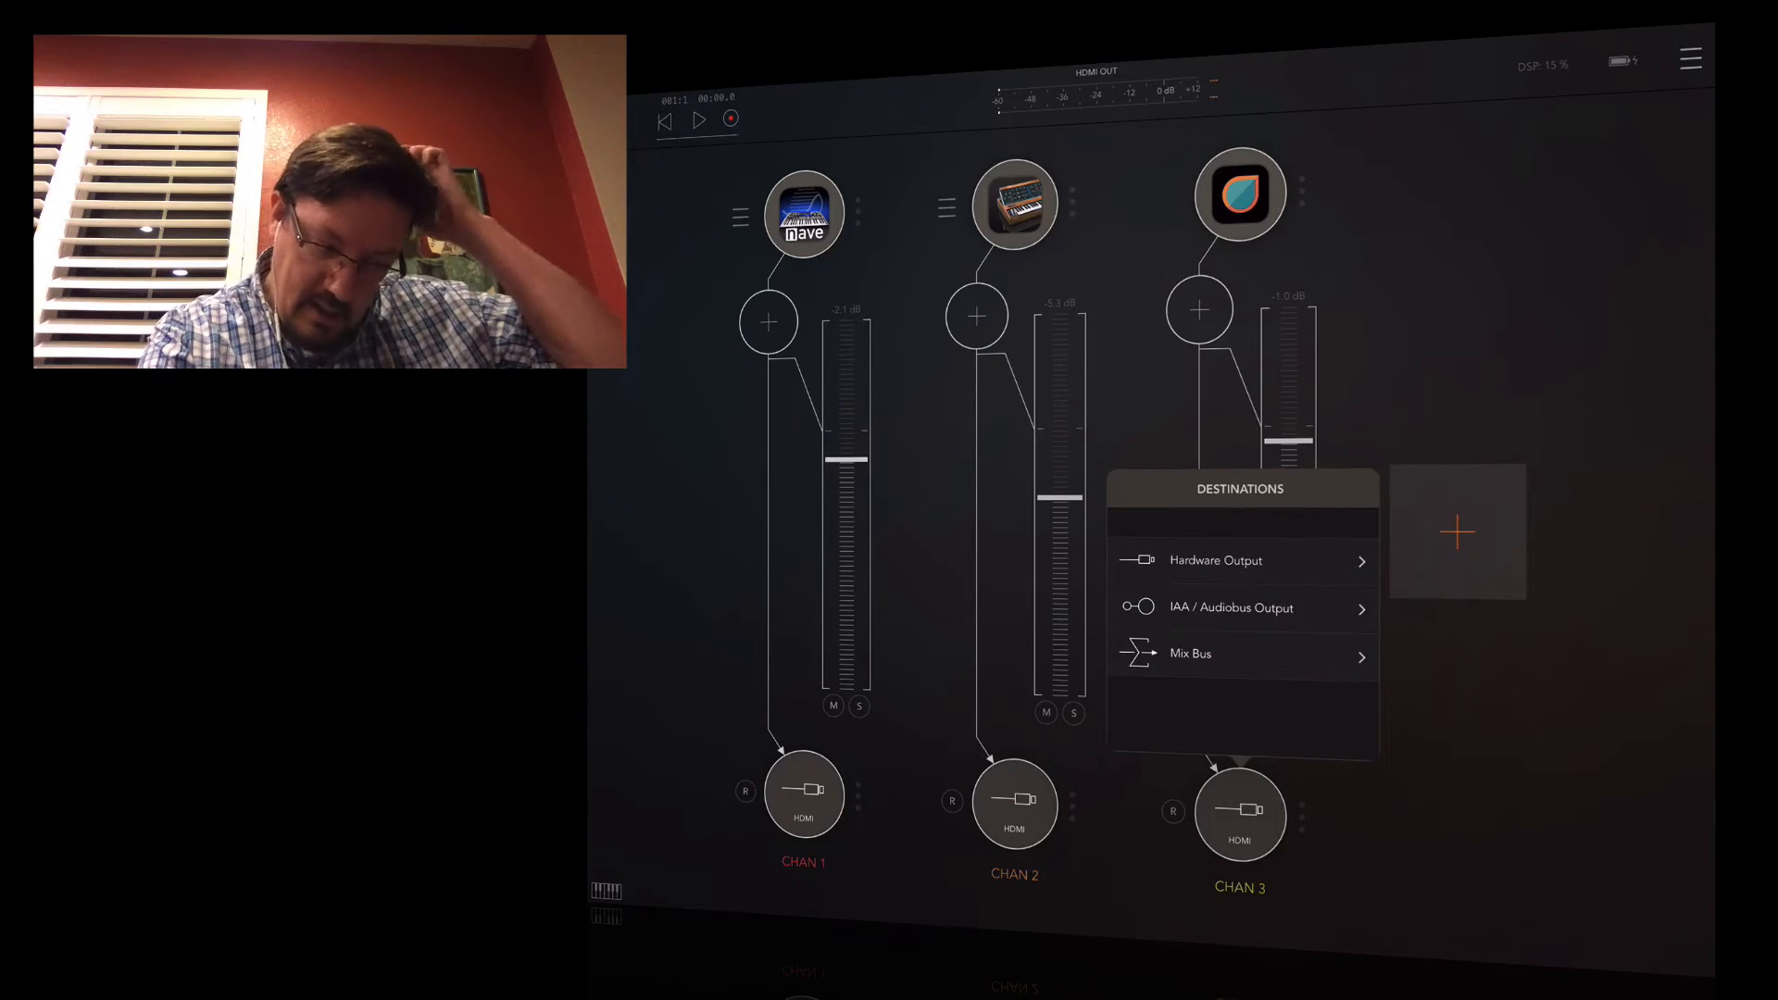
# Step: Keep channel 3 on System Capture L+R output and insert a Parametric EQ
pyautogui.click(1214, 561)
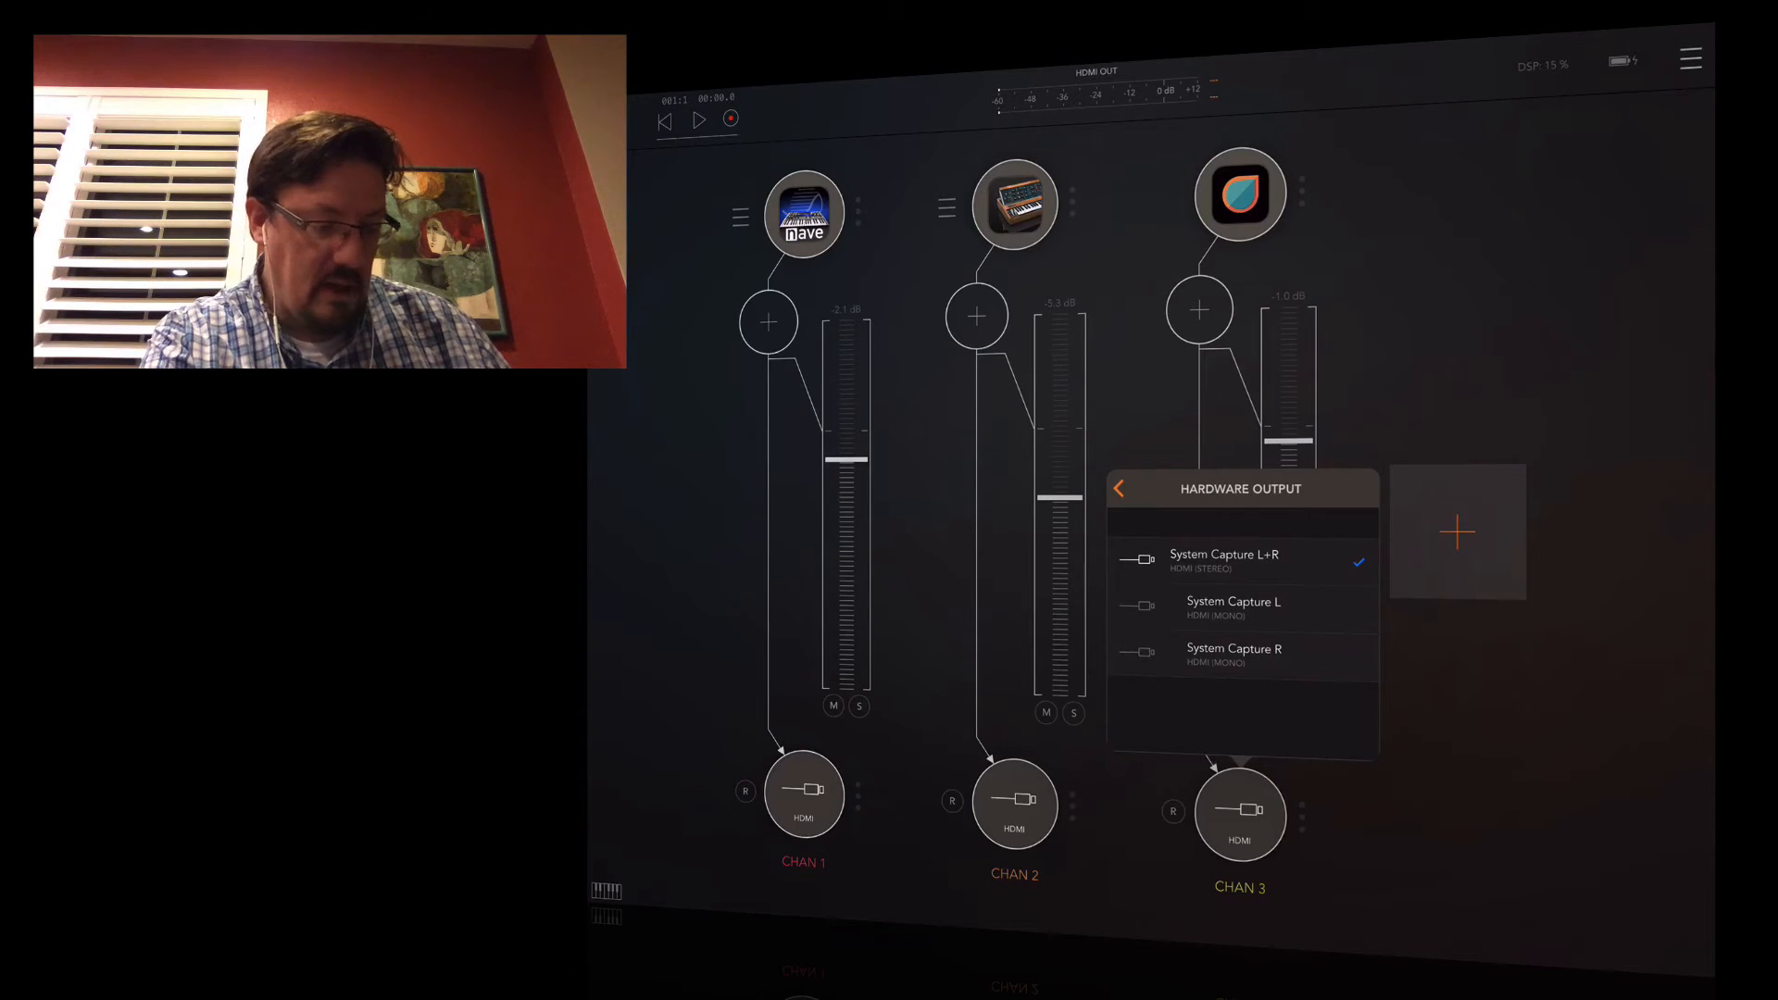
pyautogui.click(1119, 488)
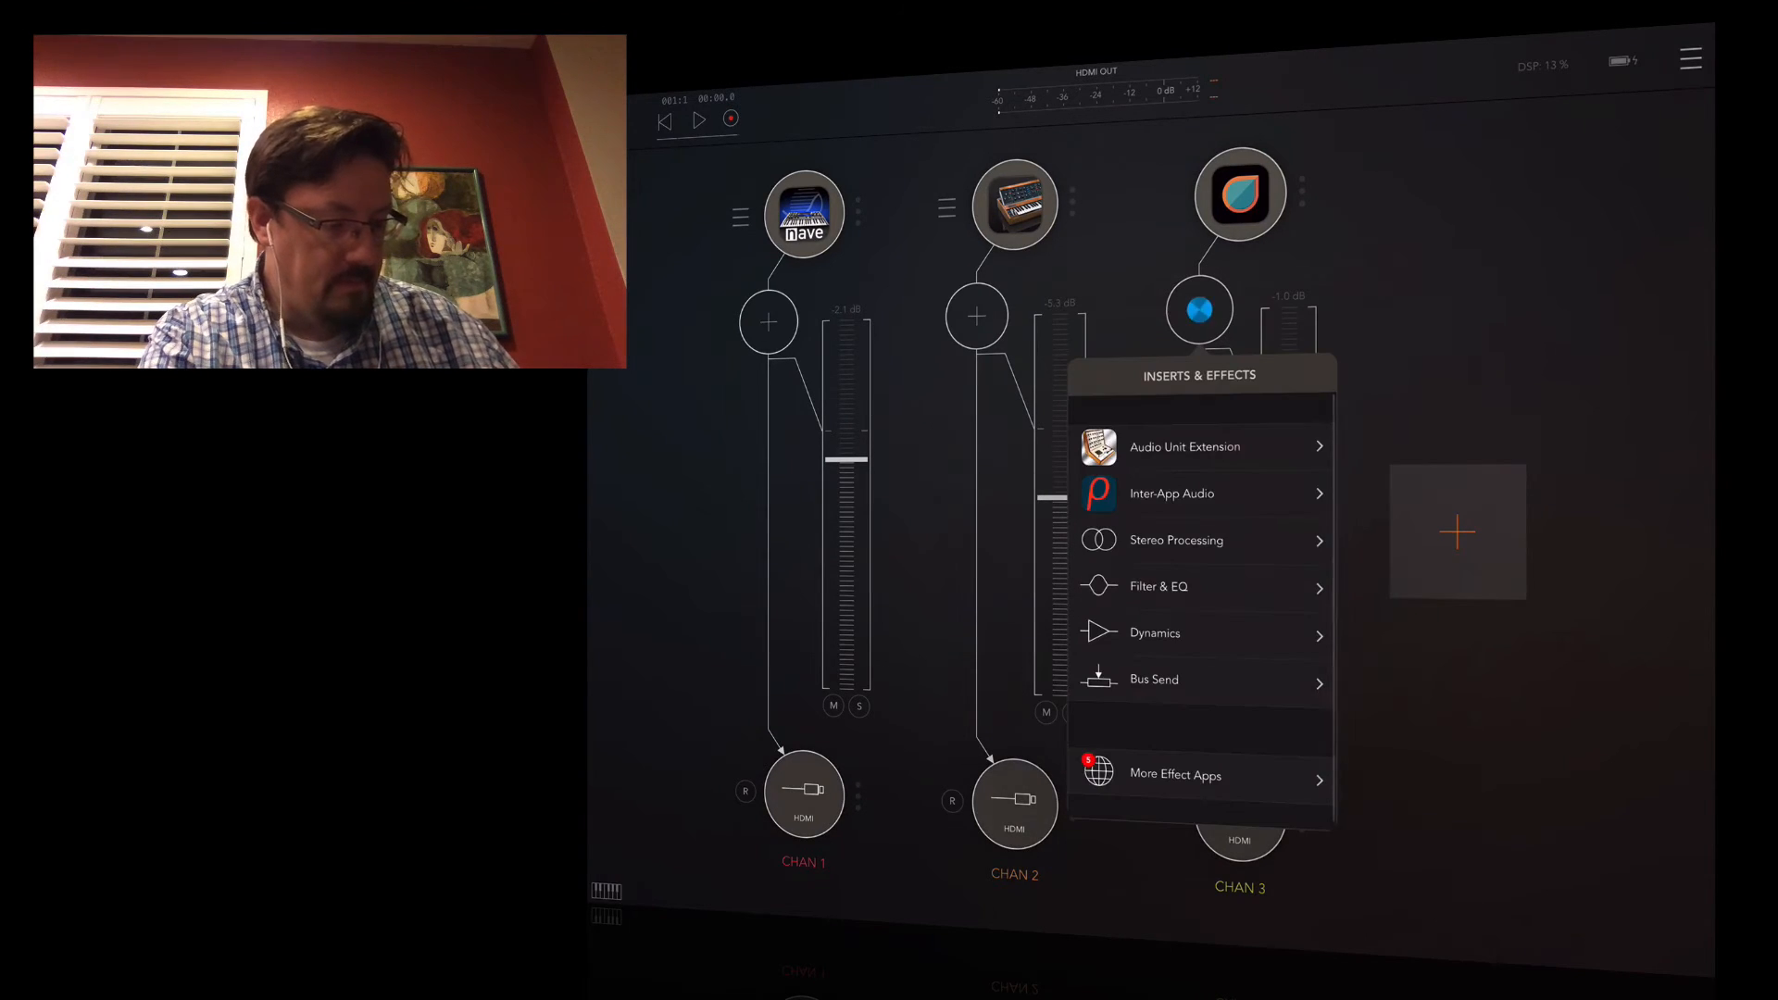
pyautogui.click(1160, 586)
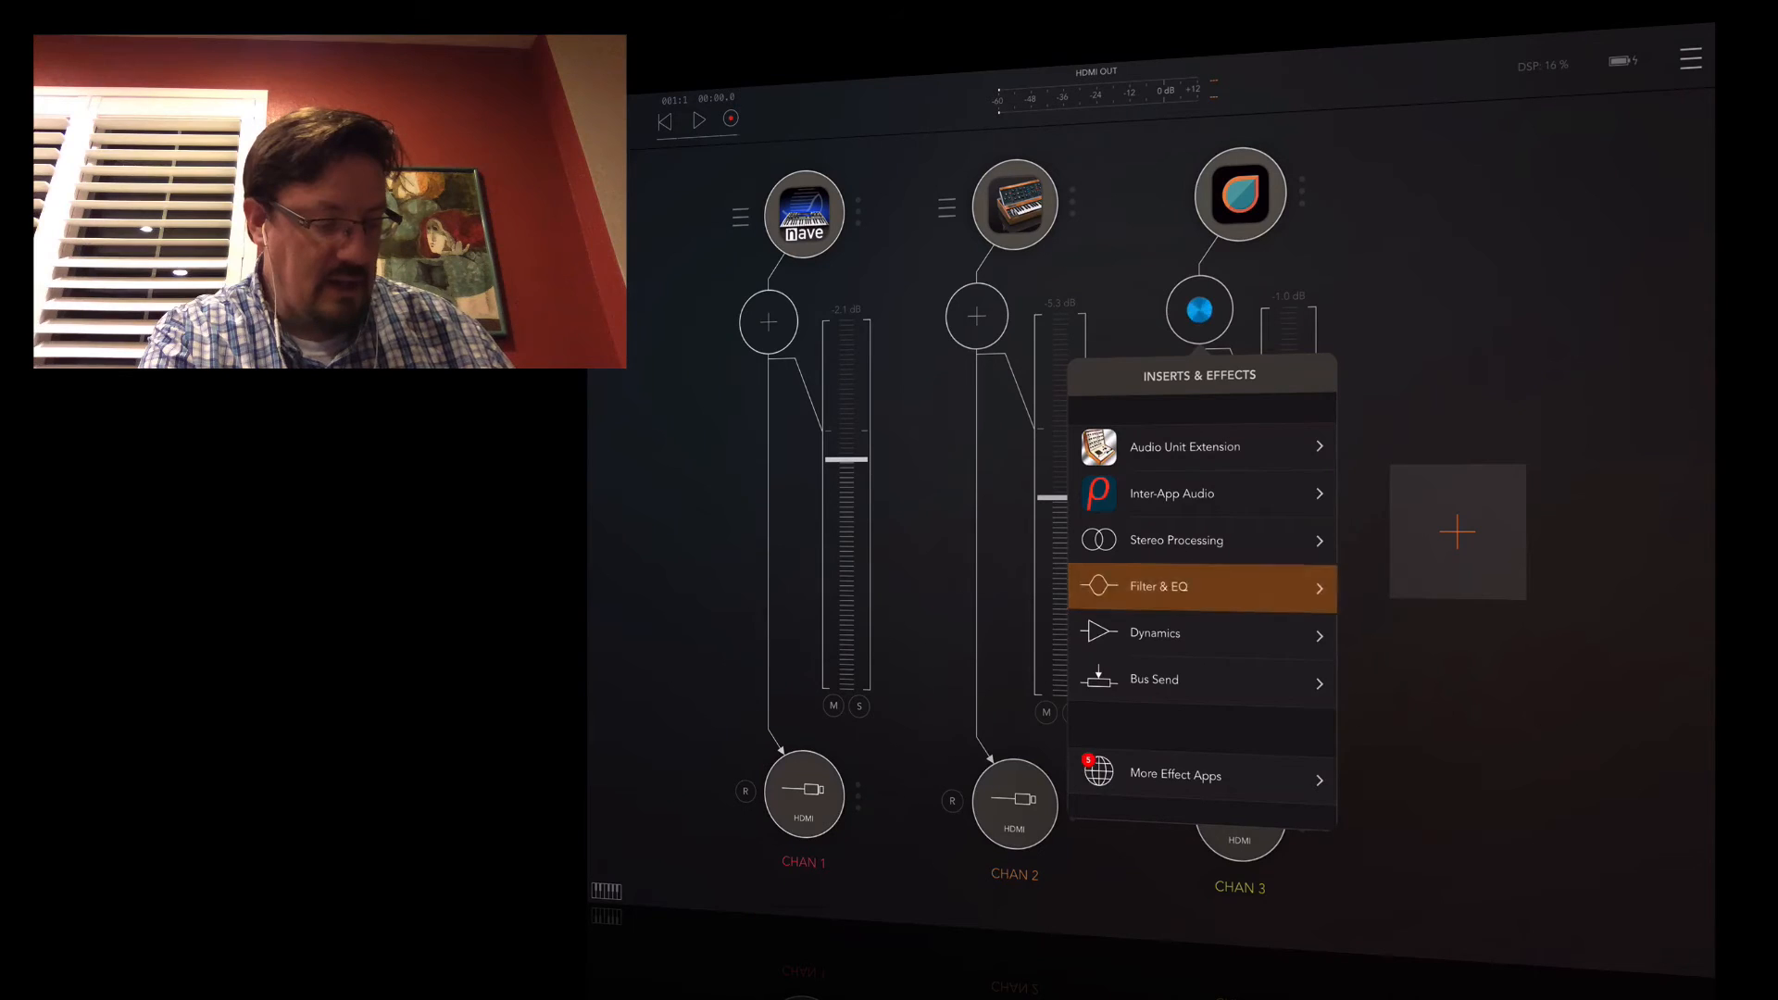
pyautogui.click(1158, 587)
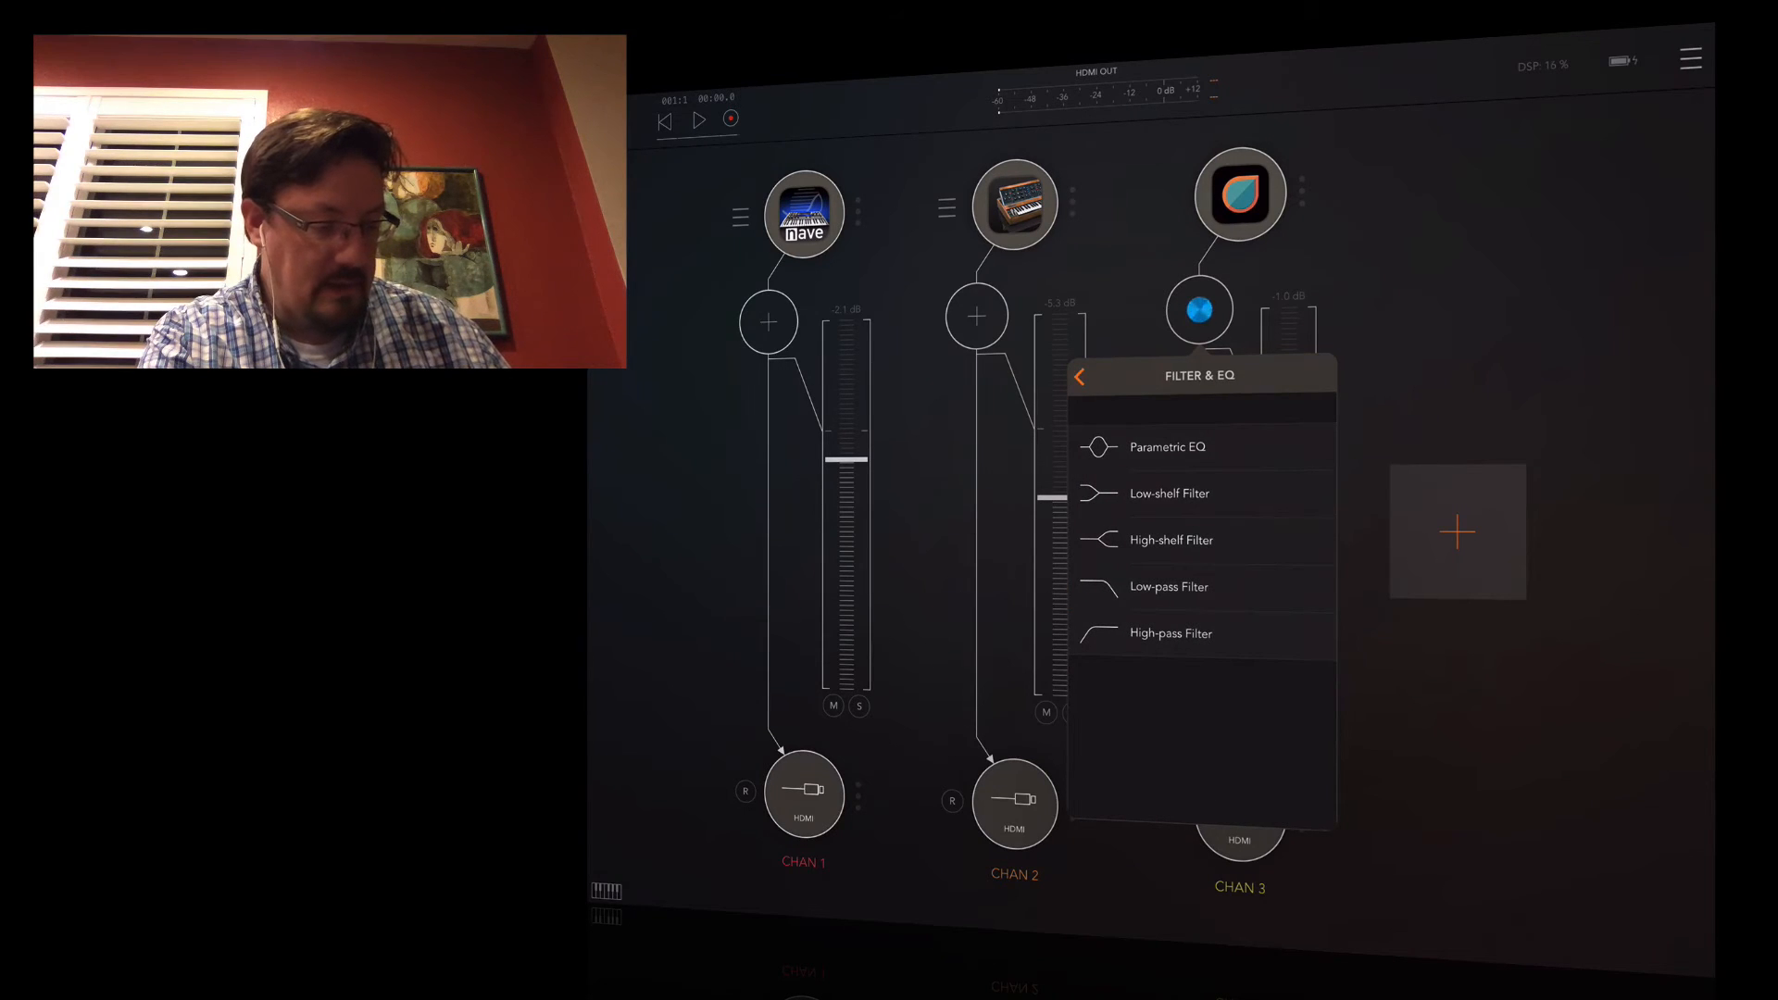
pyautogui.click(1161, 445)
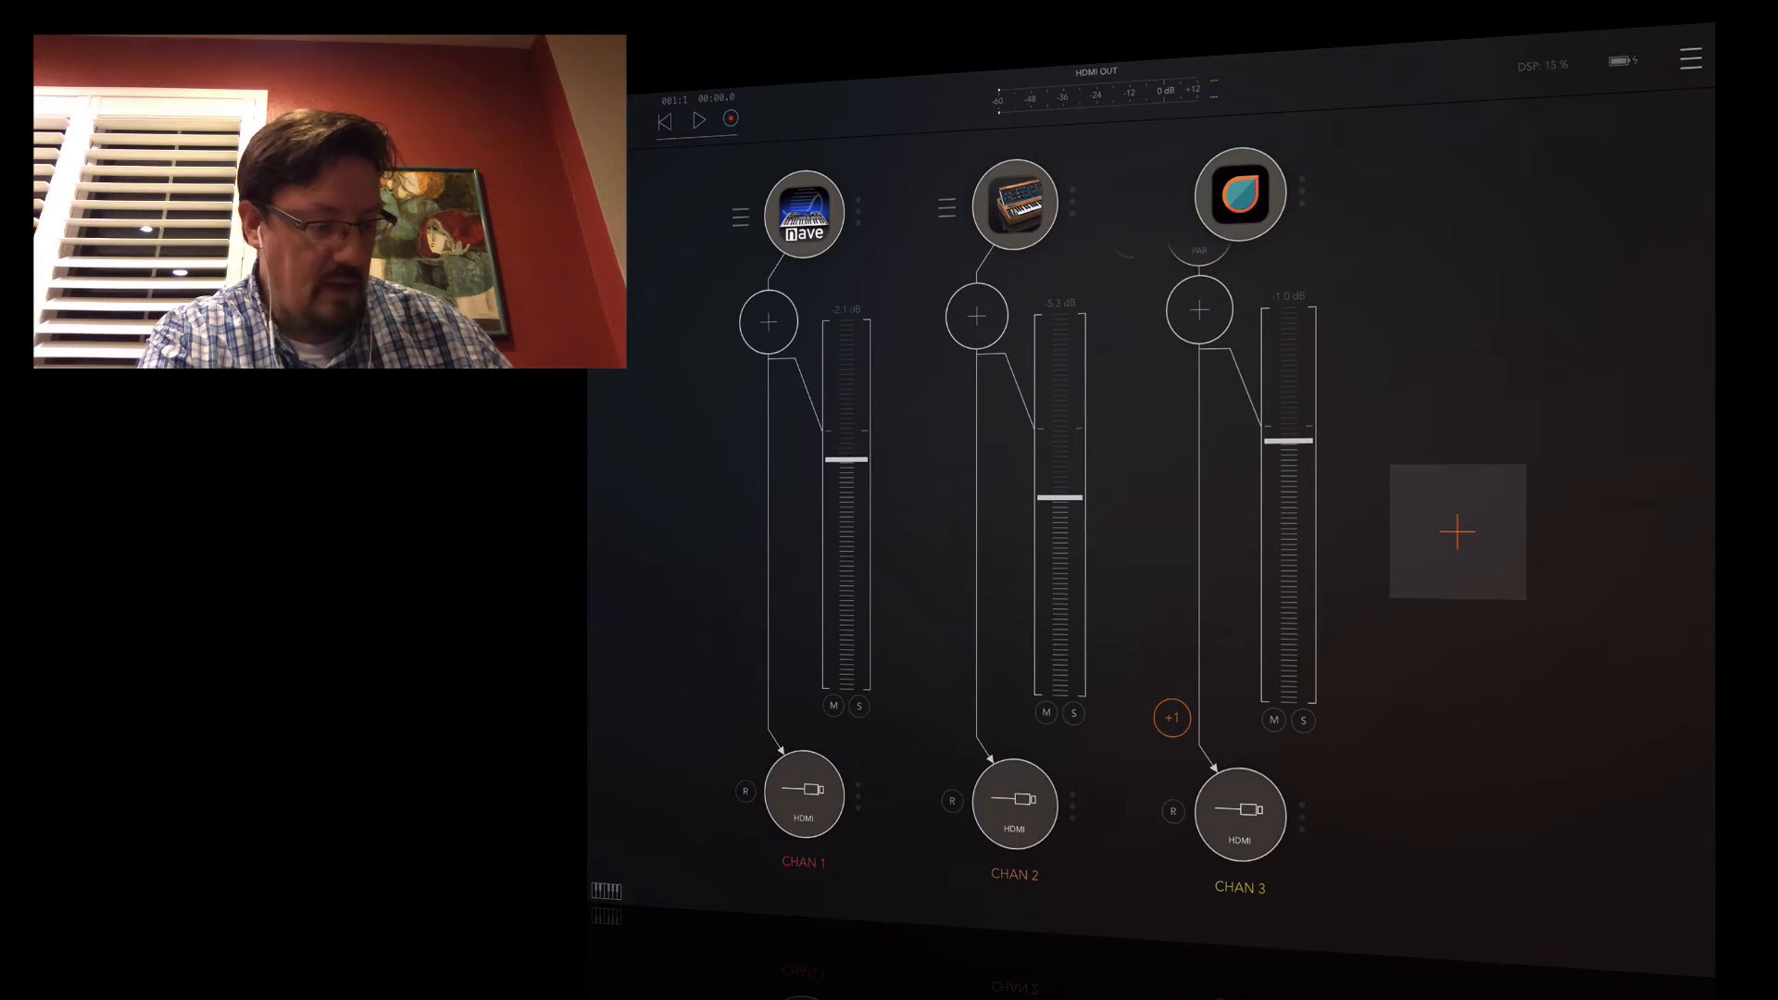
# Step: Add a clipper as channel 3's second insert, then switch to Nave
pyautogui.click(1198, 310)
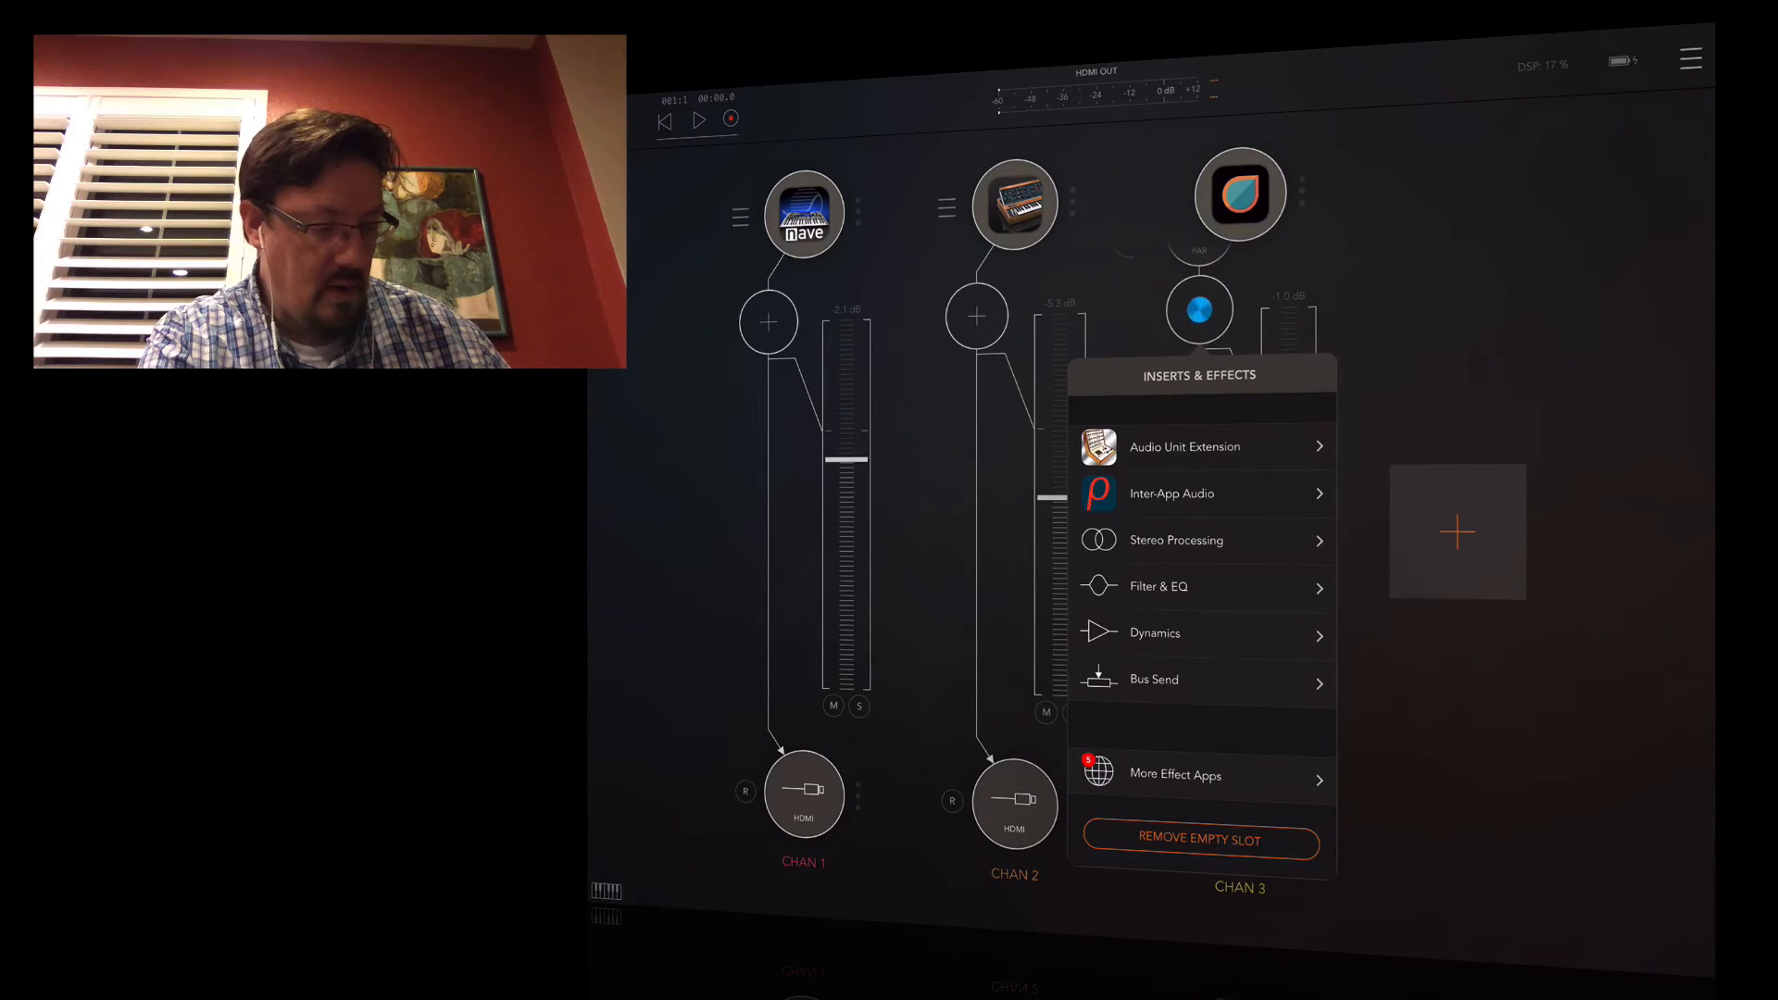
pyautogui.click(1155, 632)
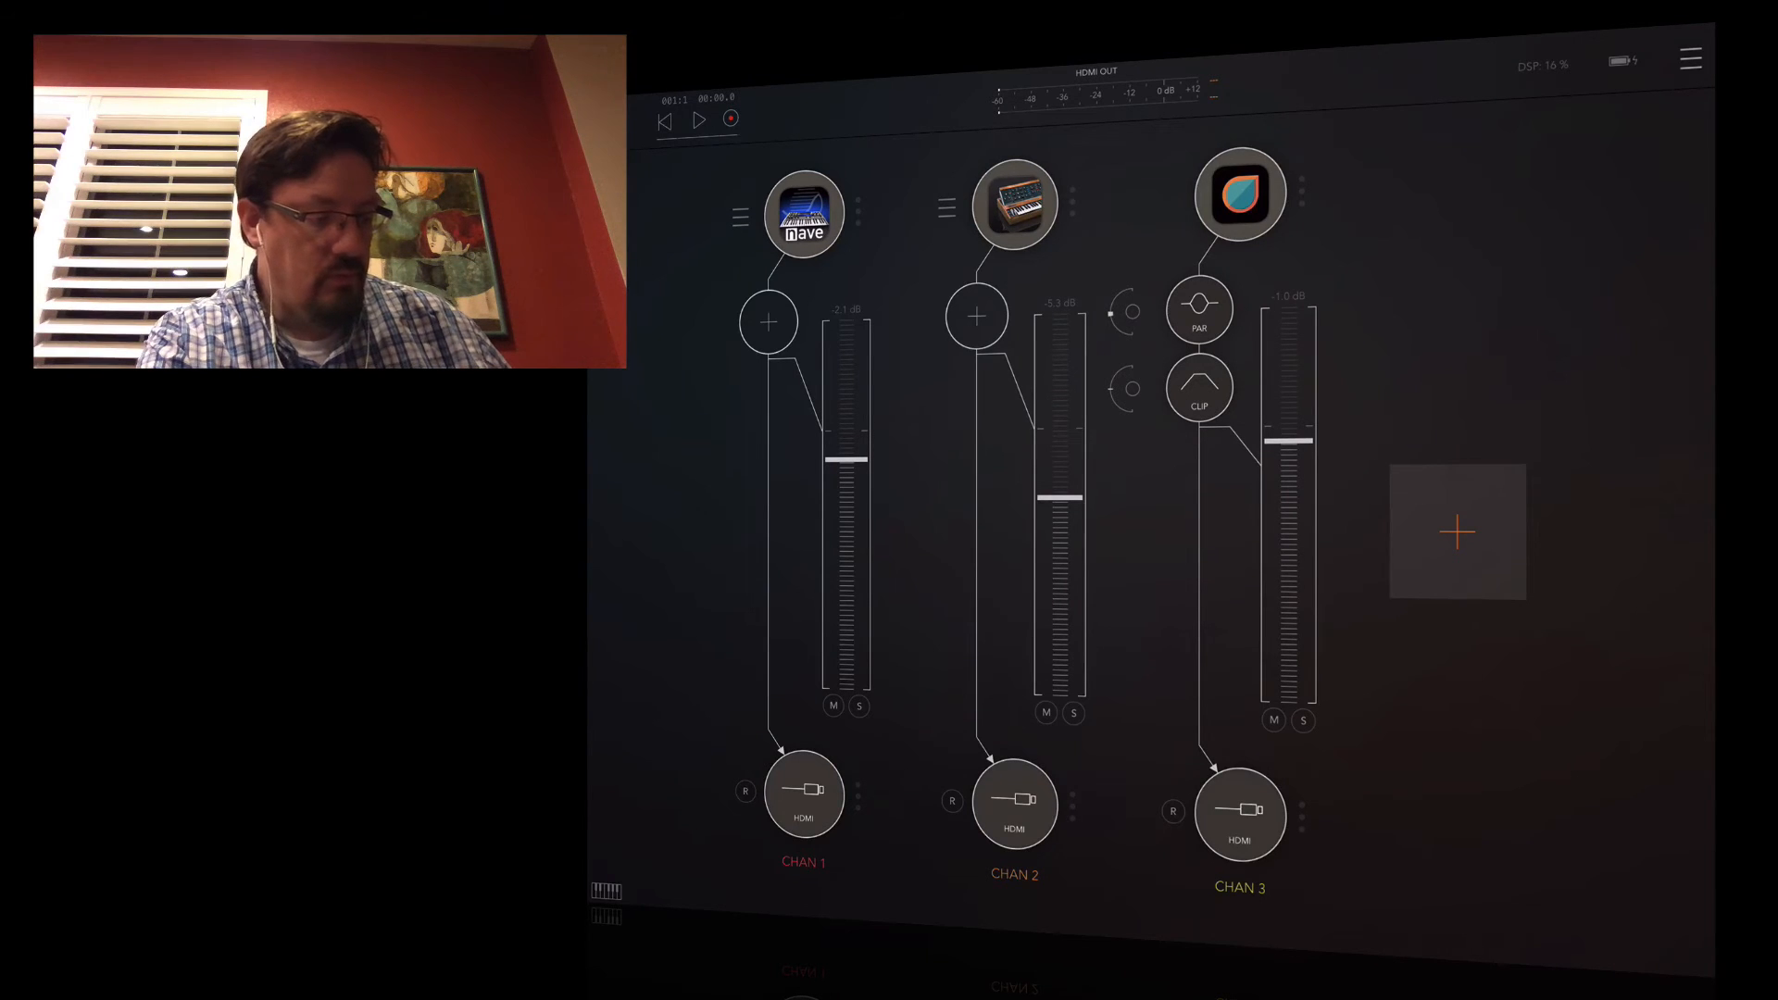
pyautogui.click(803, 213)
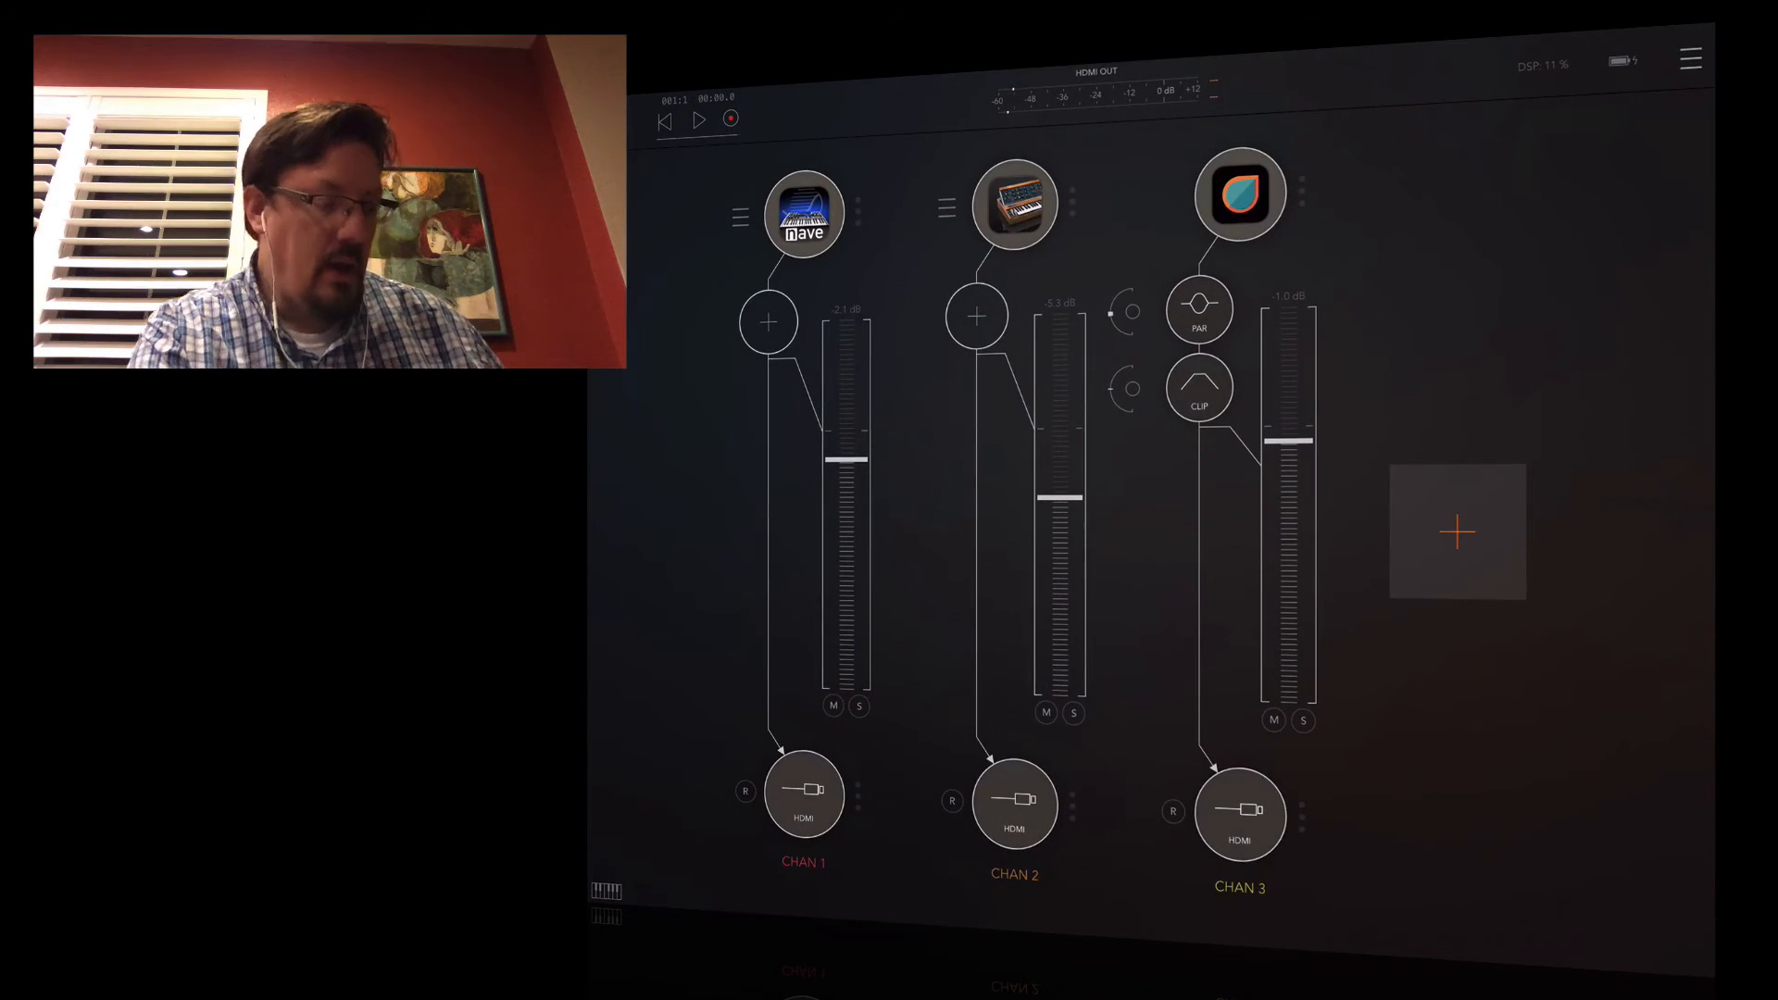
pyautogui.click(803, 211)
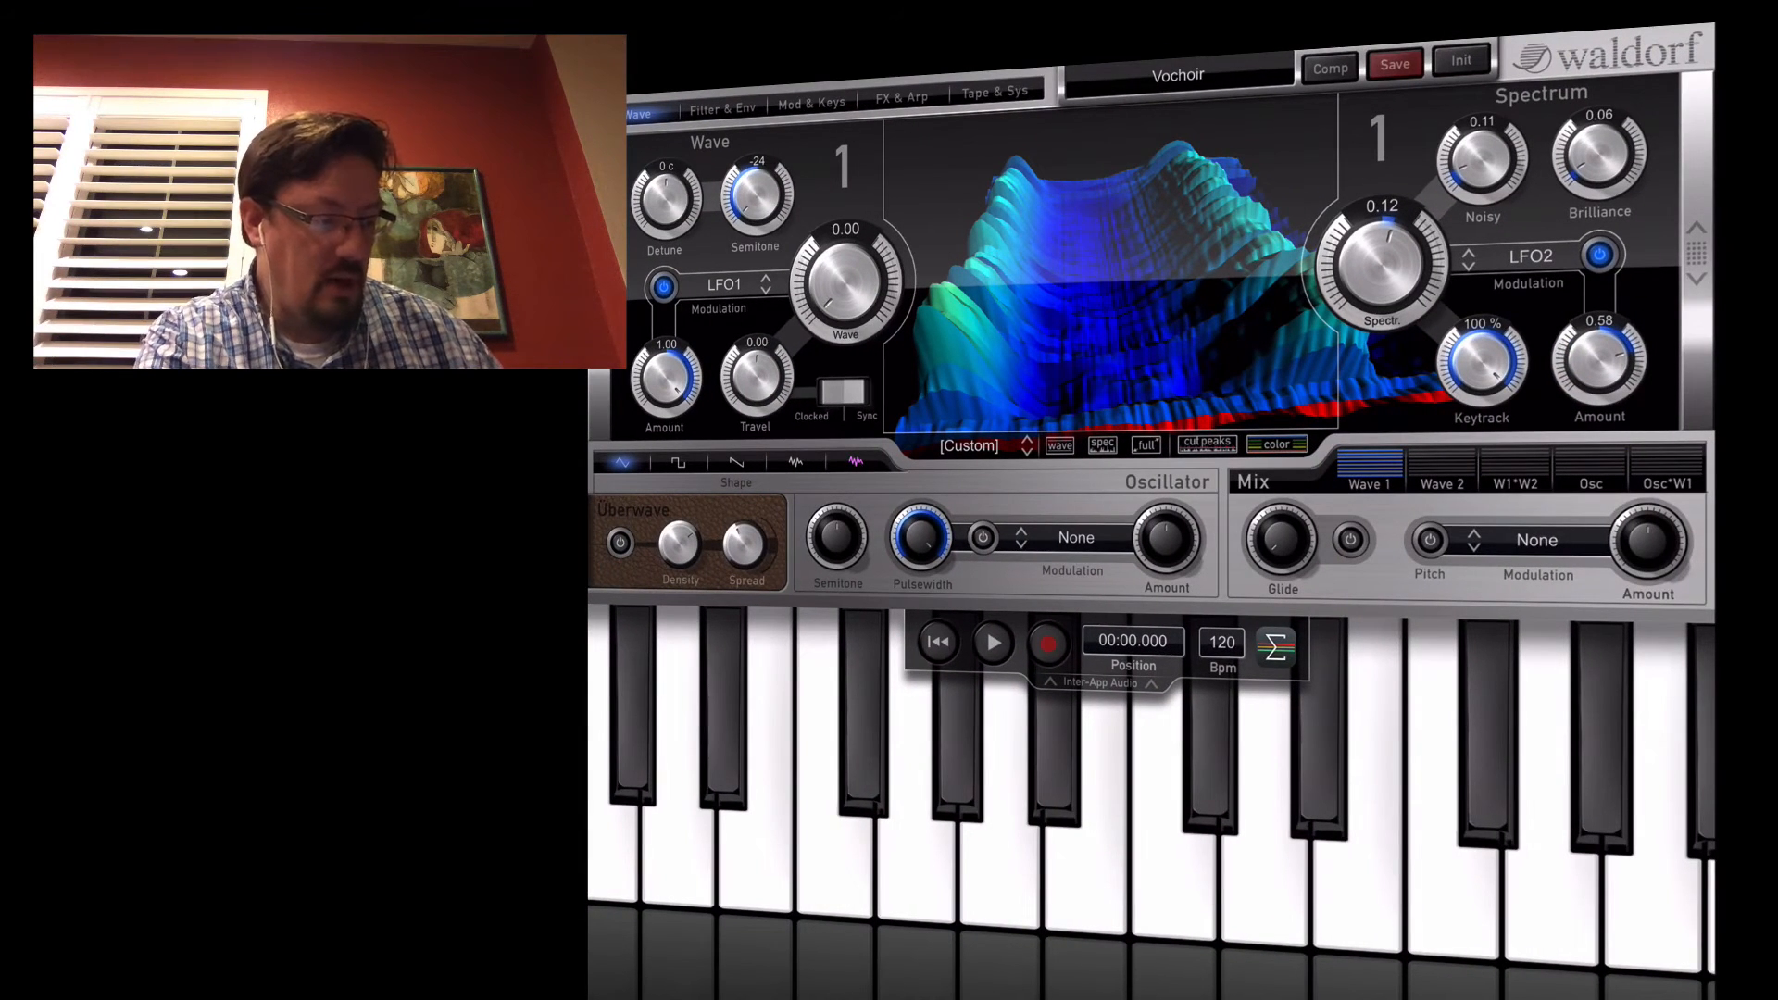
# Step: View Nave's enabled MIDI DEV note inputs, then dismiss the list with OK
pyautogui.click(995, 95)
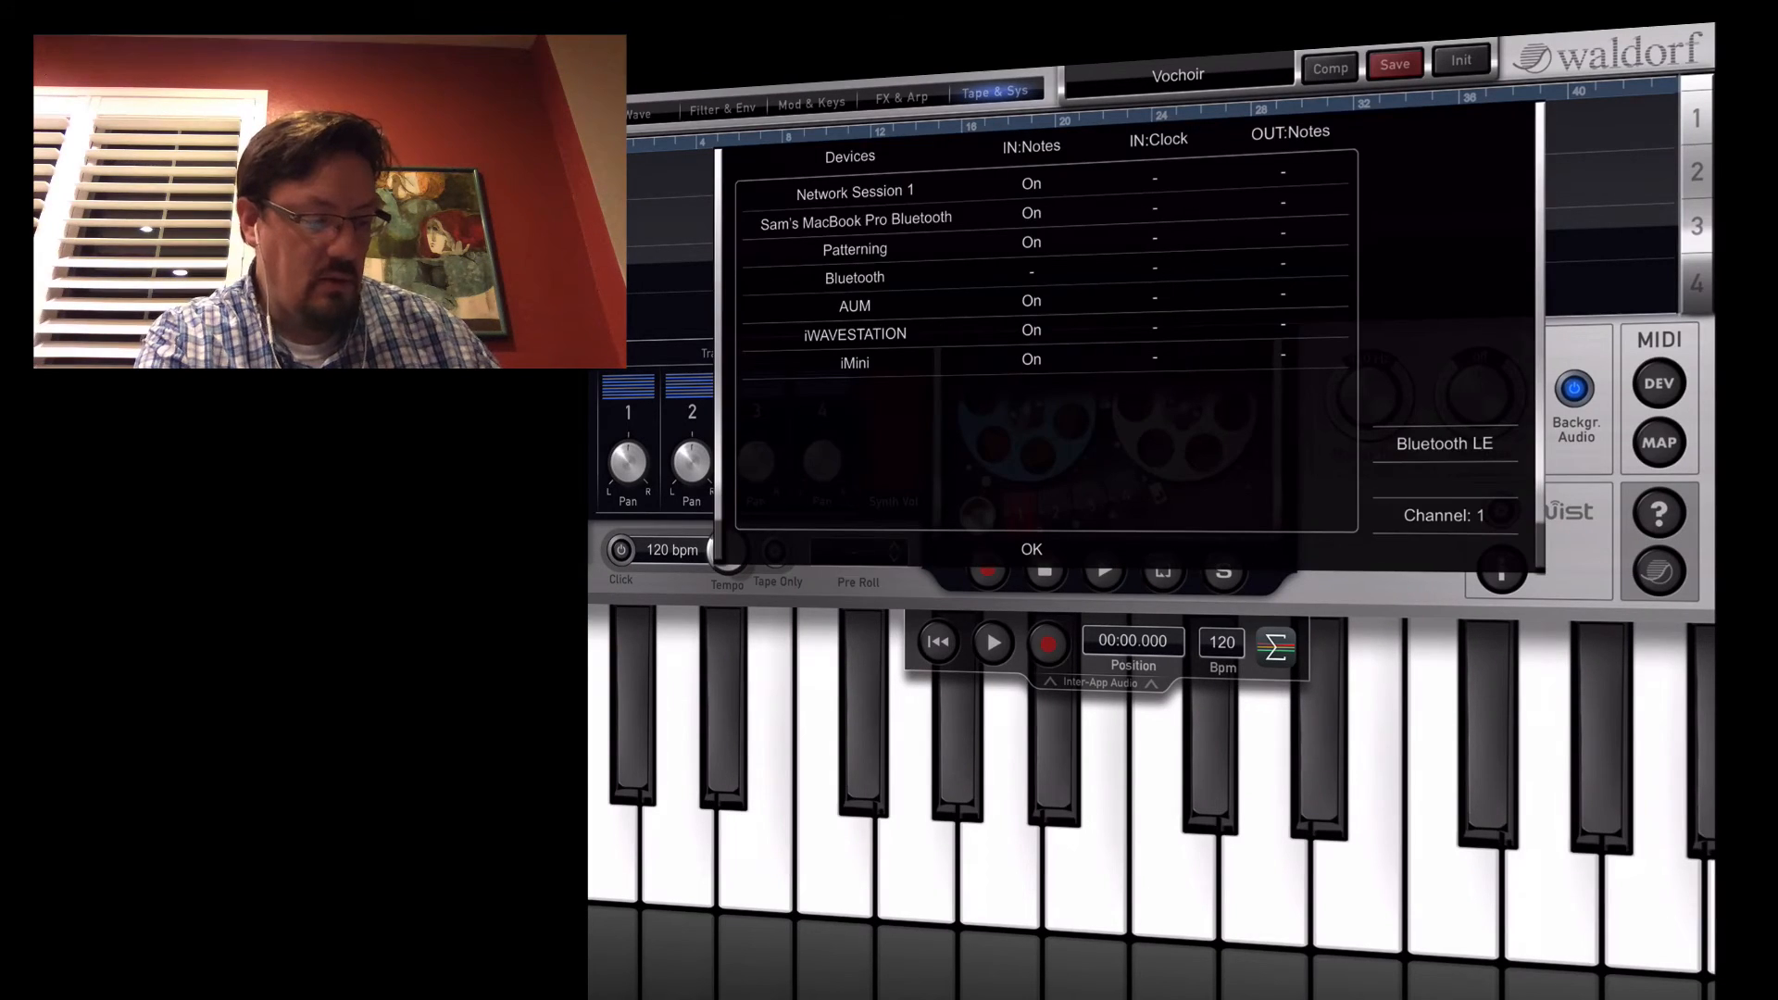
pyautogui.click(1030, 550)
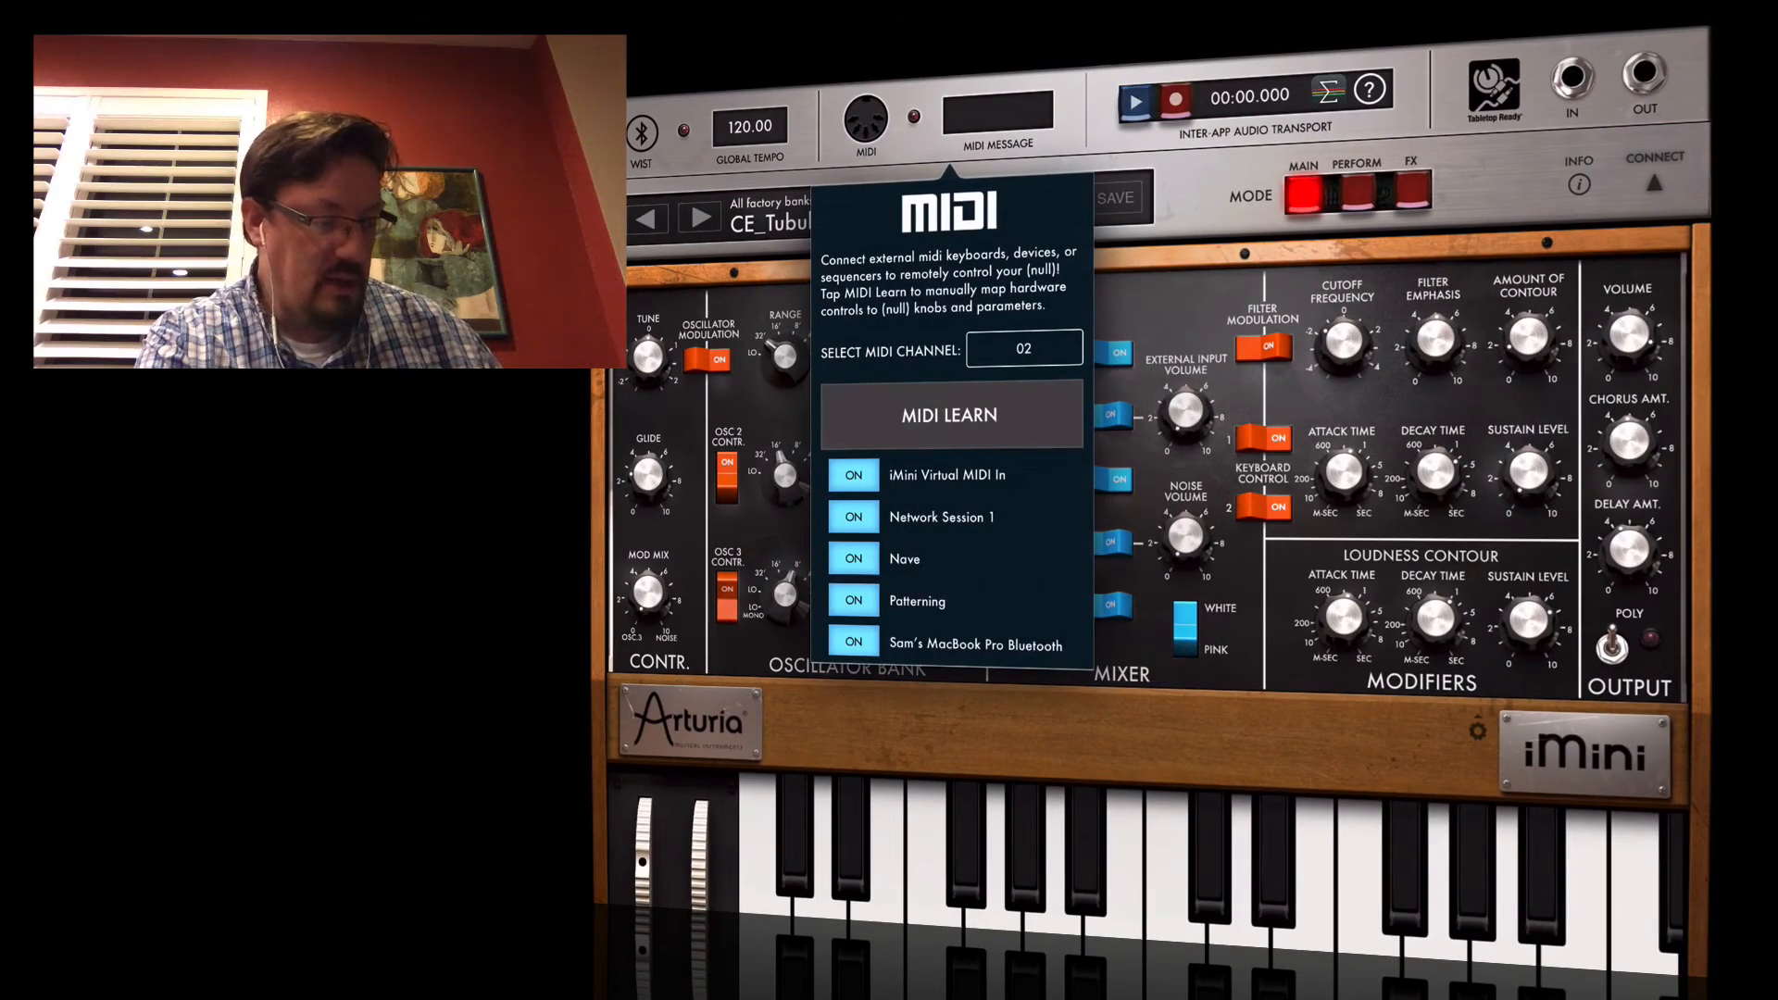
# Step: Enter 15 in iMini's MIDI channel field to move it off channel 02
pyautogui.click(1022, 348)
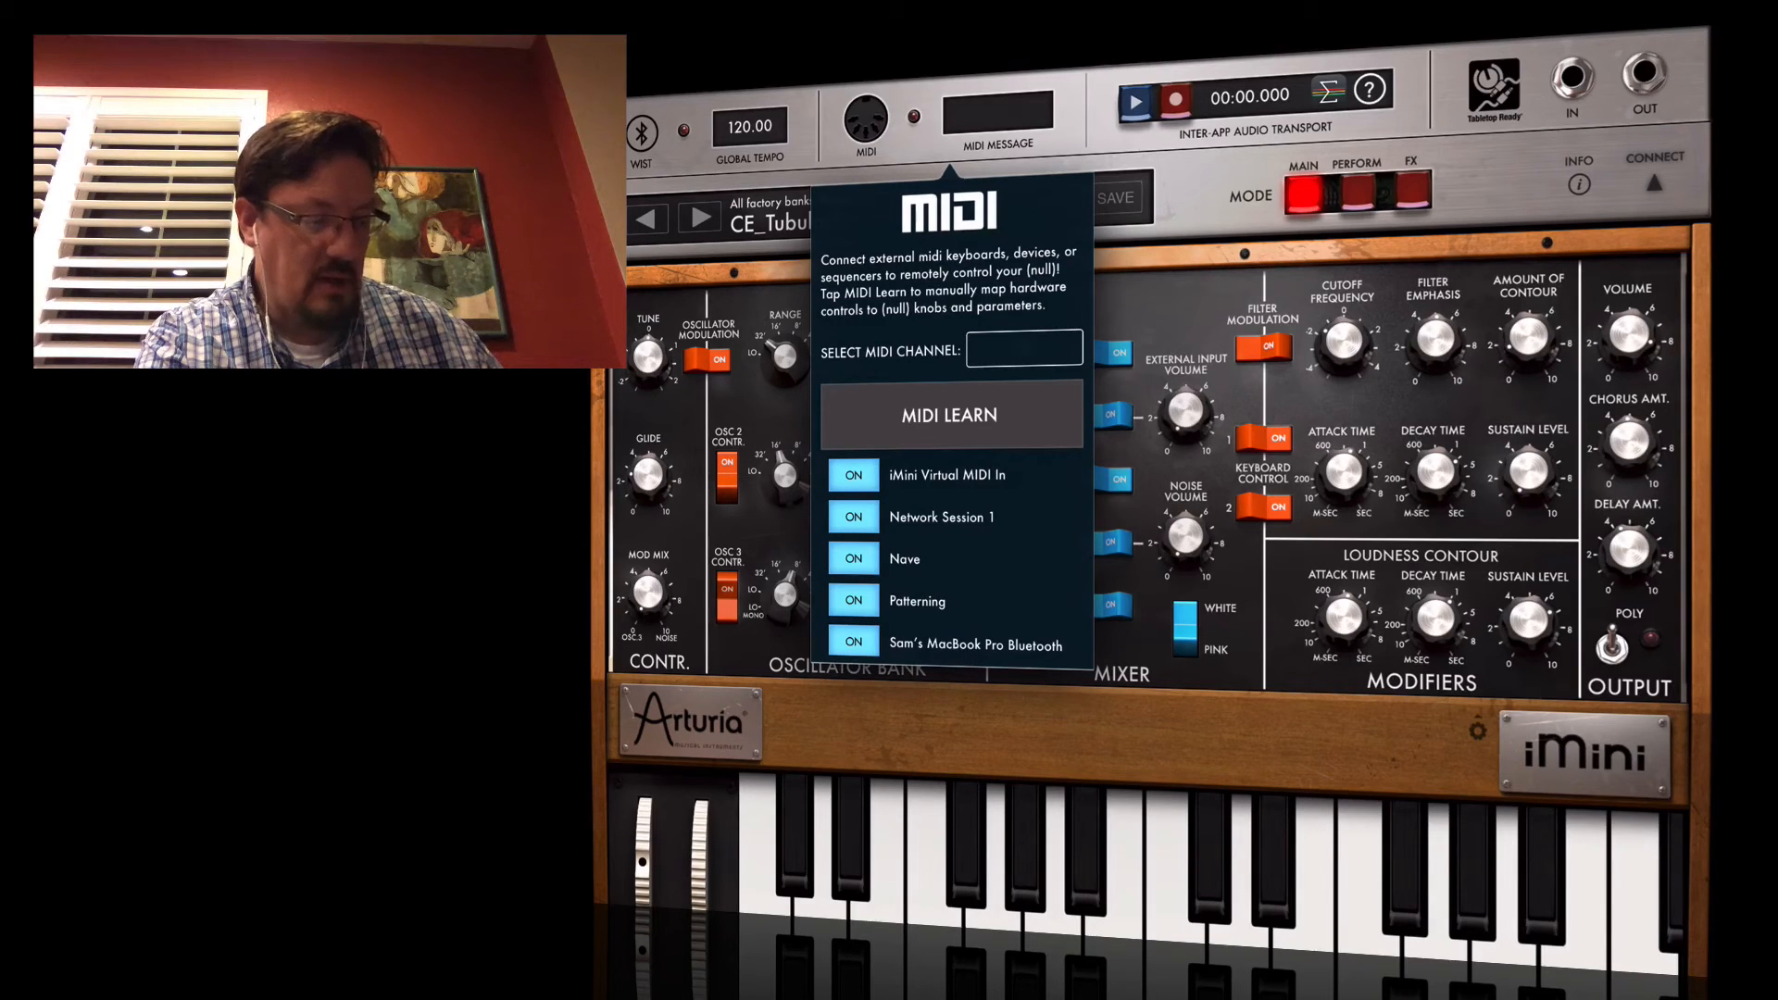
pyautogui.write('15')
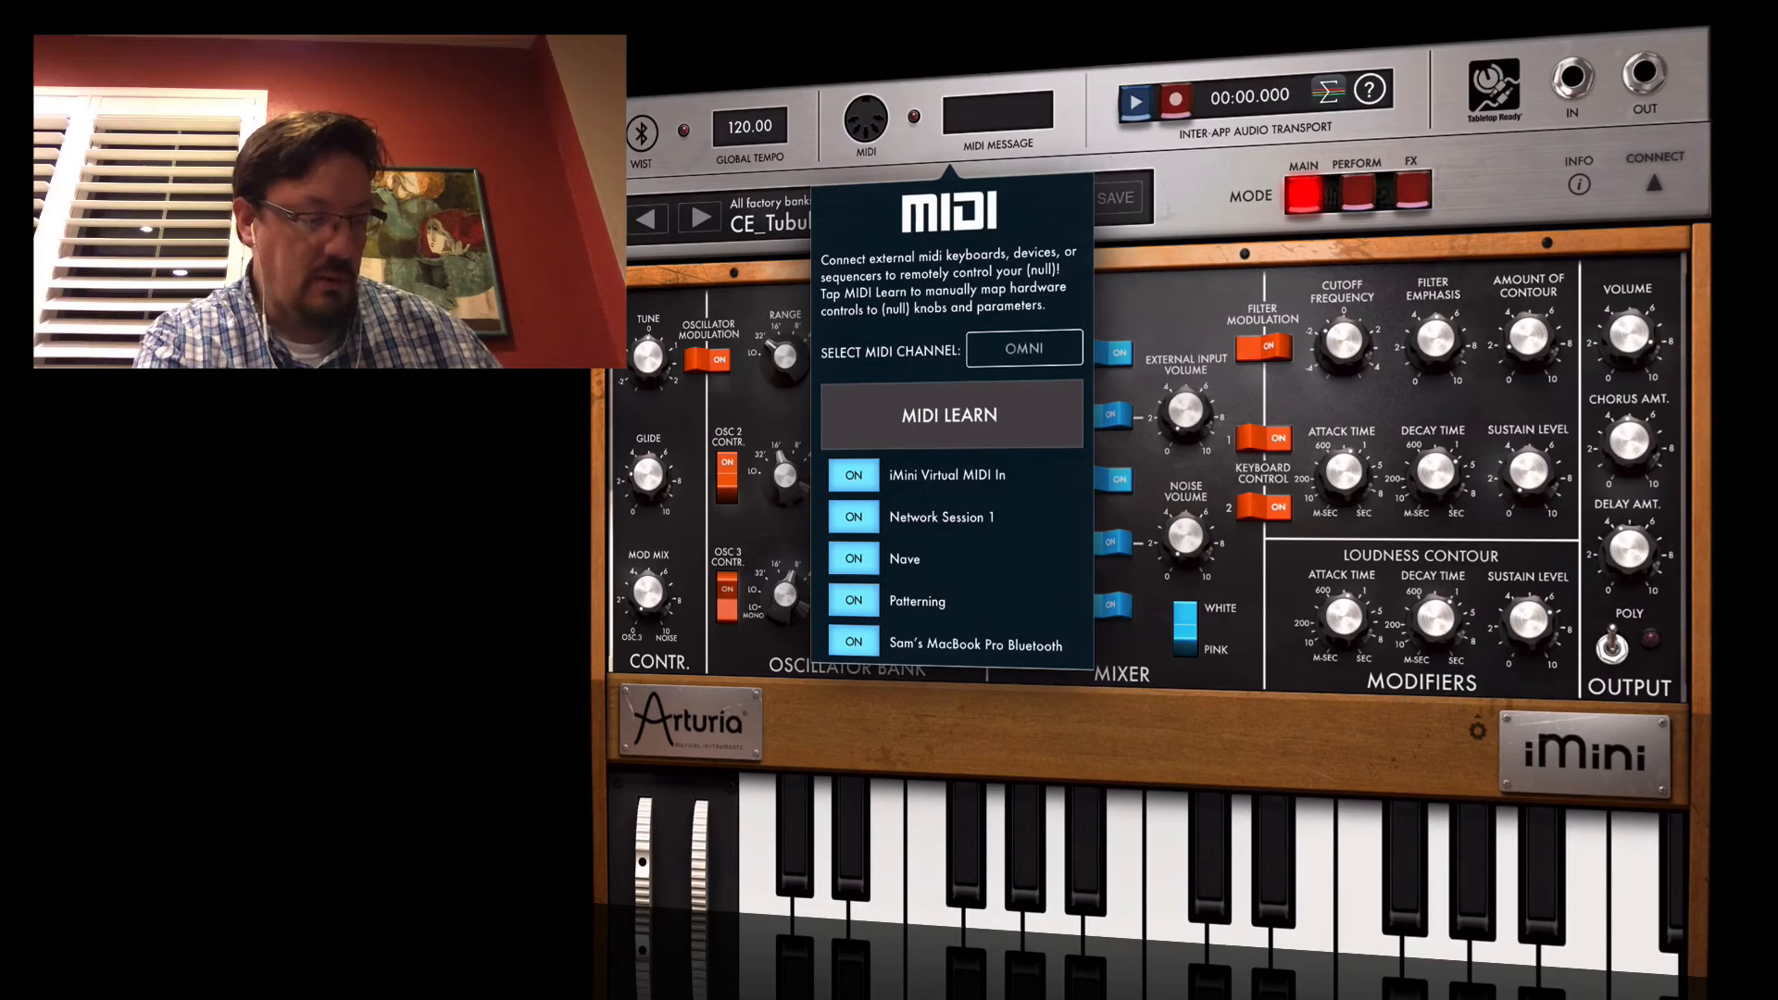
pyautogui.click(1021, 348)
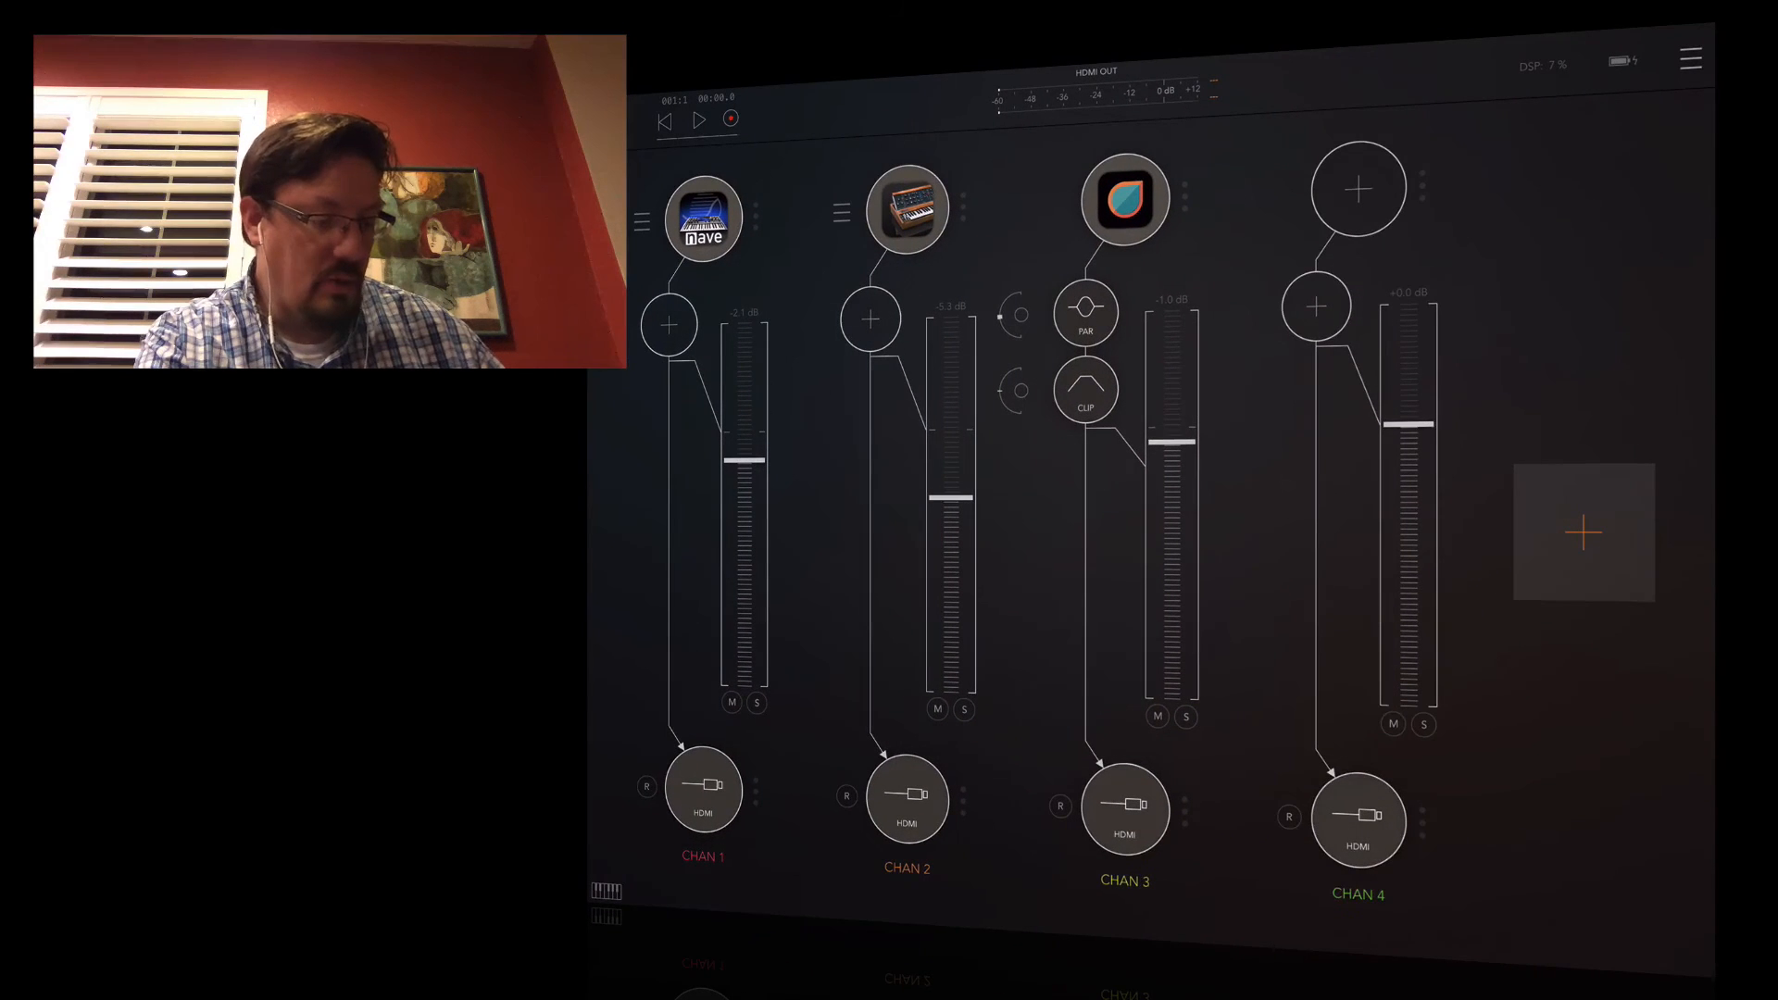
# Step: Load the iMini Inter-App Audio synth into AUM channel 4 and show its output destinations
pyautogui.click(1358, 186)
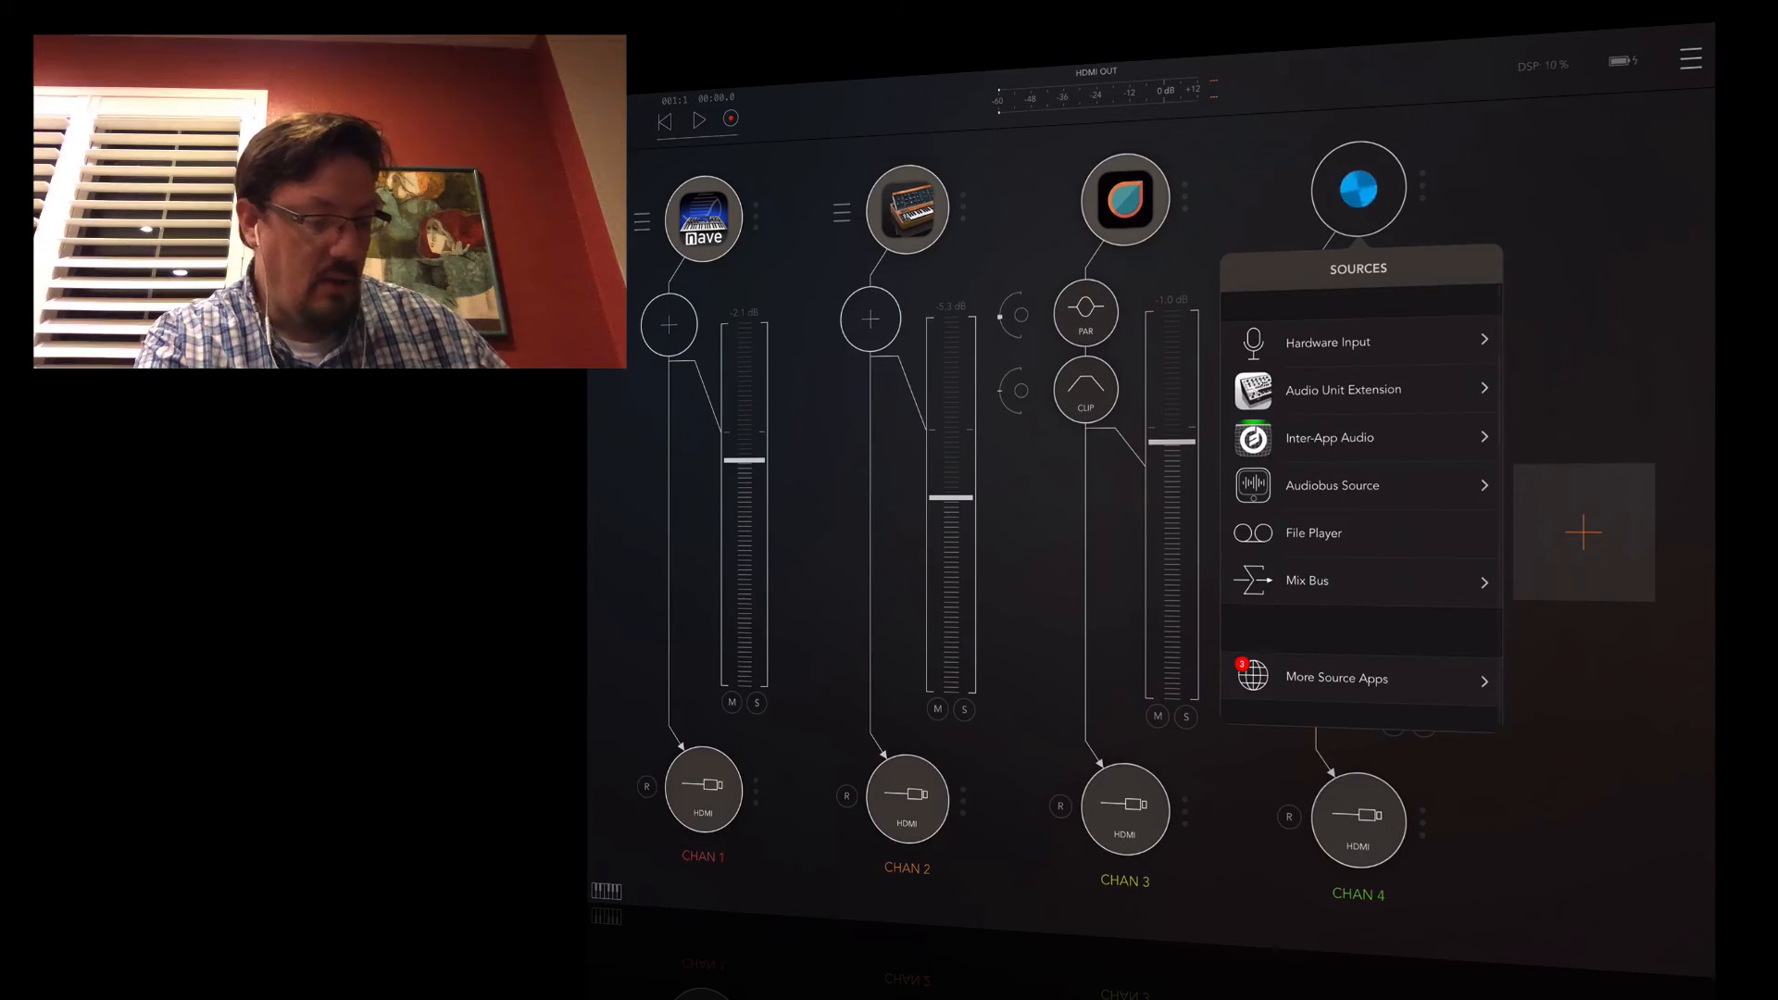
pyautogui.click(1329, 438)
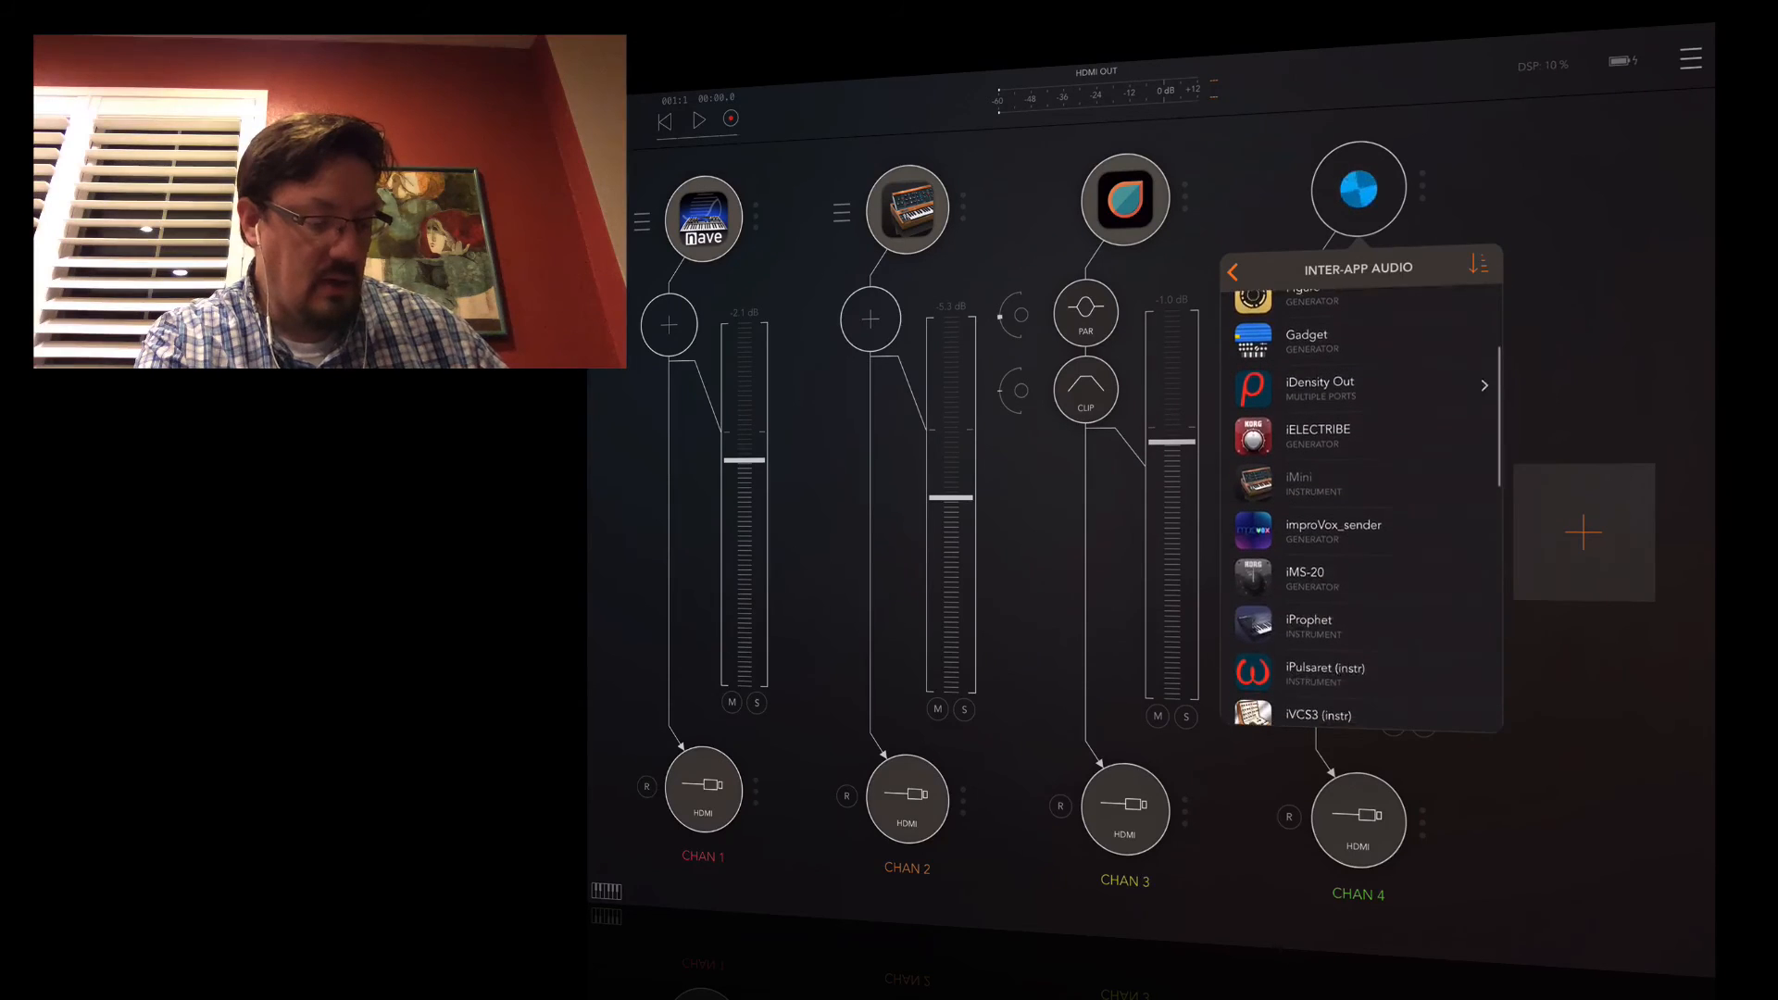
pyautogui.scroll(-3)
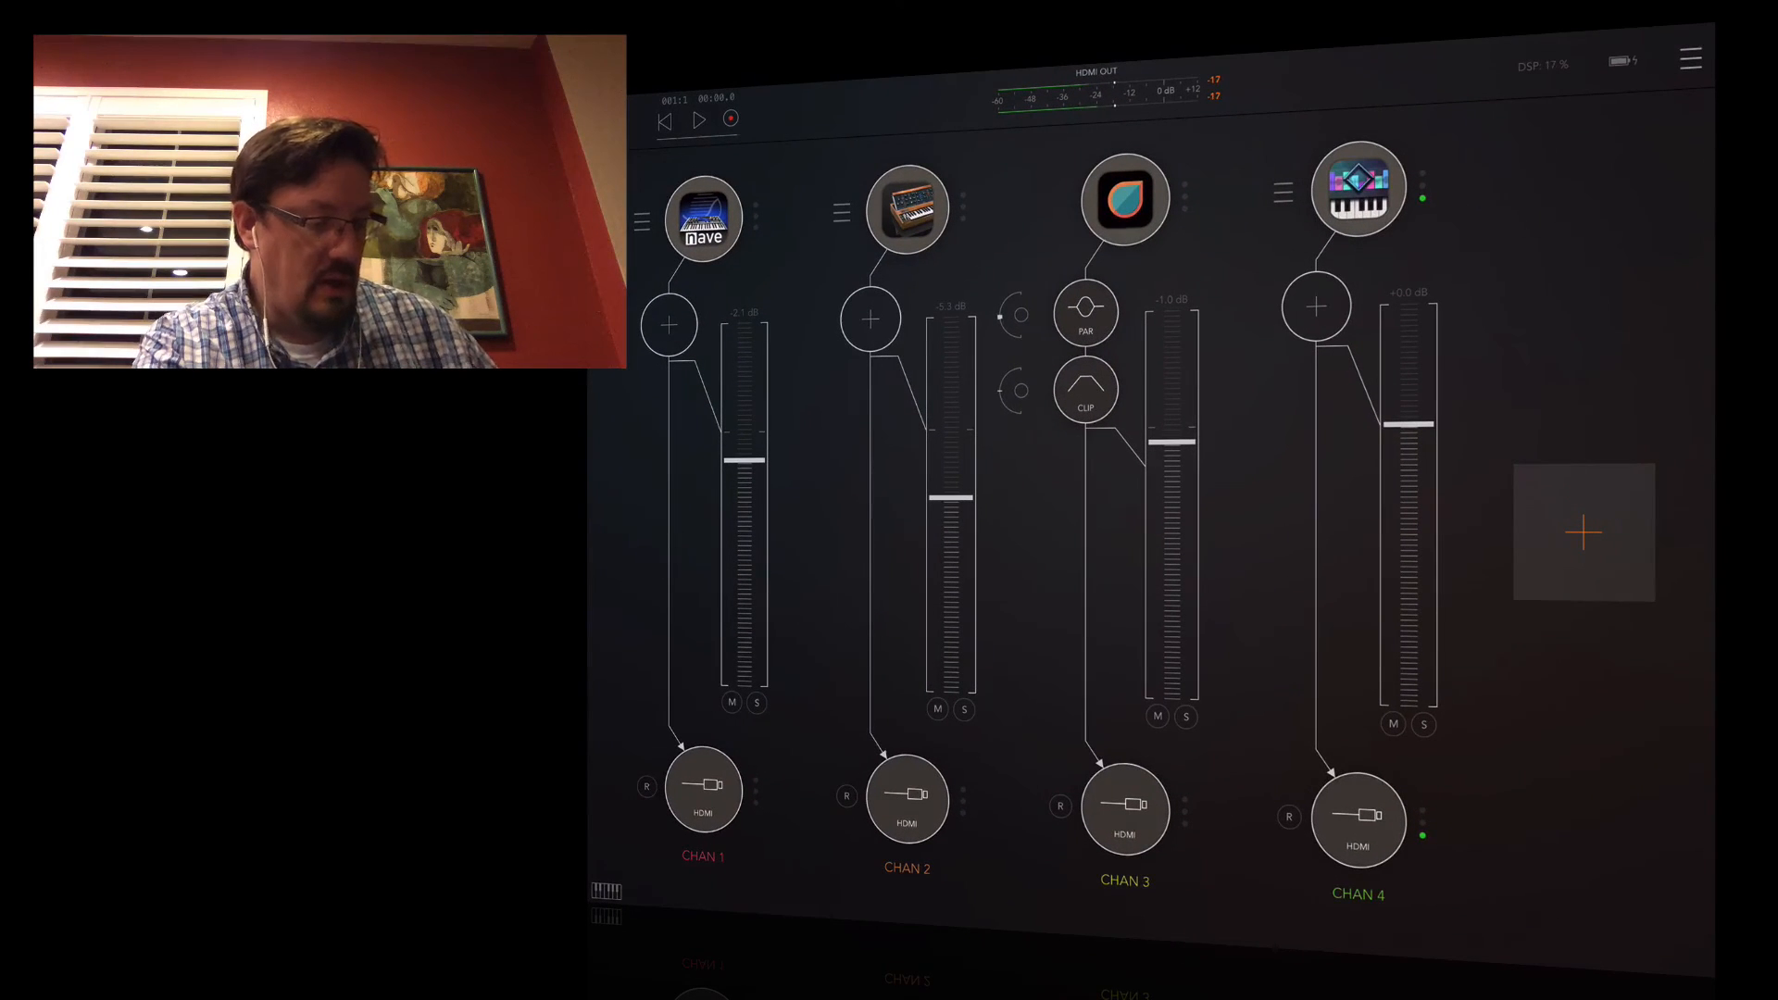
pyautogui.click(1357, 819)
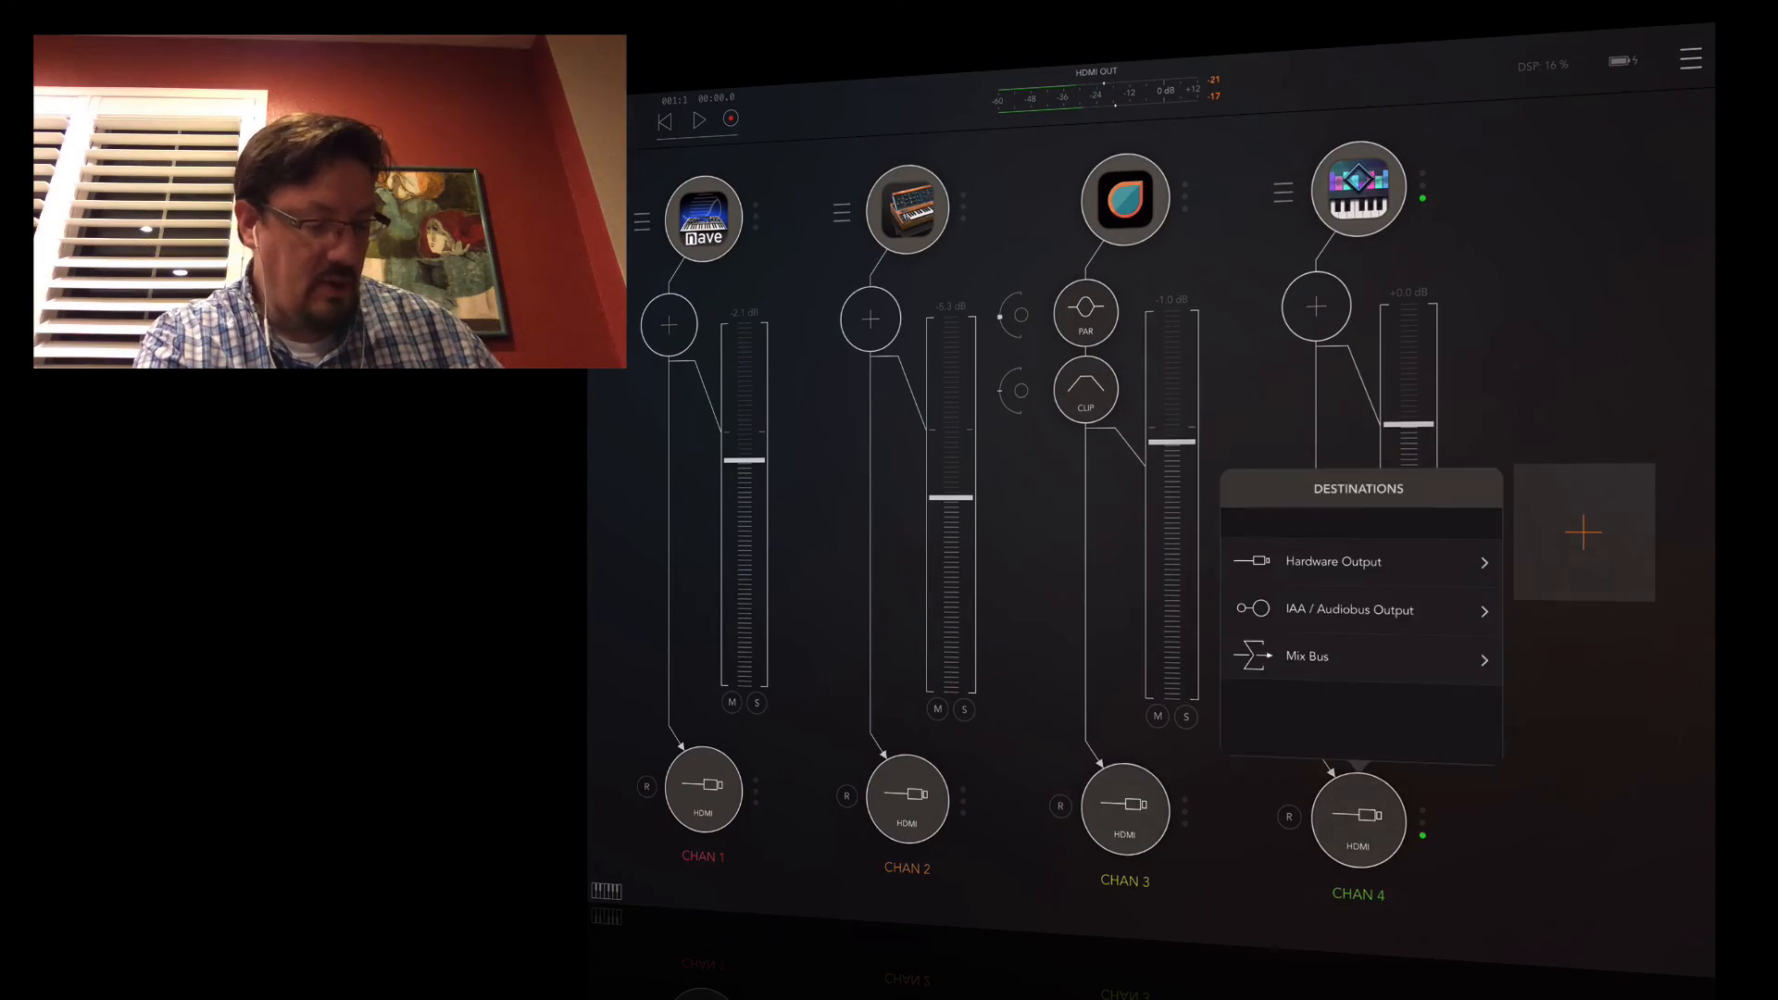